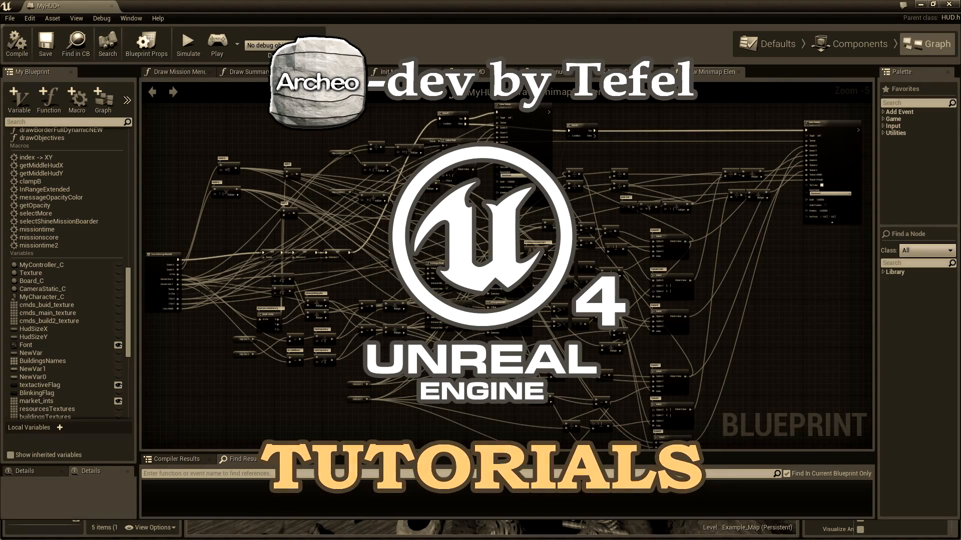
# Open the ThirdPersonExampleMap level of the Anim_tutorial project.
pyautogui.click(216, 44)
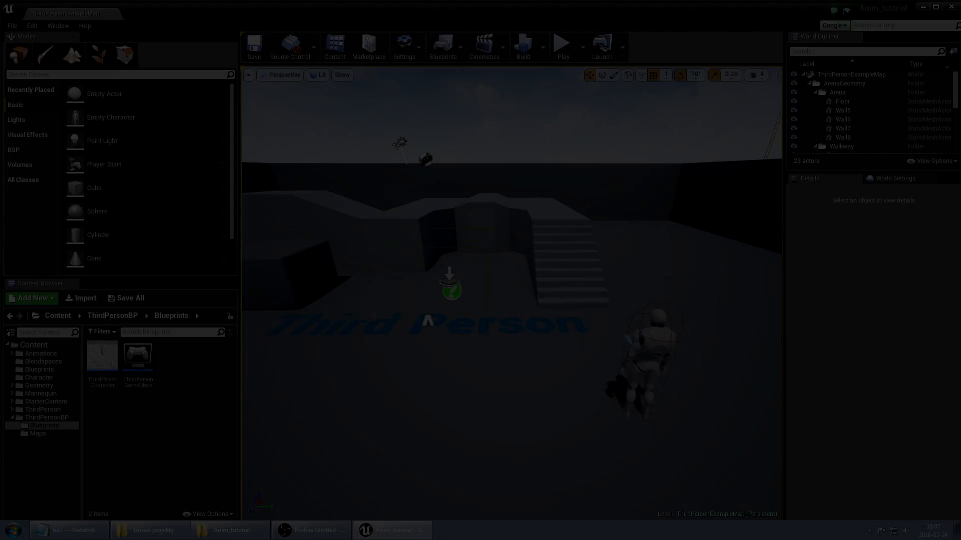
# Run a quick play test of the level and stop it, leaving the cube's settings shown.
pyautogui.click(522, 46)
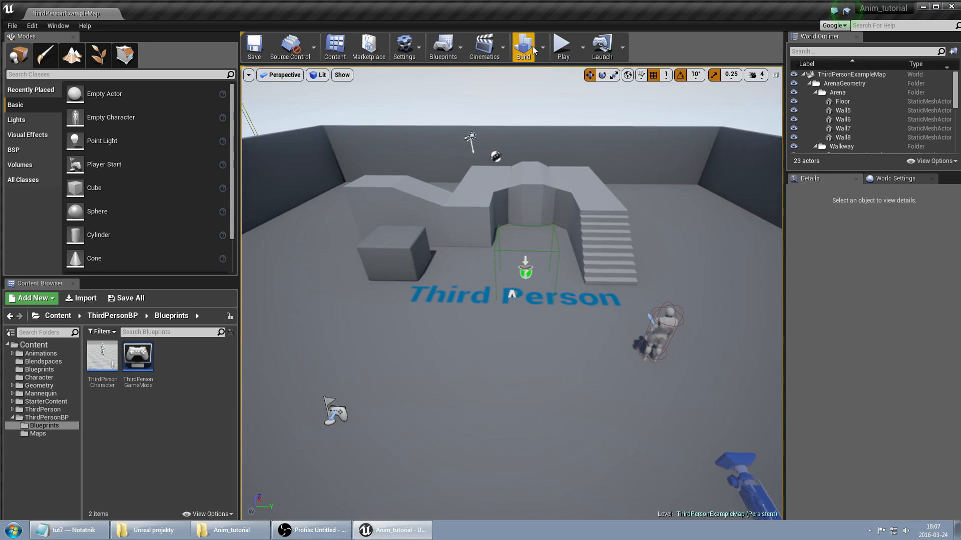
pyautogui.click(560, 46)
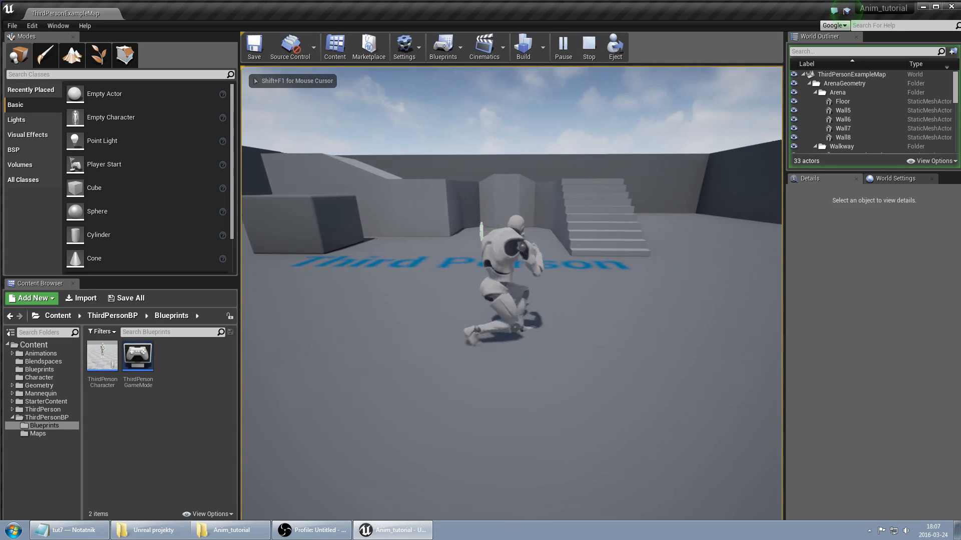
pyautogui.click(587, 47)
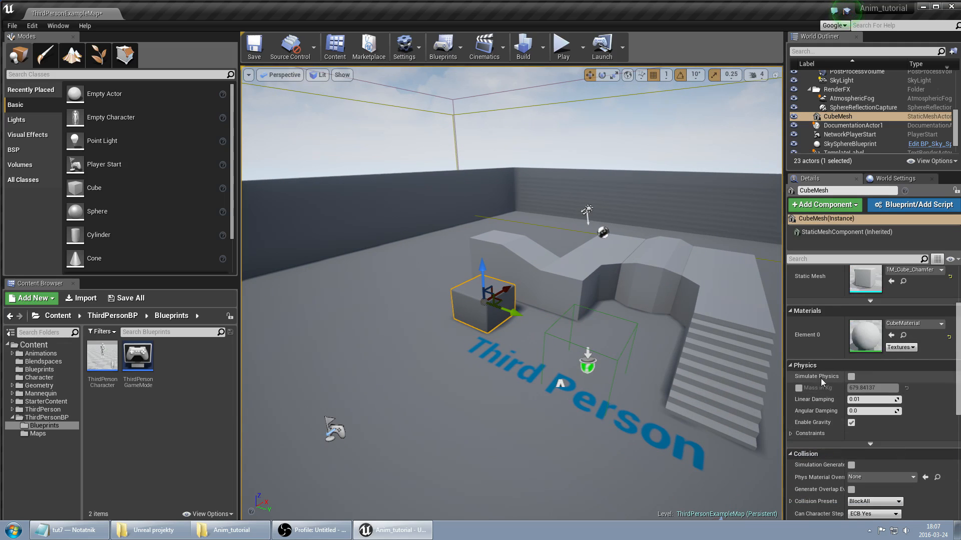
# Enable Simulate Physics on the cube with a 20 kg mass and play-test it.
pyautogui.scroll(-3)
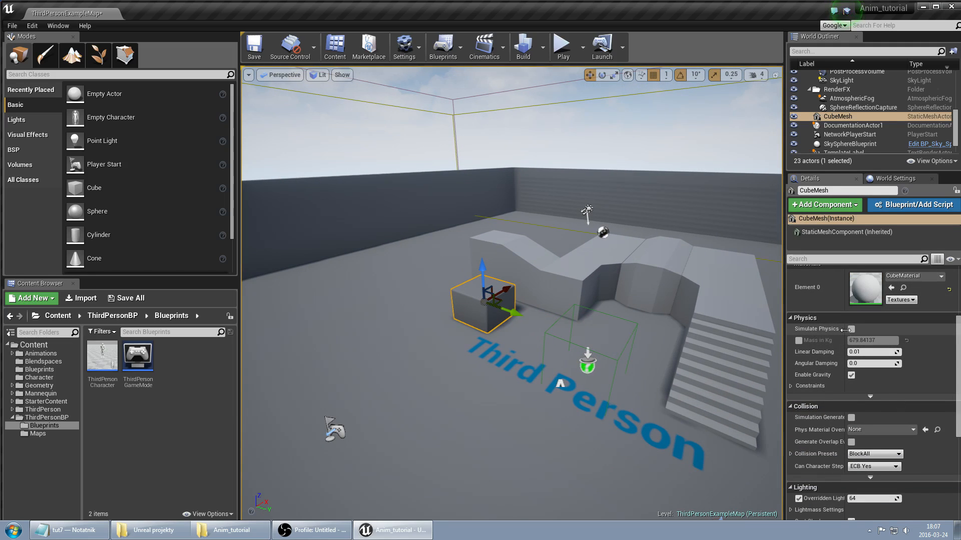
pyautogui.click(850, 330)
pyautogui.write('20')
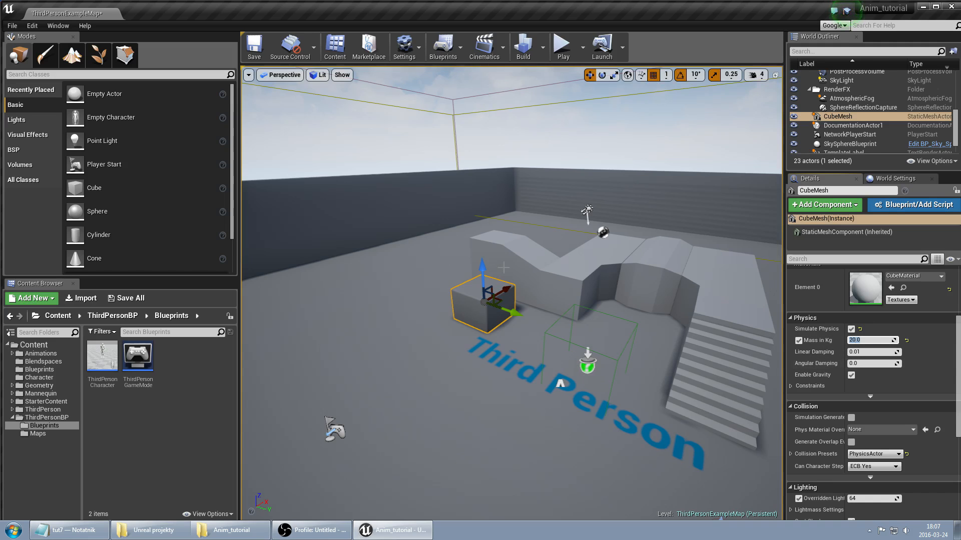
pyautogui.click(561, 47)
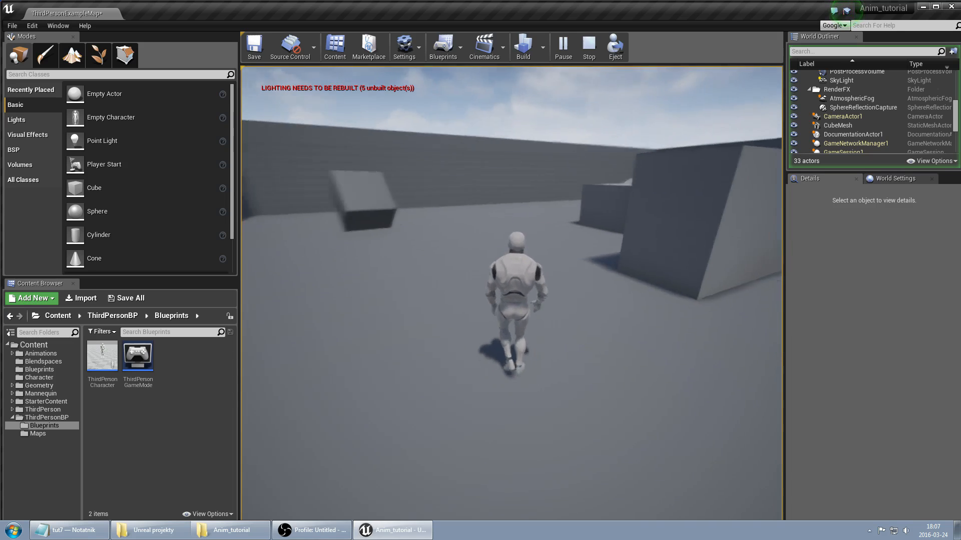
pyautogui.click(587, 46)
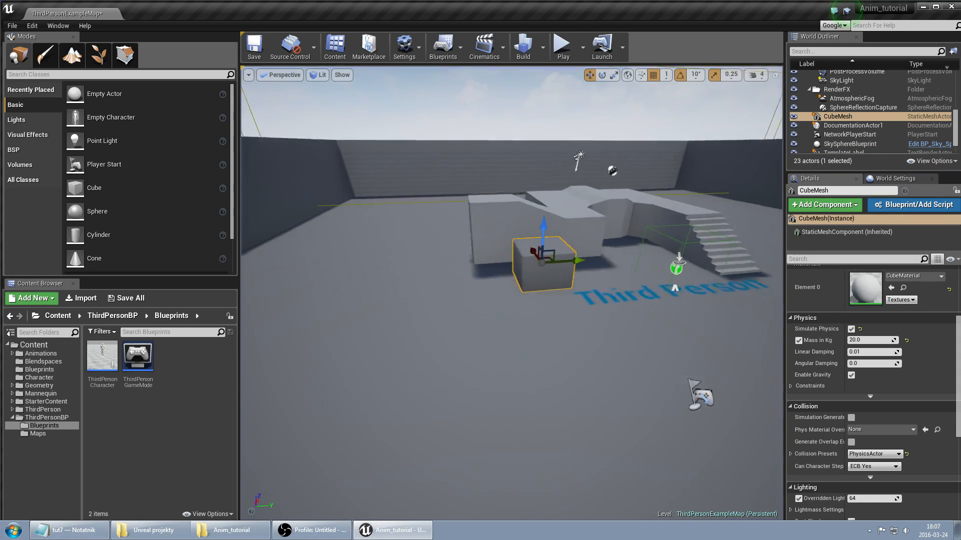
# Rebuild the level's lighting via Build Lighting Only and inspect the arena actors.
pyautogui.click(521, 46)
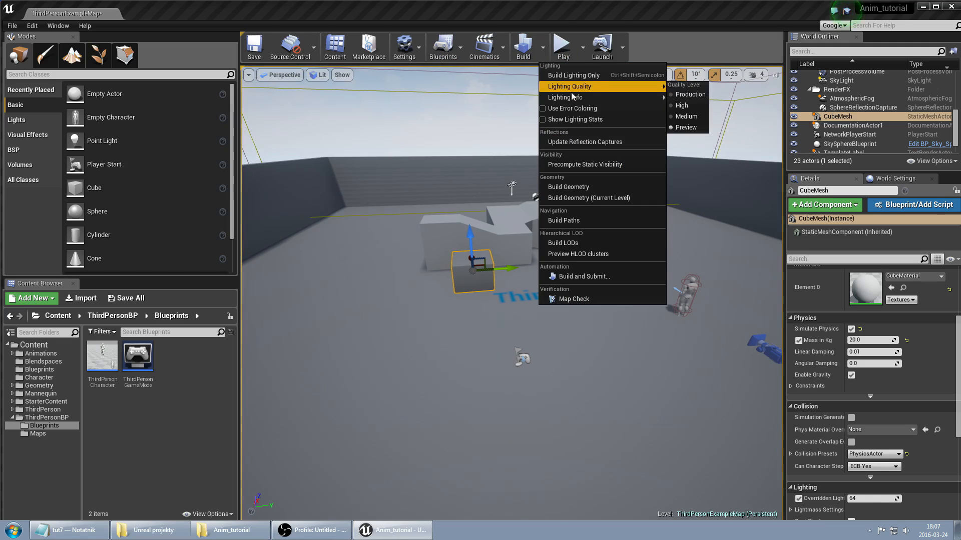
pyautogui.click(572, 74)
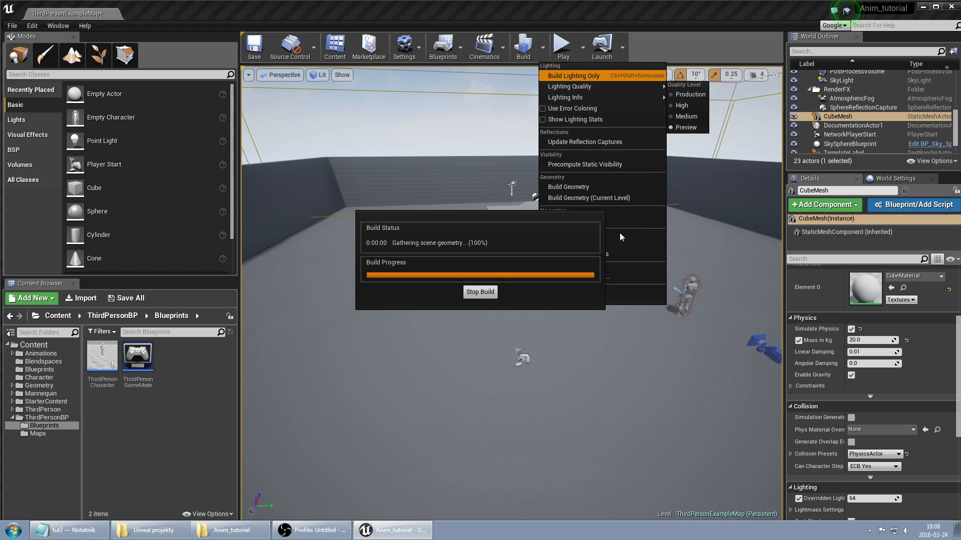
pyautogui.moveTo(707, 273)
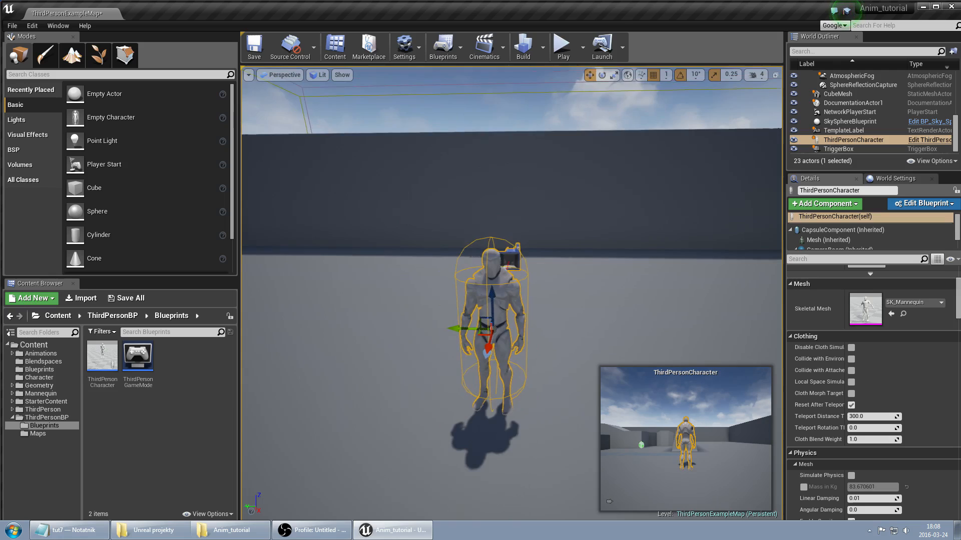
pyautogui.click(522, 47)
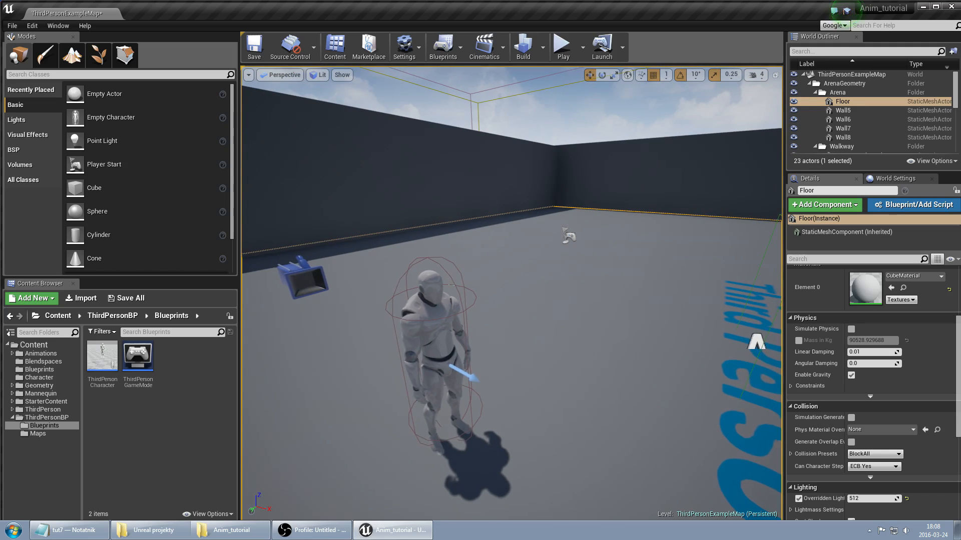
# Select the cube and open the ThirdPersonCharacter blueprint for editing.
pyautogui.click(419, 356)
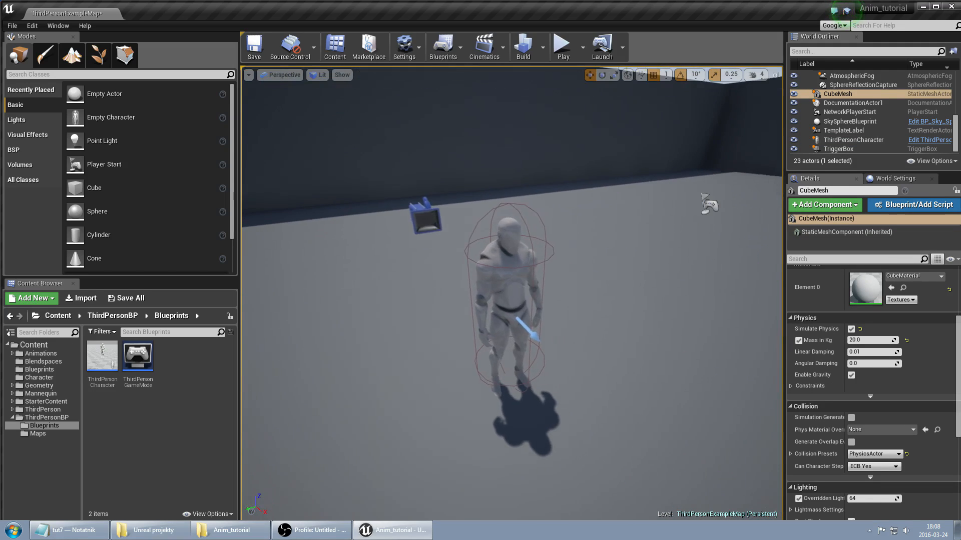
pyautogui.click(852, 140)
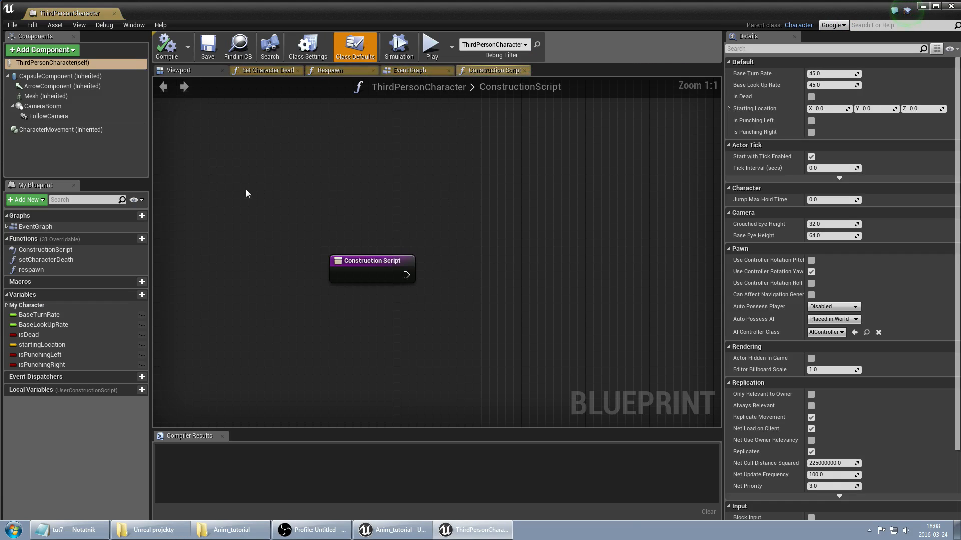
# Add a Sphere Collision component to the character with a radius of 16.
pyautogui.click(178, 70)
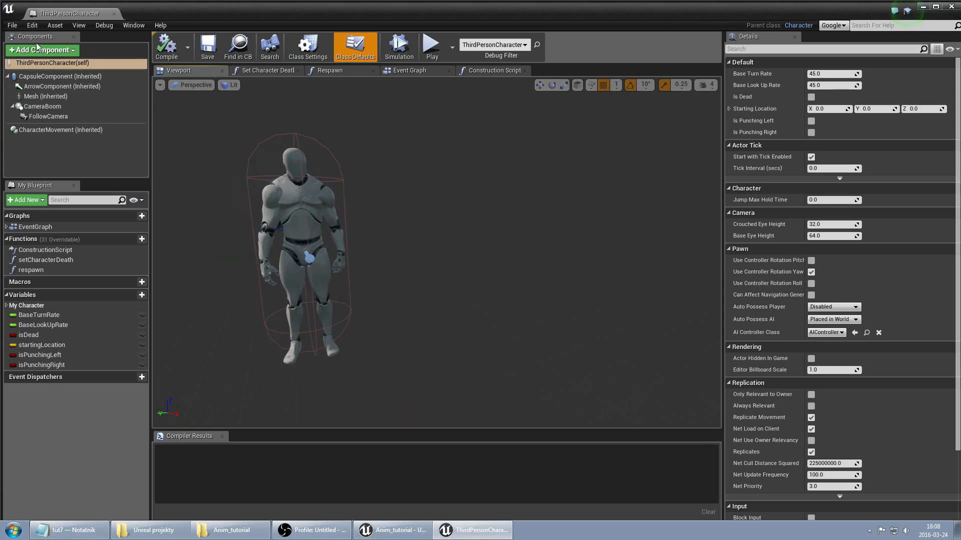
pyautogui.click(41, 49)
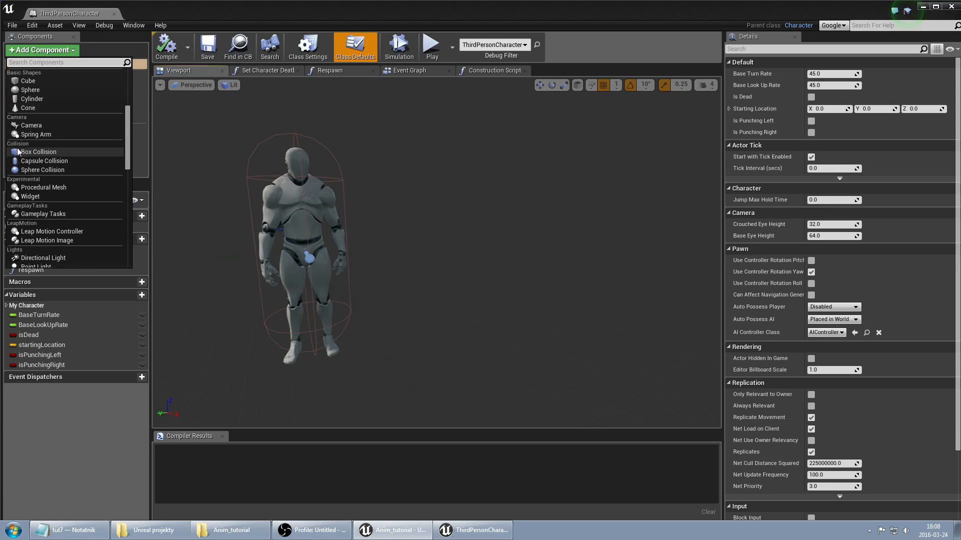
pyautogui.click(35, 126)
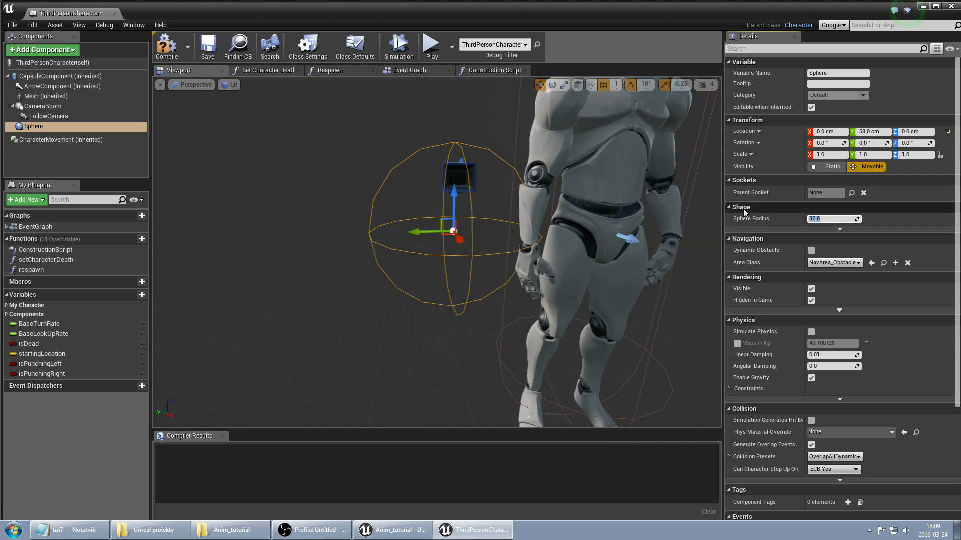
pyautogui.write('167')
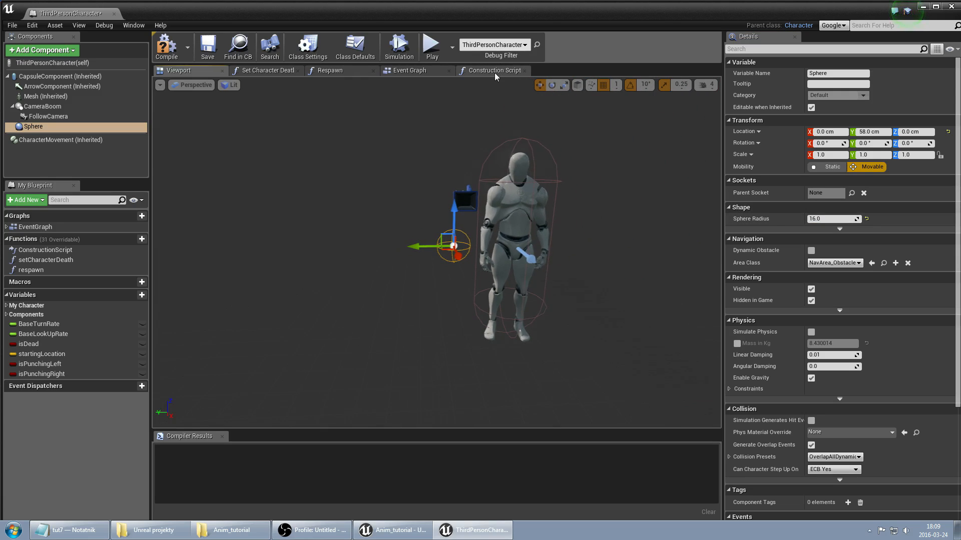
# Add an AttachTo node for the Sphere in the construction script with Mesh as parent.
pyautogui.click(492, 70)
pyautogui.write('attachto')
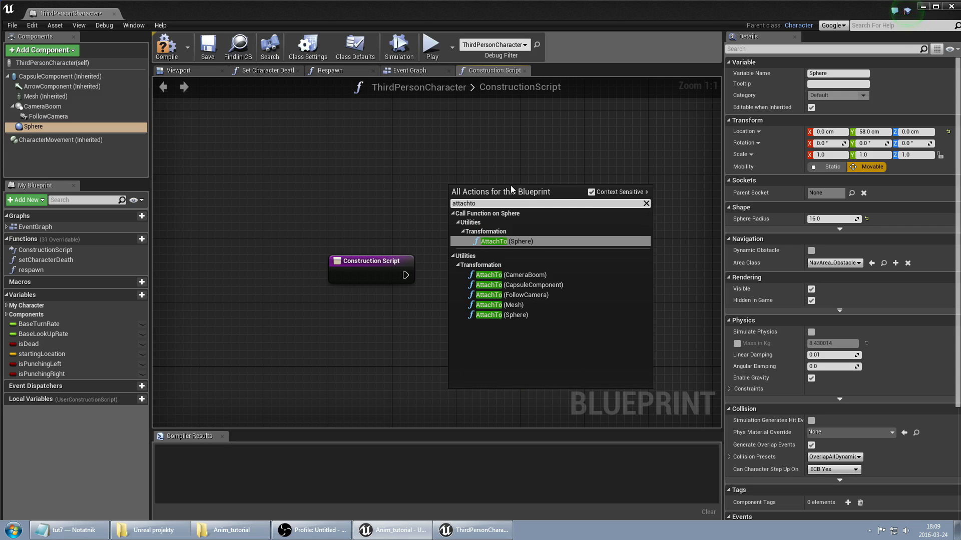
pyautogui.click(494, 241)
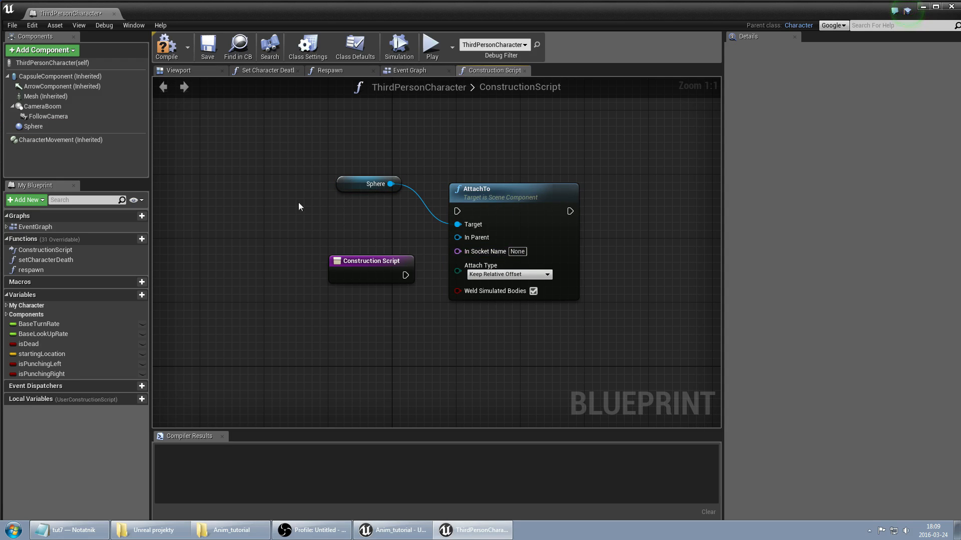
pyautogui.moveTo(525, 258)
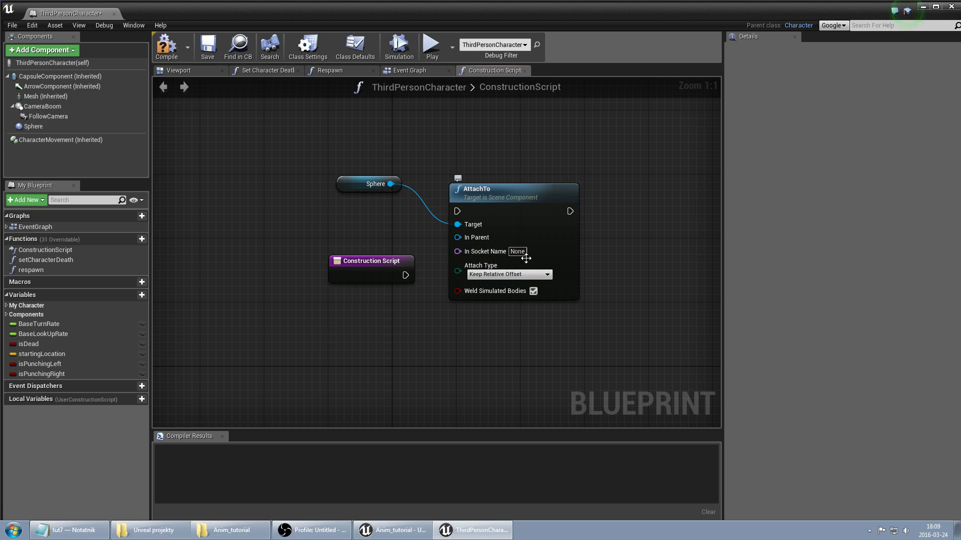
pyautogui.moveTo(46, 96)
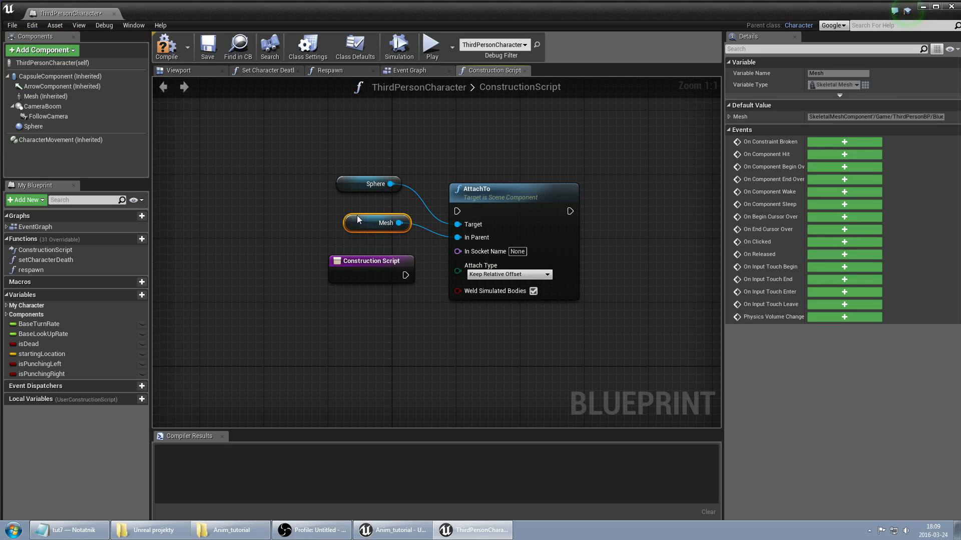
pyautogui.moveTo(312, 210)
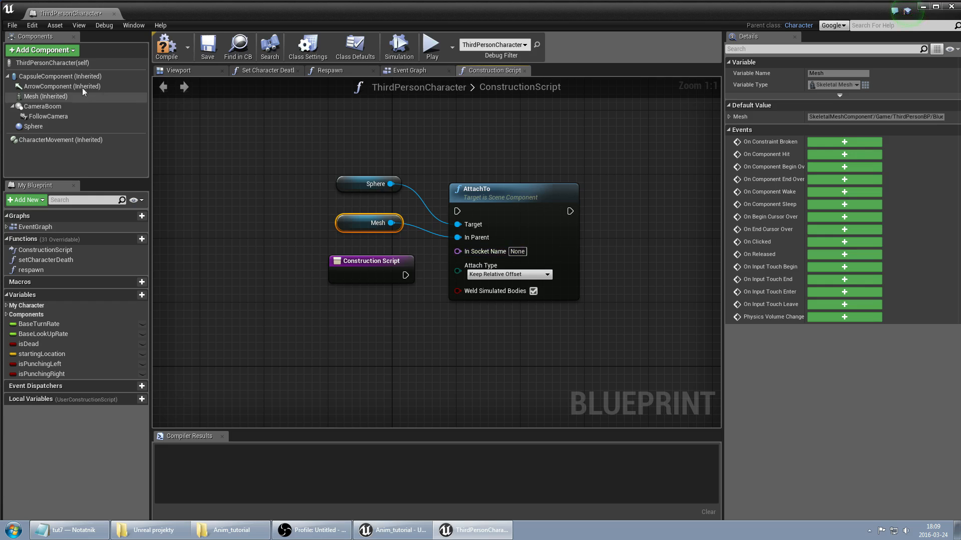
pyautogui.click(45, 97)
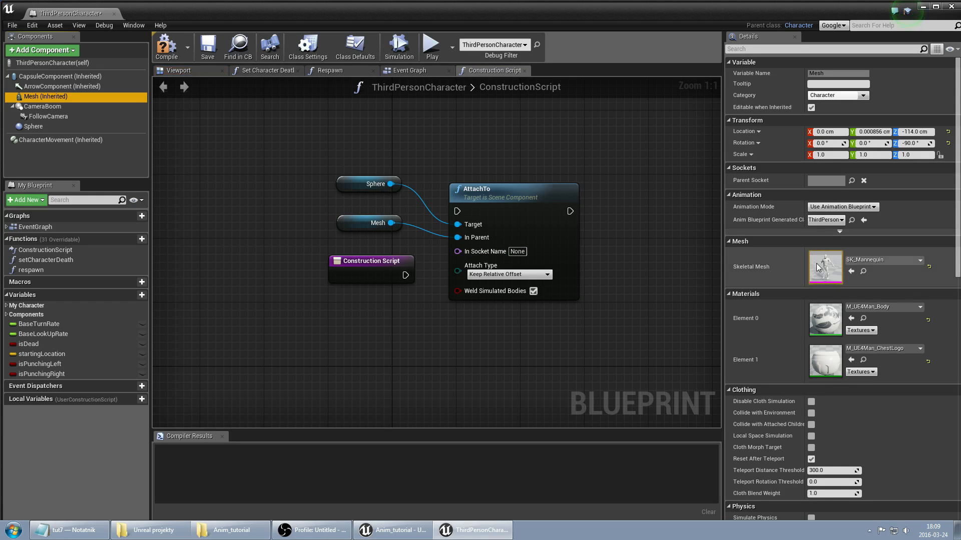
# Look up the hand bones in the mannequin skeleton and set the socket name to hand_l.
pyautogui.doubleClick(824, 267)
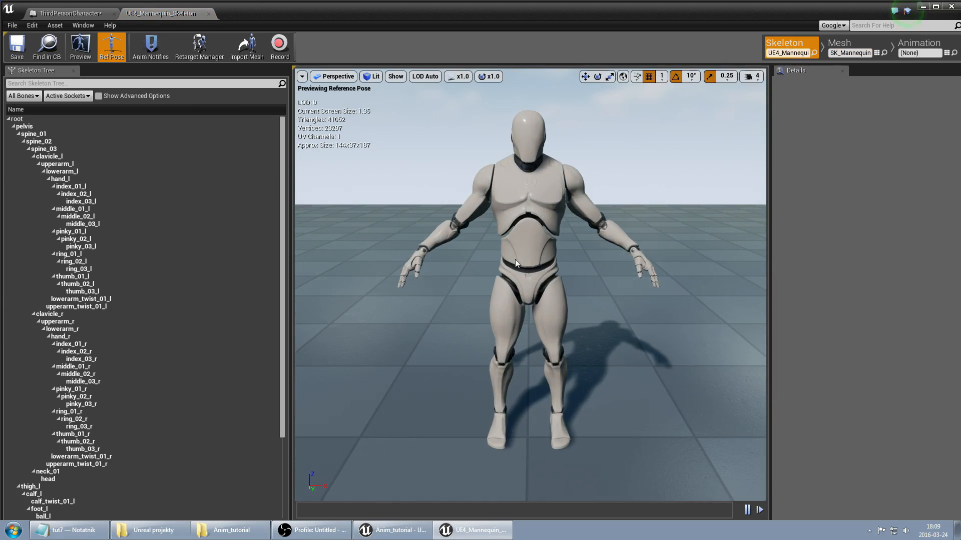
pyautogui.click(60, 335)
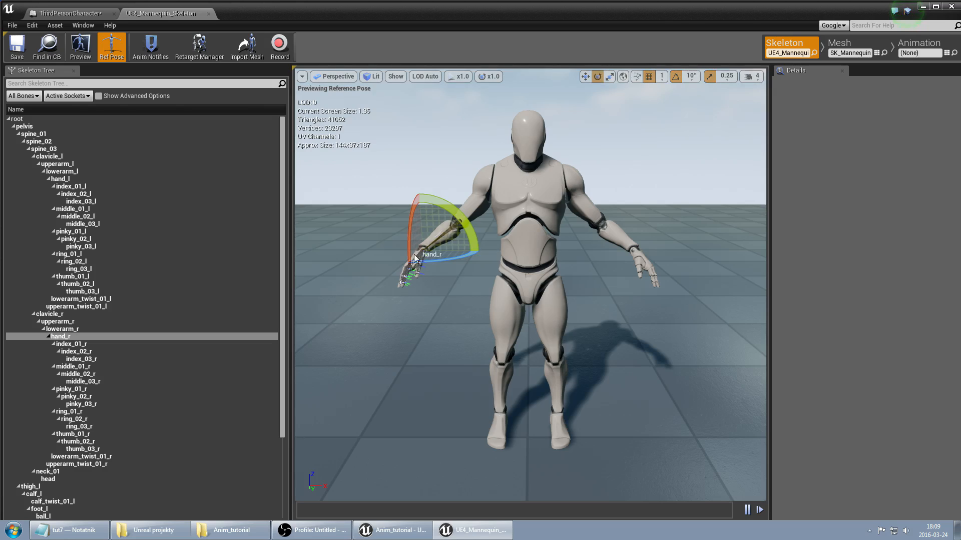
pyautogui.click(60, 178)
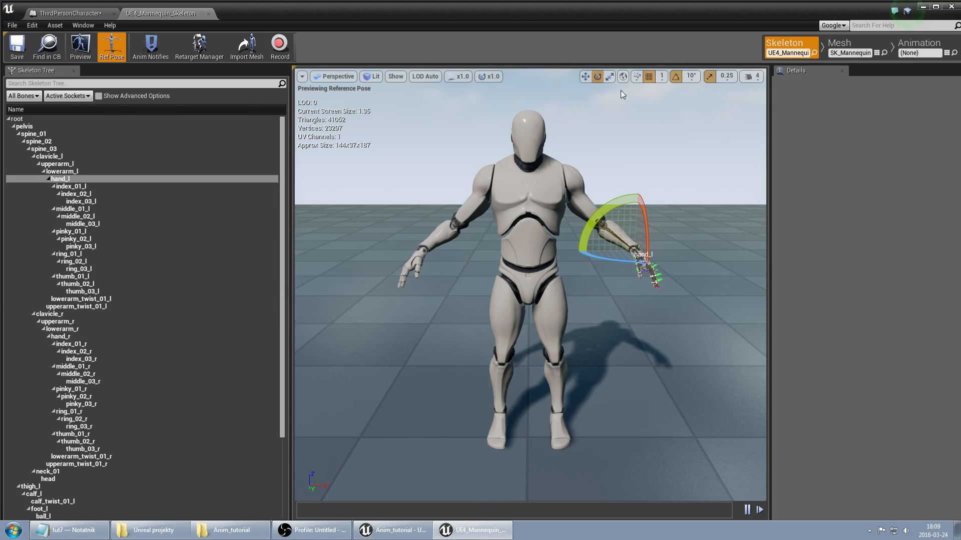
pyautogui.click(67, 13)
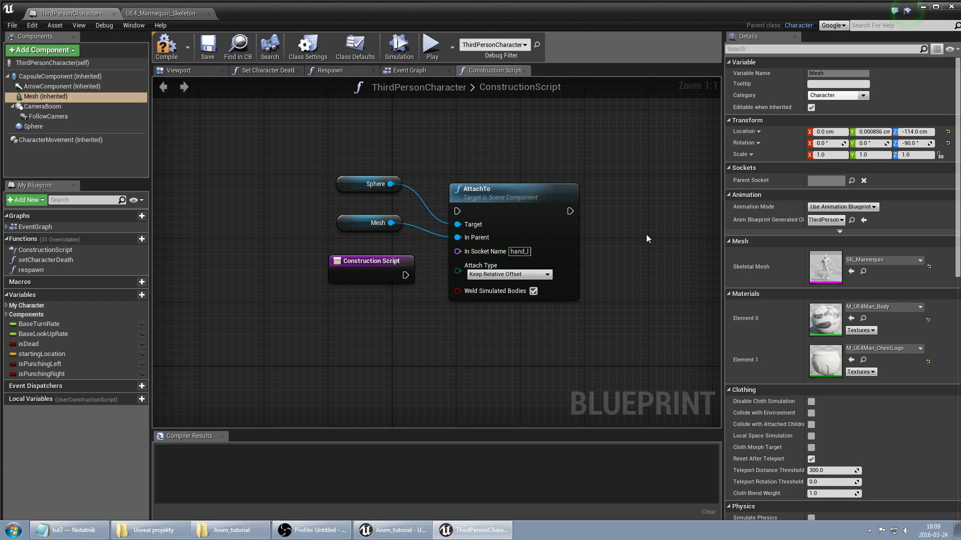
# Set AttachTo to Snap to Target, Keep World Scale, wired from the Construction Script.
pyautogui.click(362, 260)
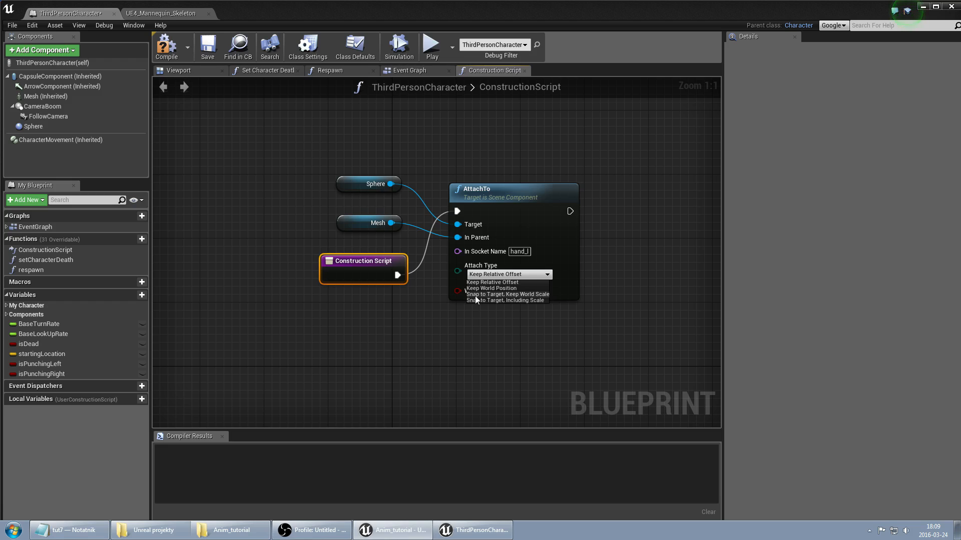
pyautogui.click(507, 294)
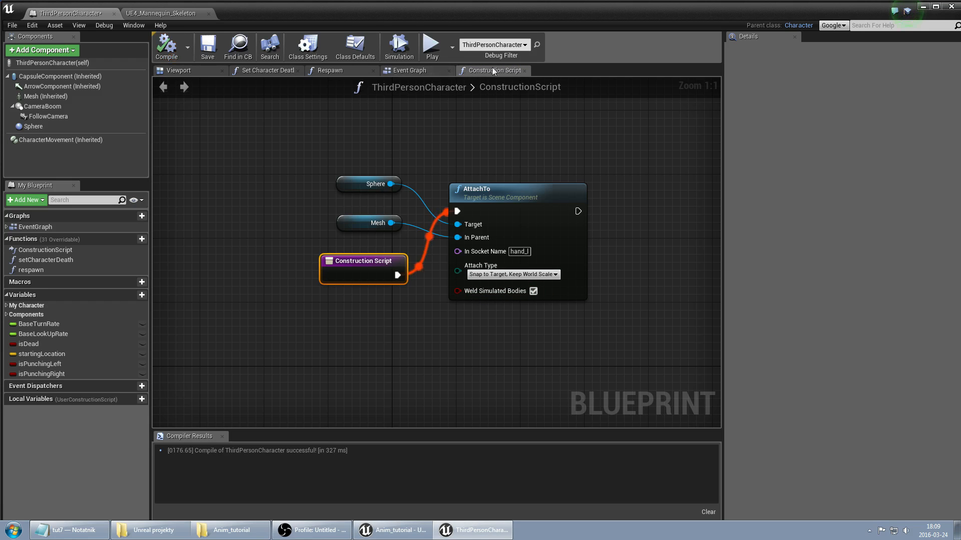
pyautogui.click(179, 70)
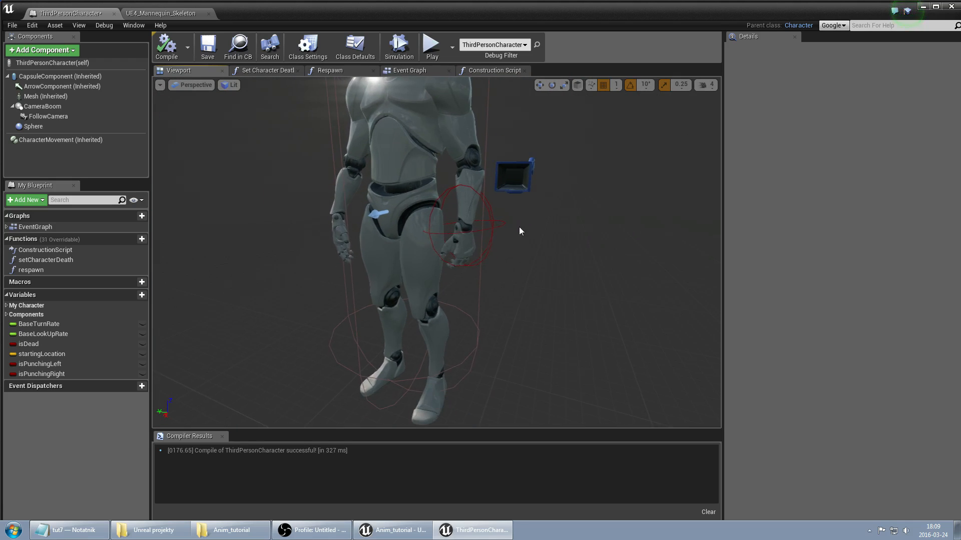
pyautogui.scroll(-3)
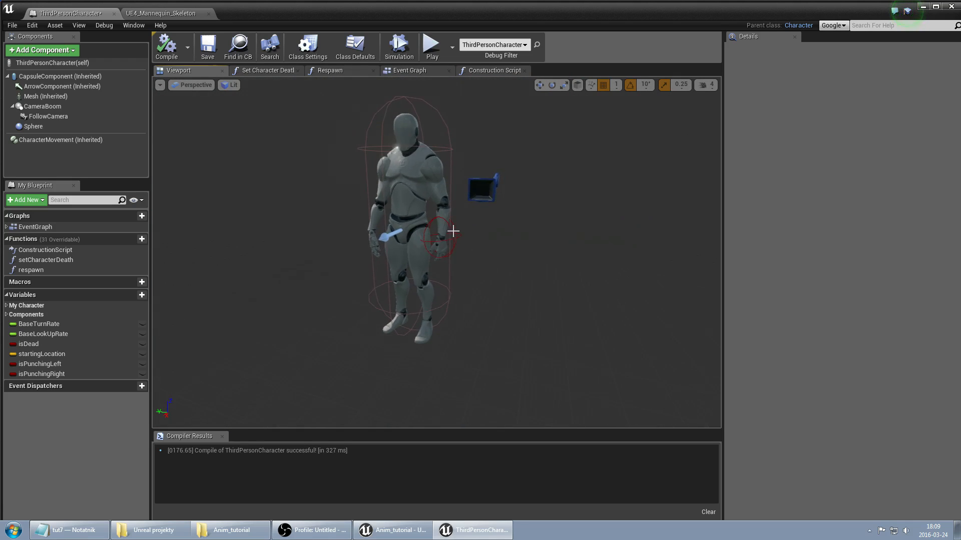
pyautogui.click(33, 126)
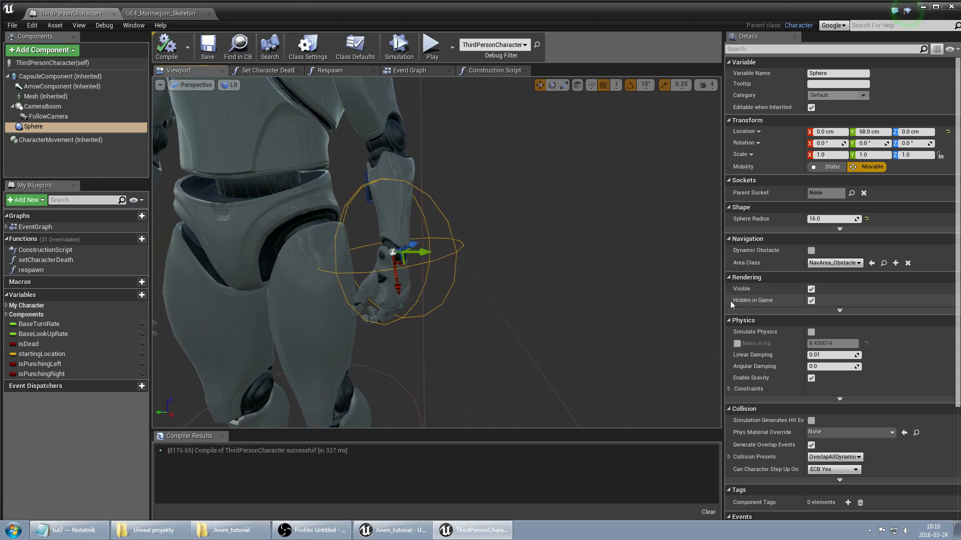
# Make the Sphere visible in game with the BlockAll collision preset, then return to the level.
pyautogui.scroll(-3)
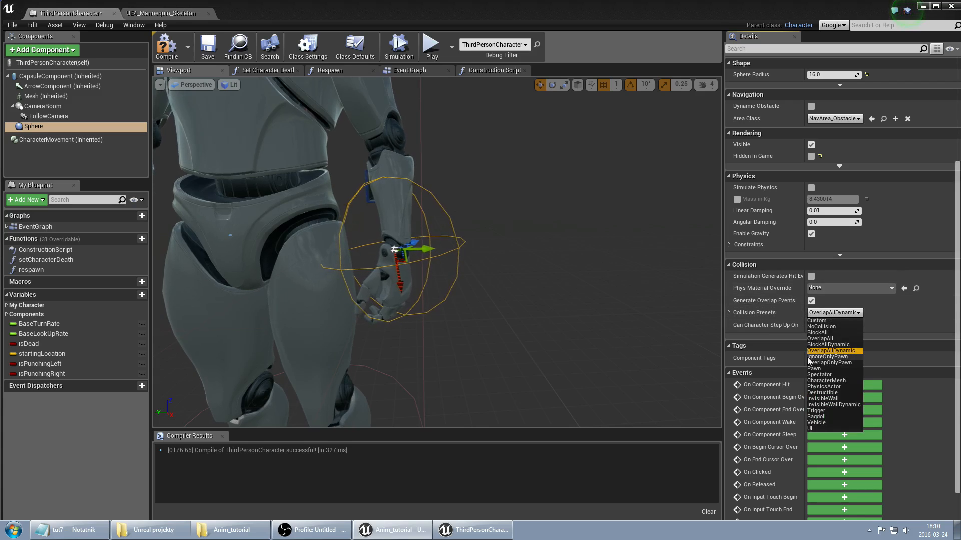
pyautogui.click(817, 337)
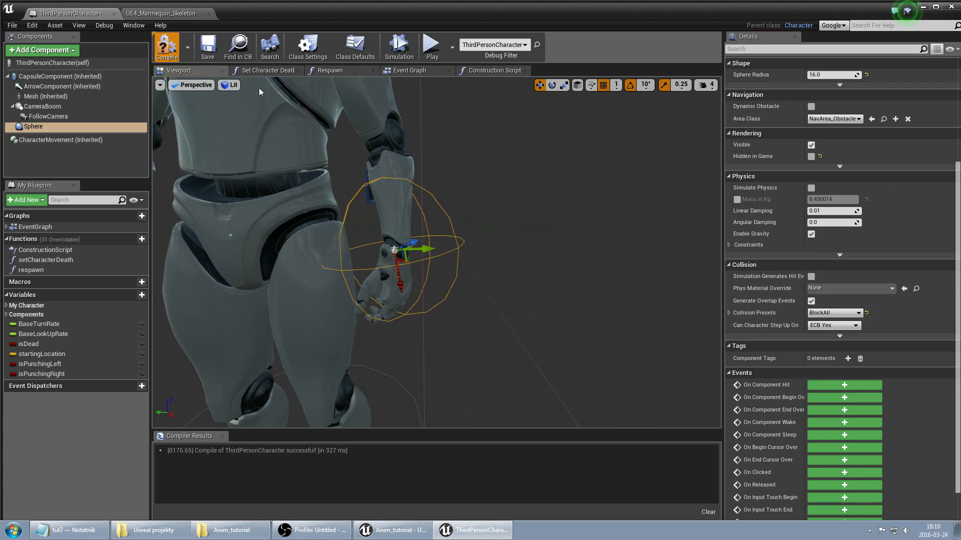
pyautogui.click(411, 530)
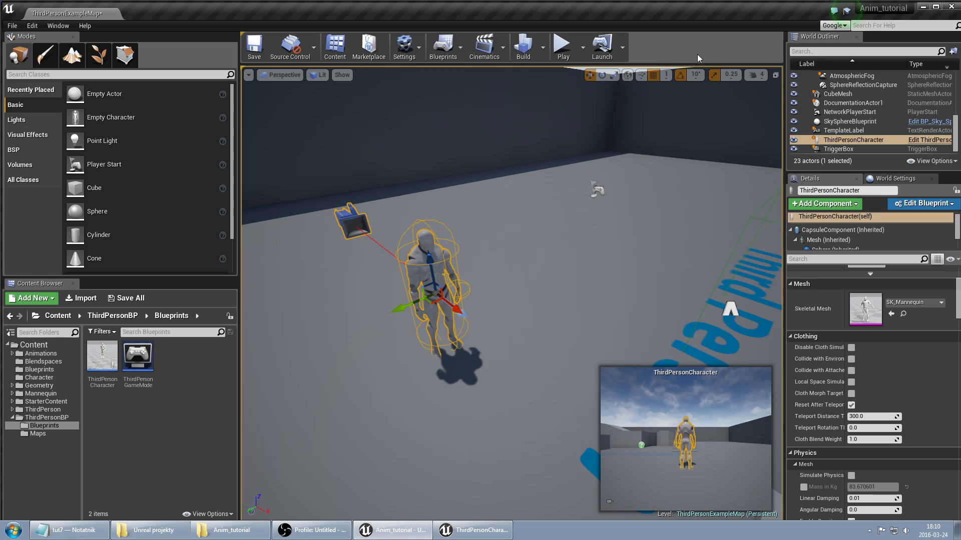
# Review the cube's Physics and Collision details: 20 kg mass, PhysicsActor preset.
pyautogui.click(562, 47)
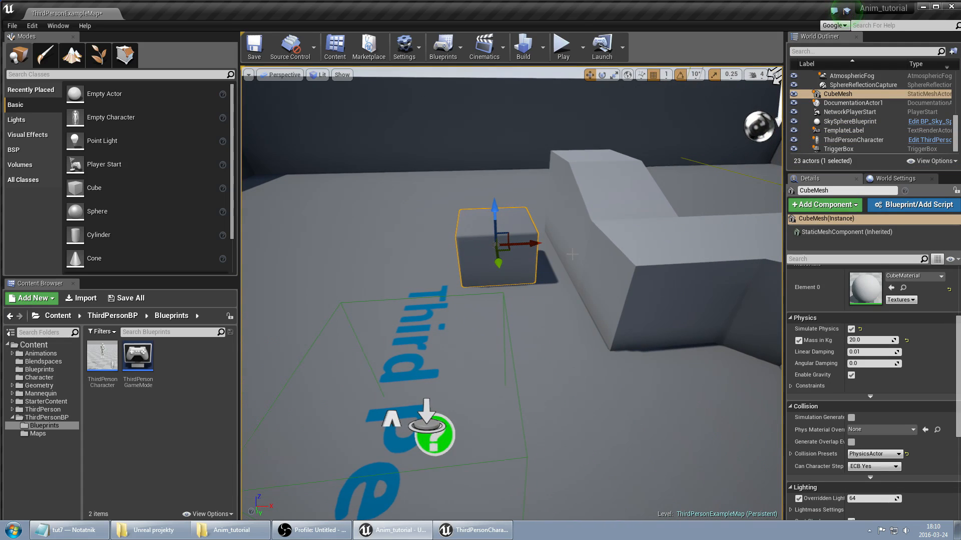
pyautogui.scroll(-3)
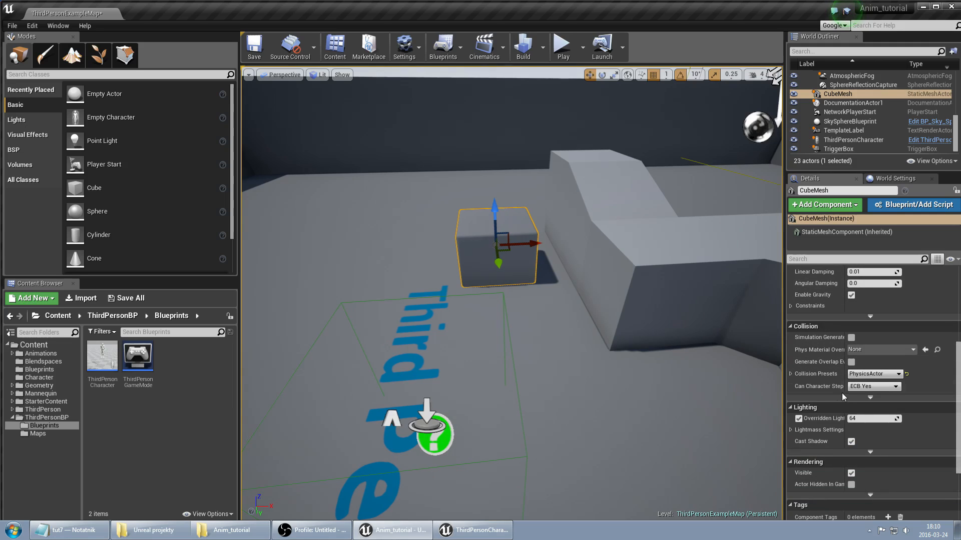
pyautogui.scroll(3)
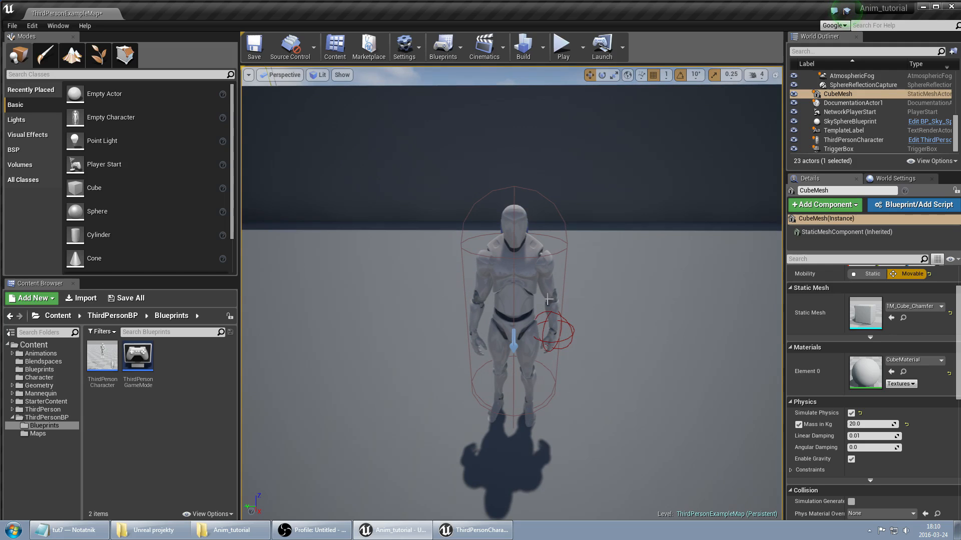
pyautogui.click(852, 139)
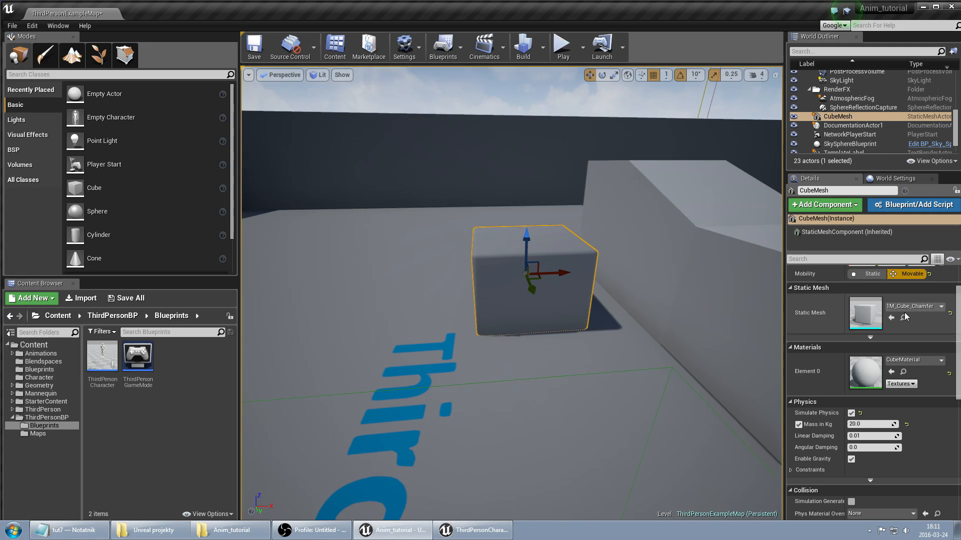
# Make the cube's collision Custom with Pawn set to Ignore, and verify it in a play test.
pyautogui.scroll(-3)
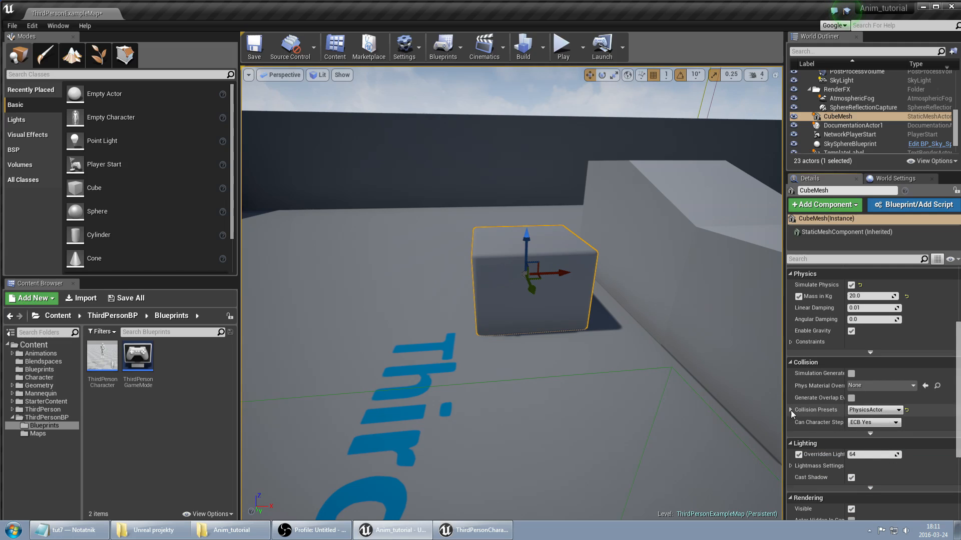
pyautogui.click(874, 409)
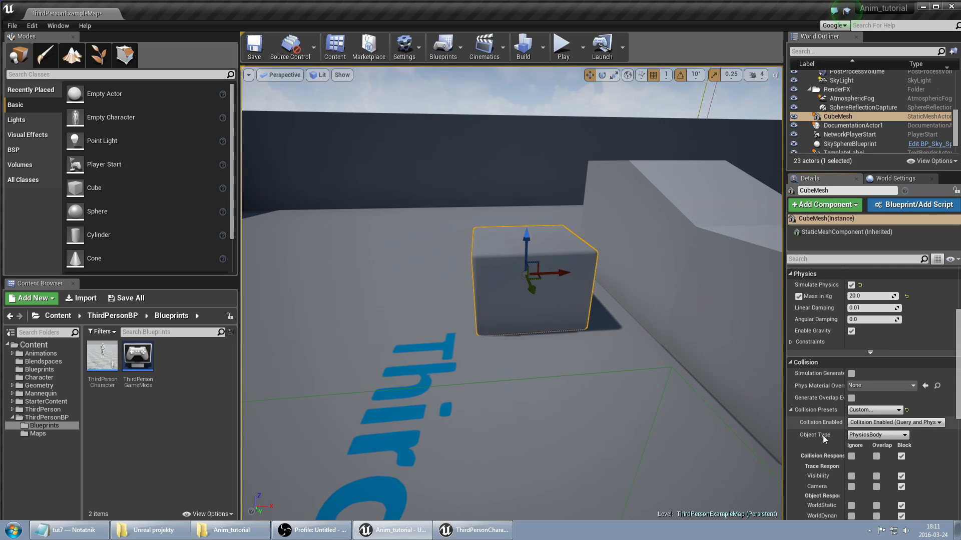
pyautogui.scroll(-3)
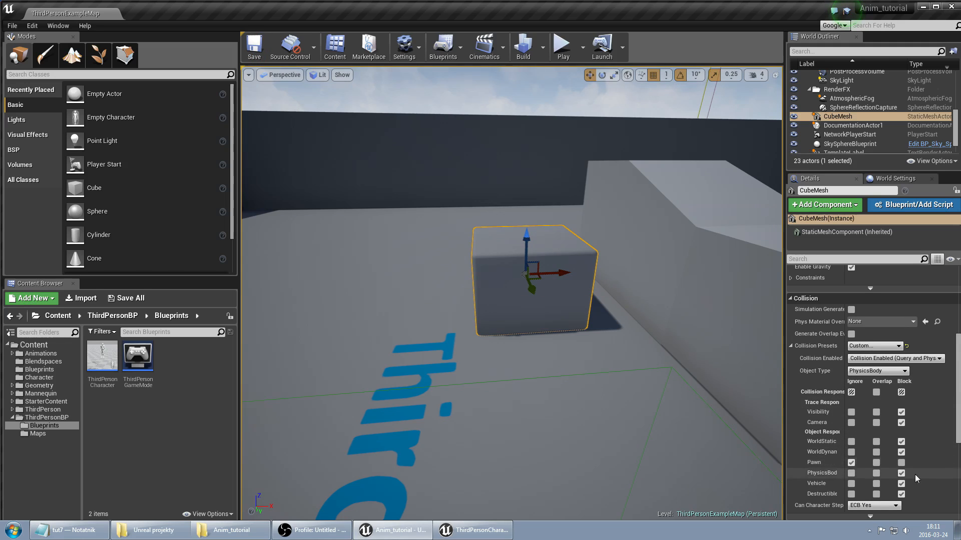
pyautogui.click(560, 47)
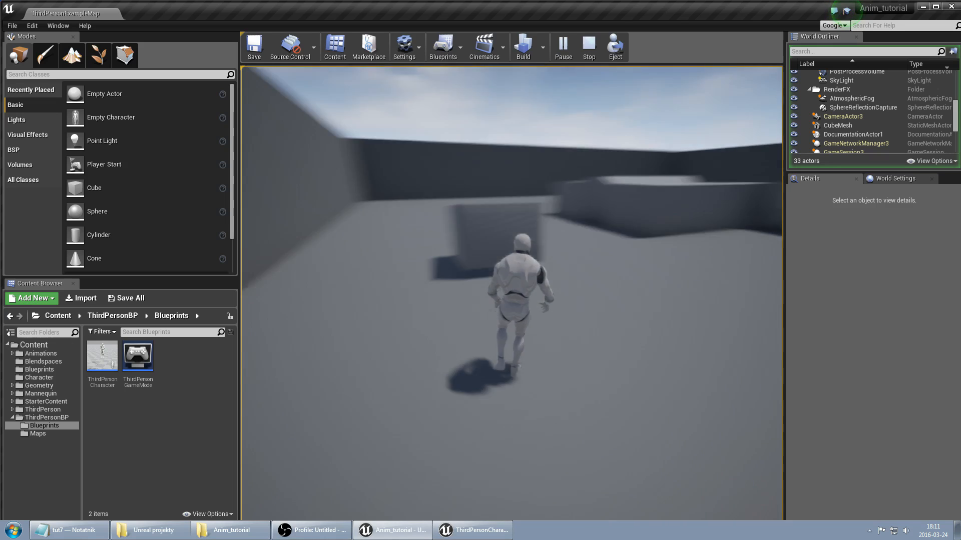
pyautogui.click(587, 46)
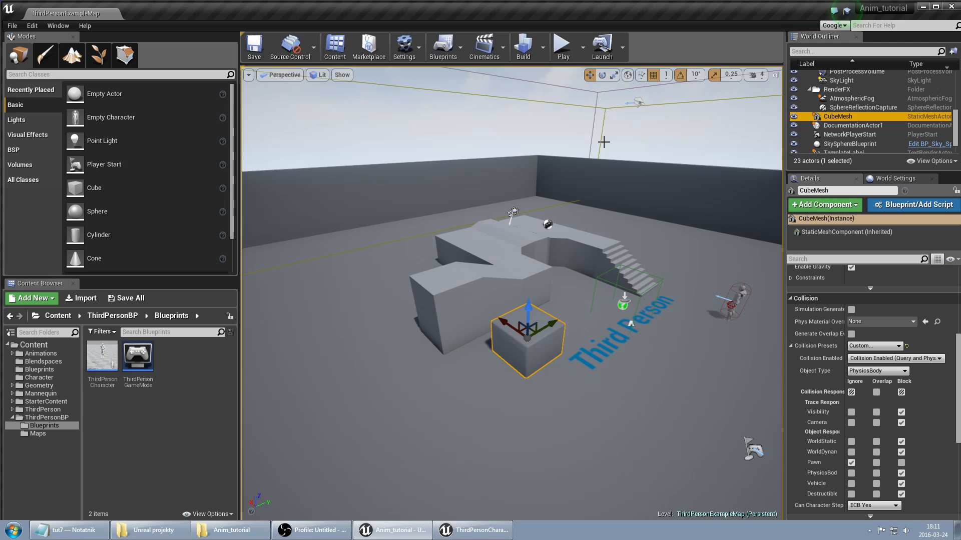
# Create a 1M_Cube_Chamfer blueprint from the cube mesh asset via Asset Actions.
pyautogui.rightClick(102, 357)
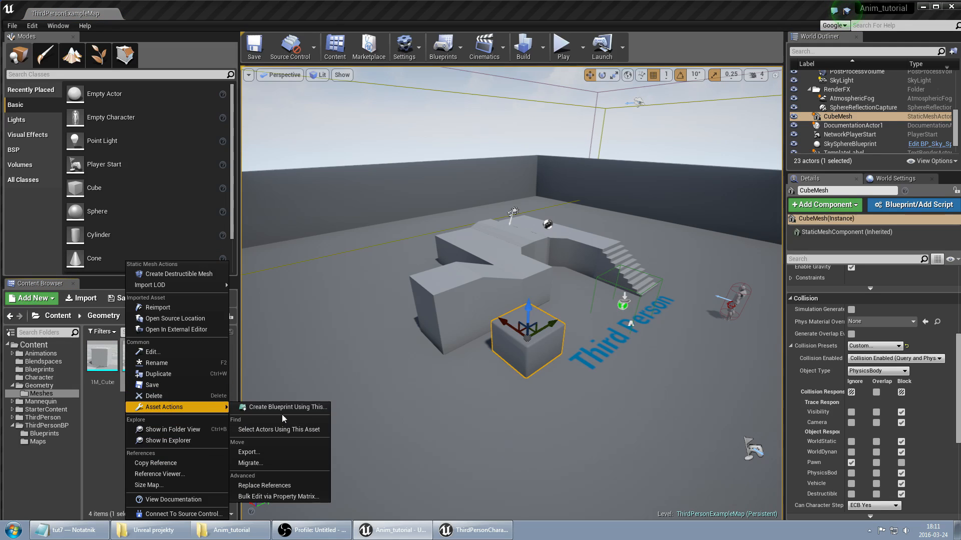
pyautogui.click(288, 407)
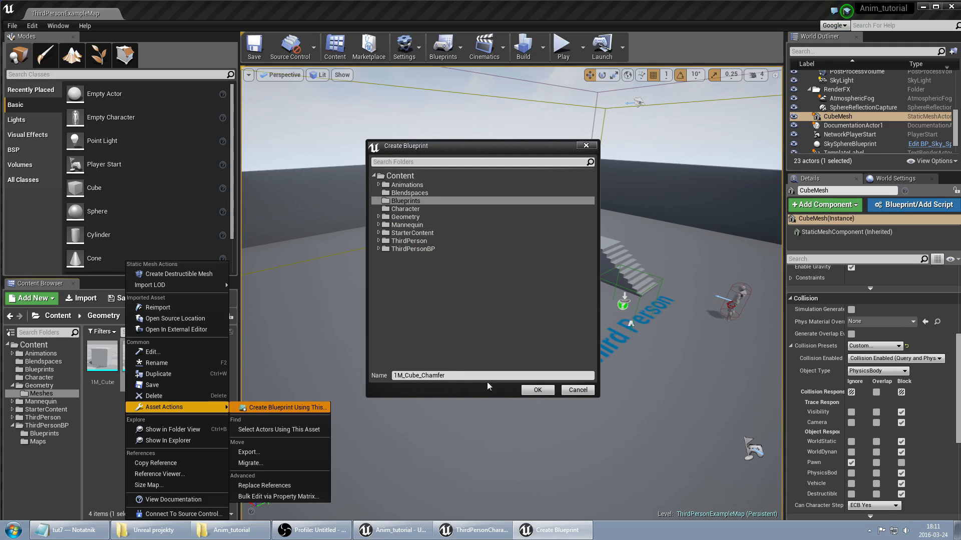
pyautogui.click(536, 390)
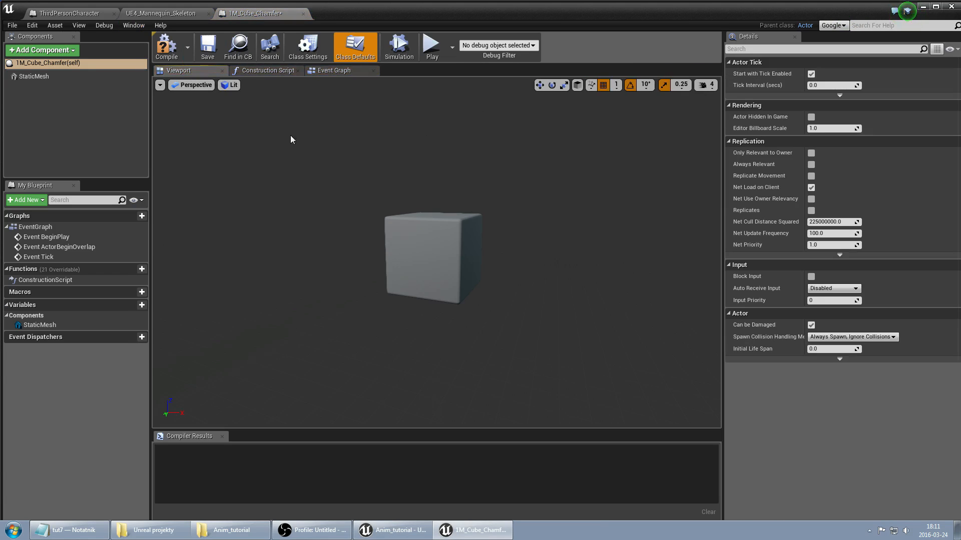
# Add a Scene component to the 1M_Cube_Chamfer blueprint above its StaticMesh.
pyautogui.click(35, 76)
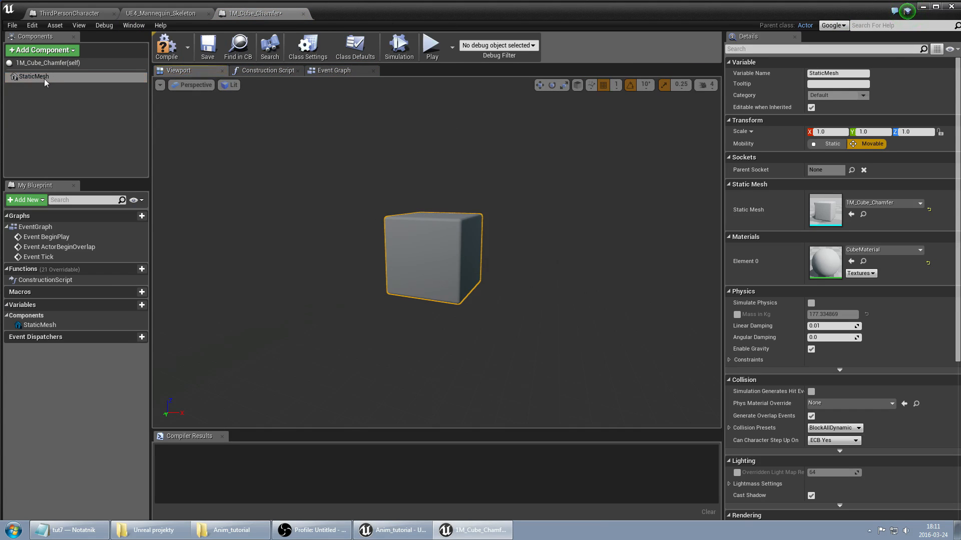
pyautogui.click(42, 50)
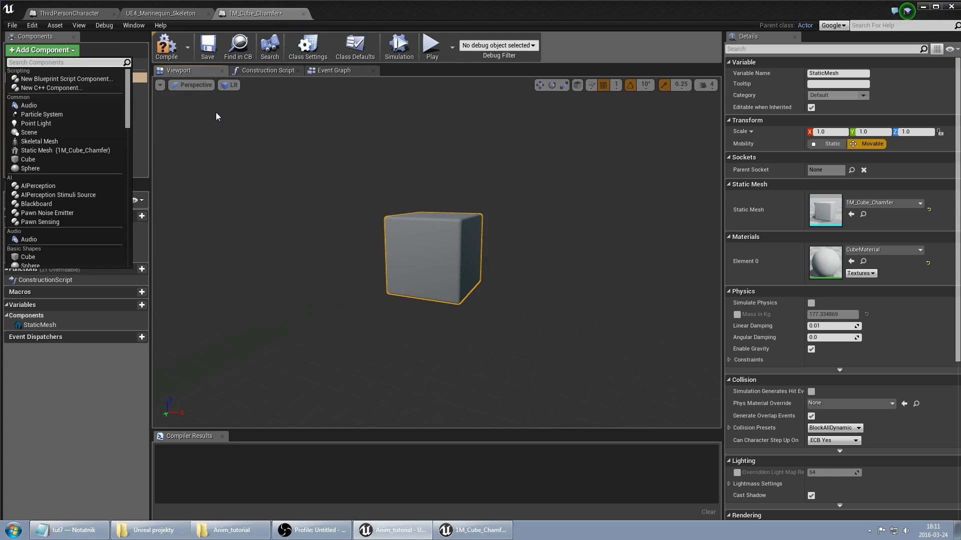
pyautogui.write('scene')
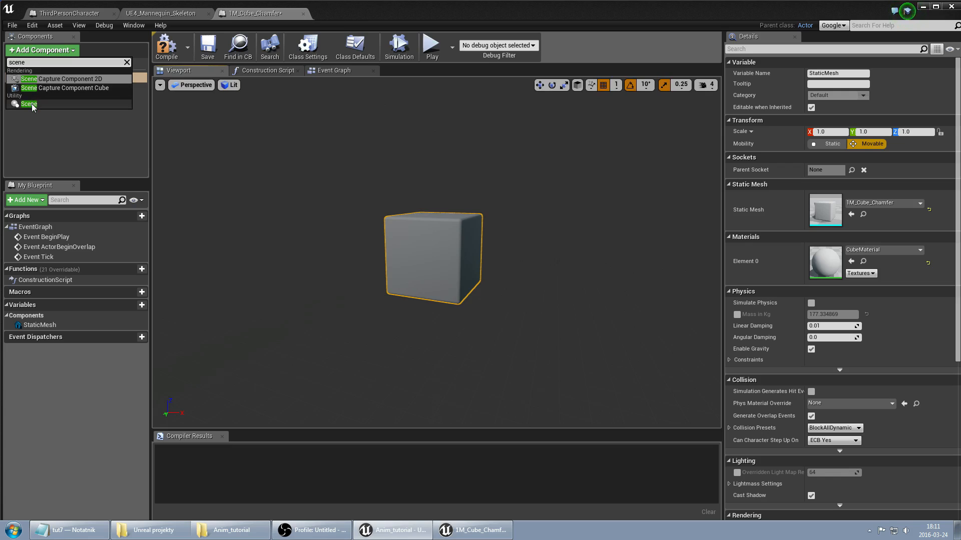
pyautogui.click(28, 104)
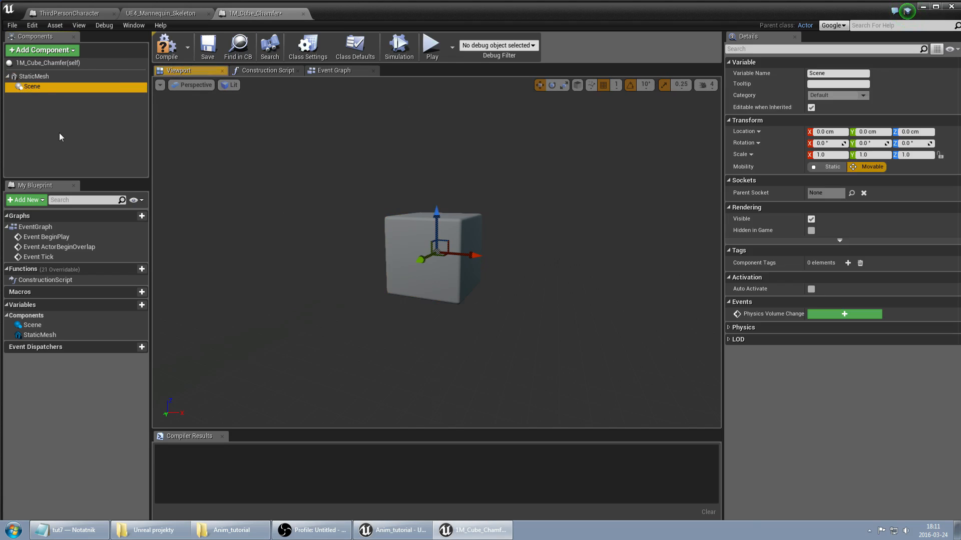
# Add a Box Collision component around the cube with a Box Extent of 52 on each axis.
pyautogui.click(42, 50)
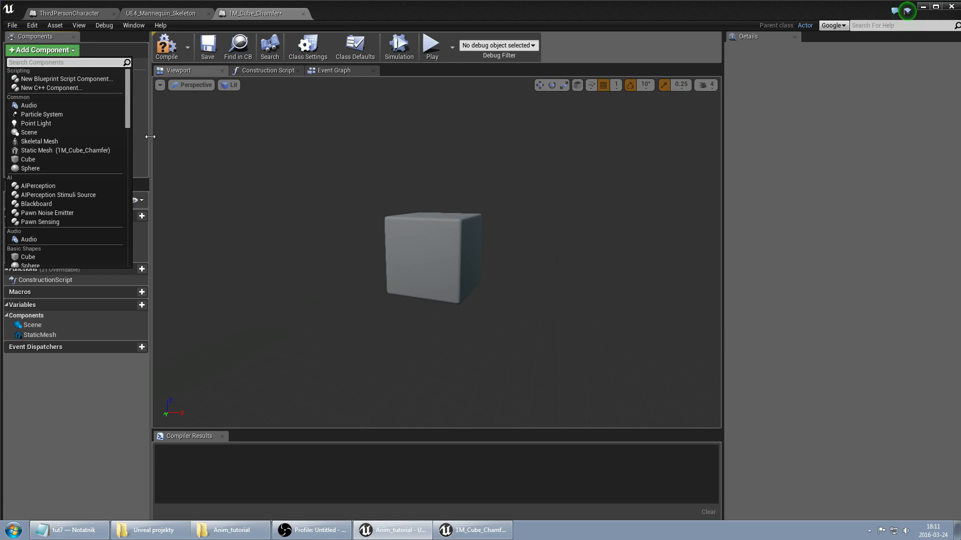
pyautogui.write('colli')
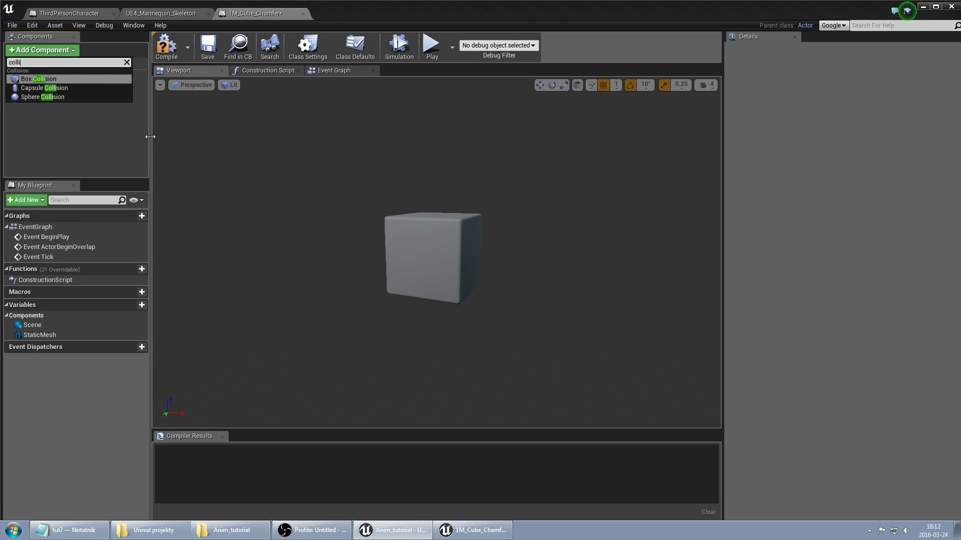
pyautogui.click(40, 78)
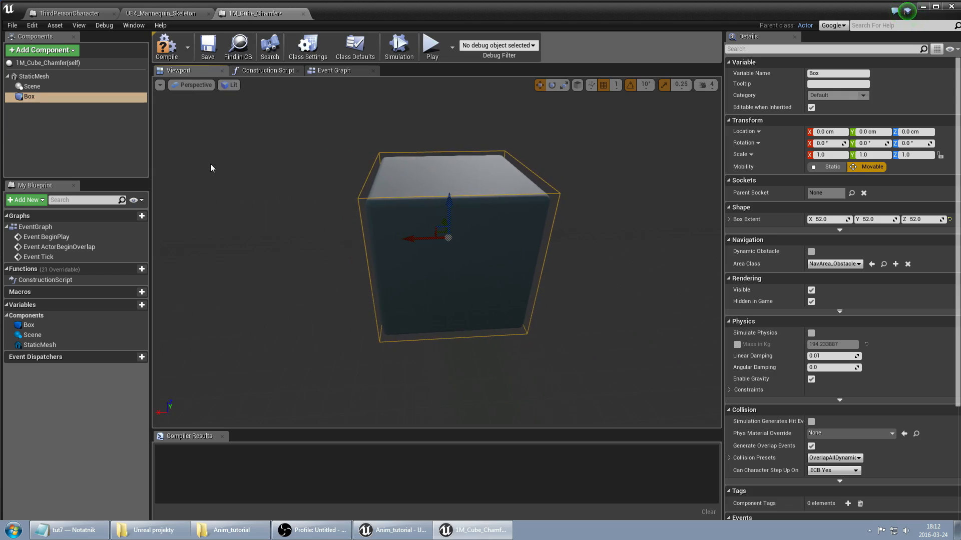
pyautogui.moveTo(390, 209)
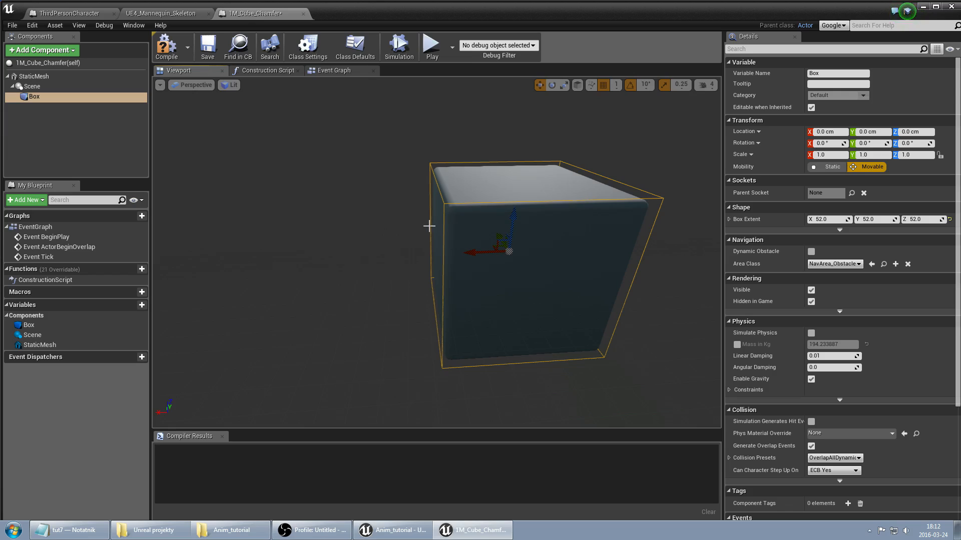
pyautogui.moveTo(616, 269)
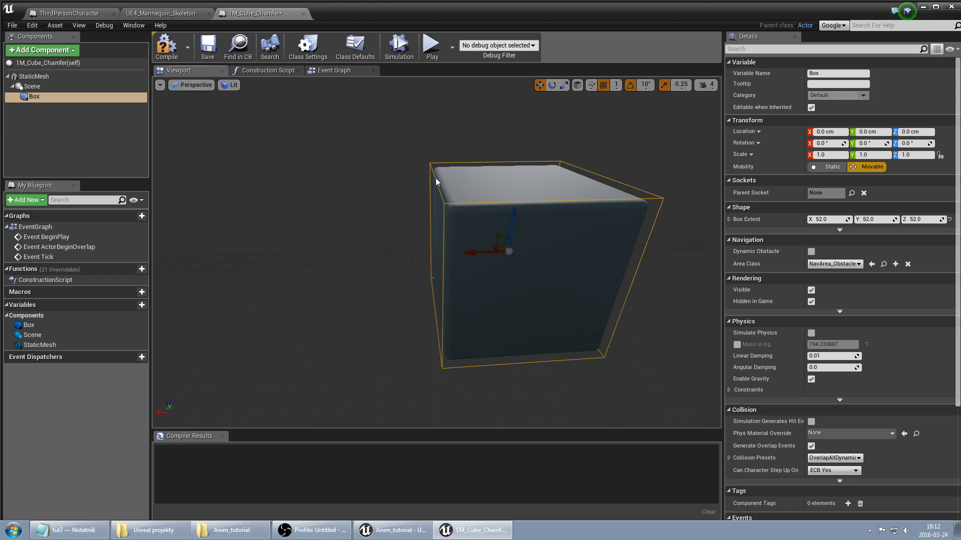
pyautogui.moveTo(379, 187)
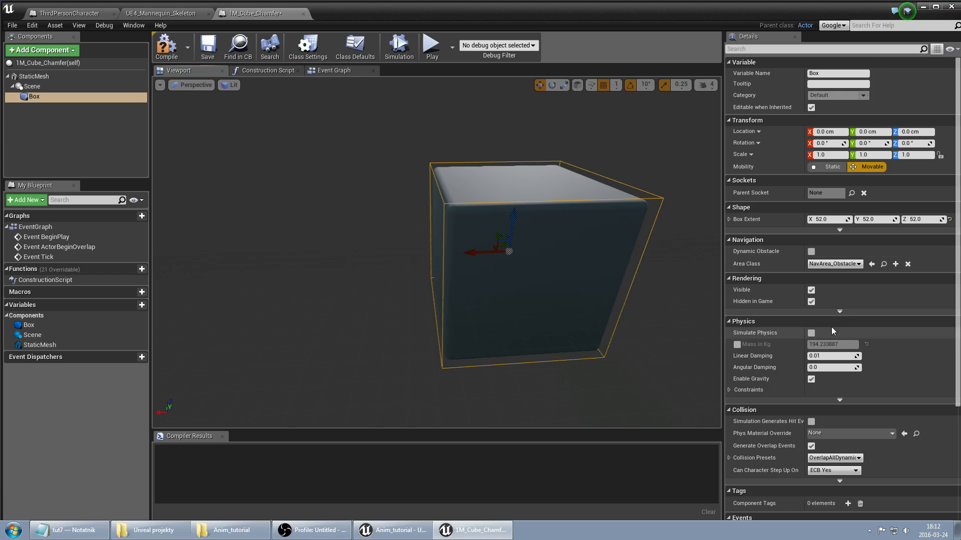
# Give the Box a Custom preset with Object Type Pawn, ignoring everything but blocking Pawns, and compile.
pyautogui.scroll(-3)
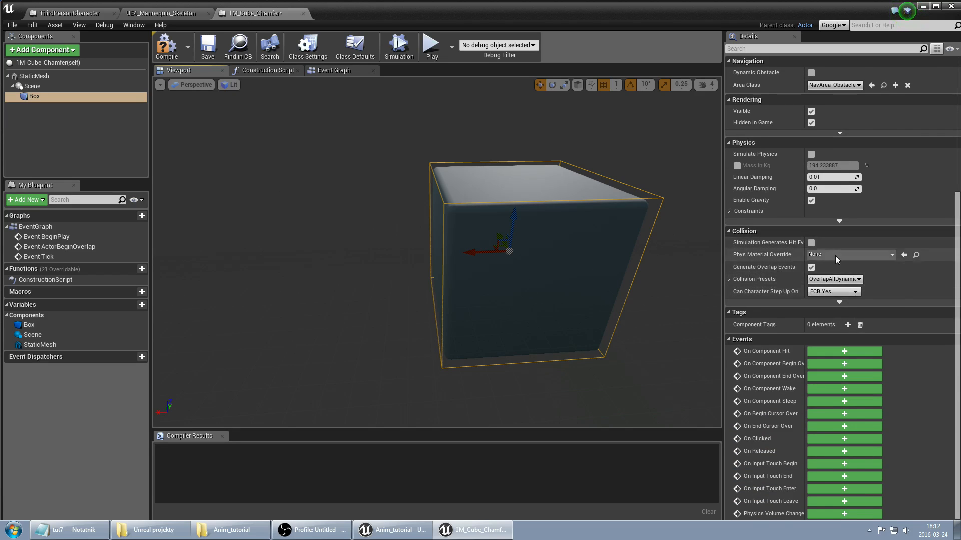
pyautogui.scroll(-3)
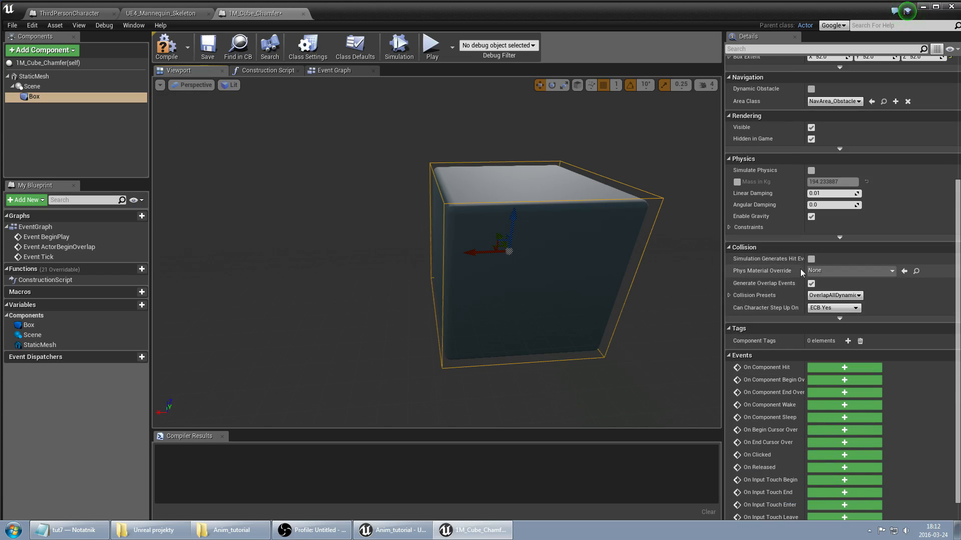
pyautogui.click(833, 295)
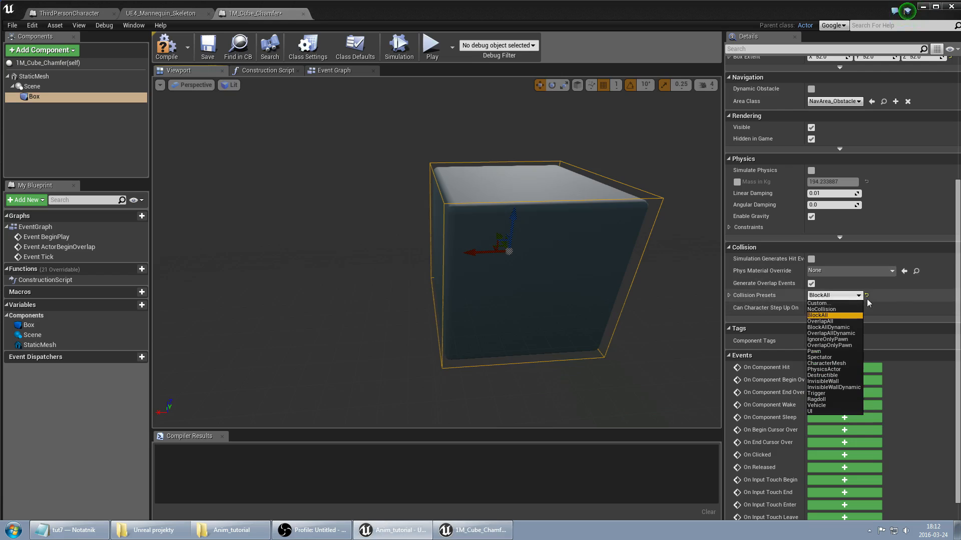
pyautogui.click(818, 303)
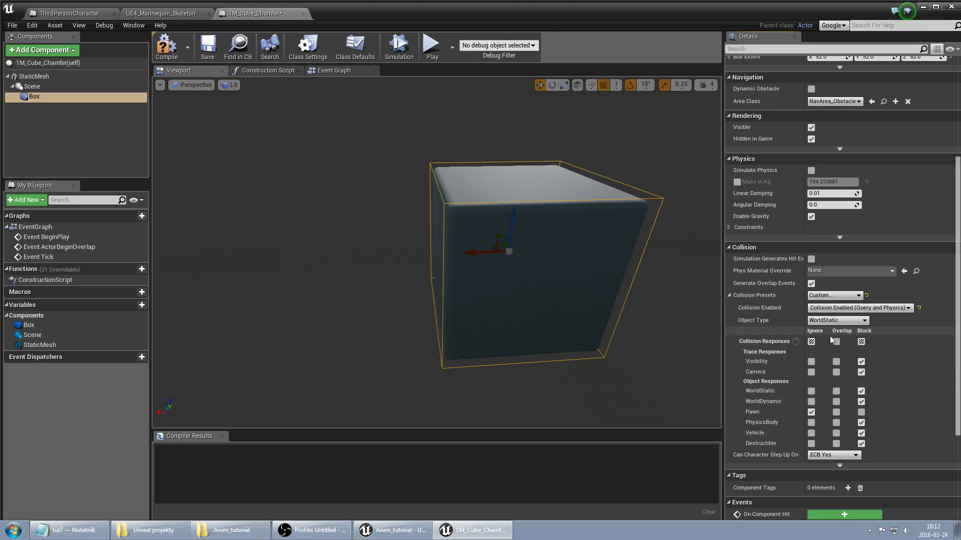
pyautogui.click(836, 320)
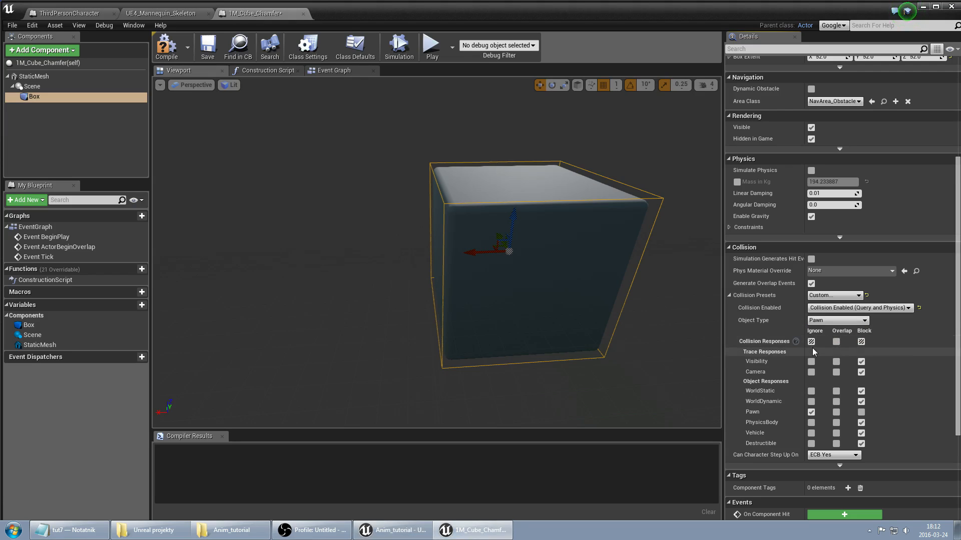
pyautogui.click(814, 341)
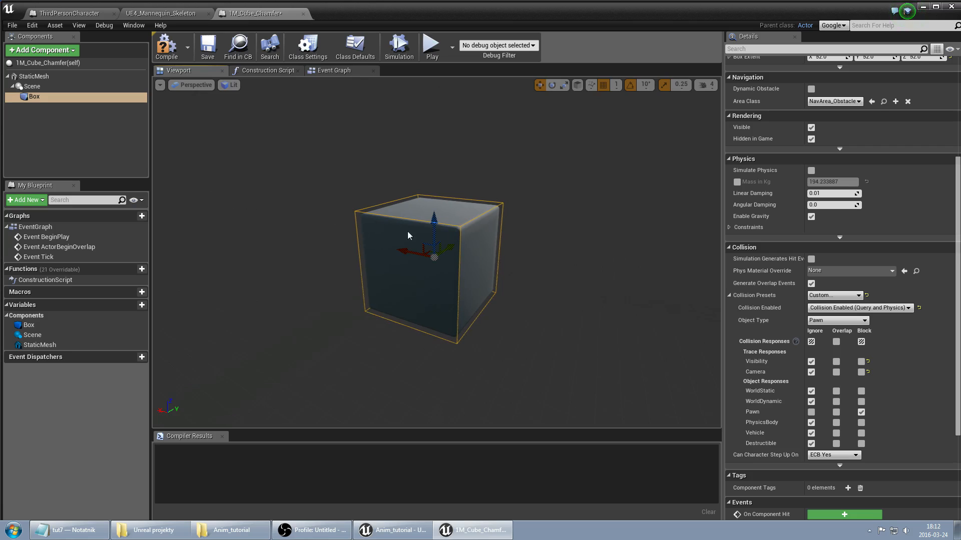
pyautogui.moveTo(326, 274)
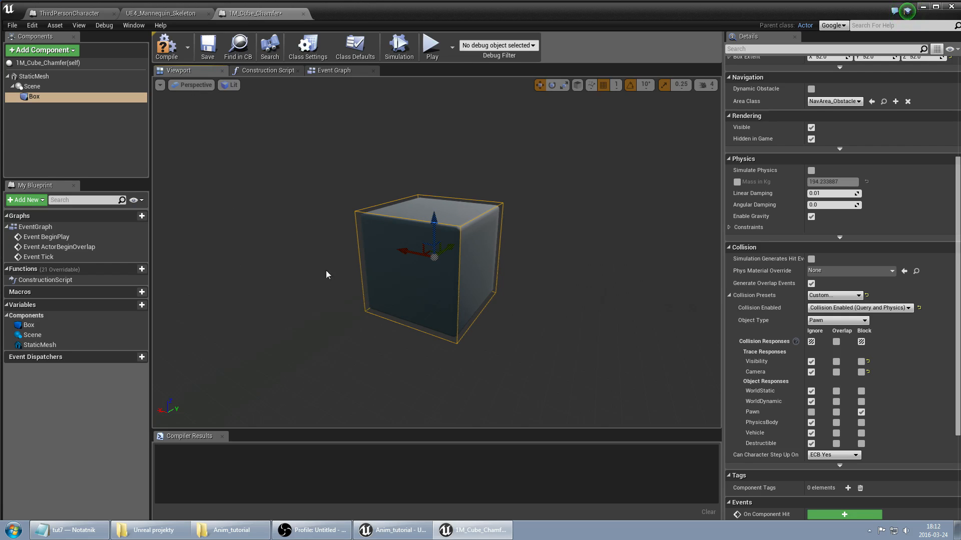
pyautogui.click(166, 48)
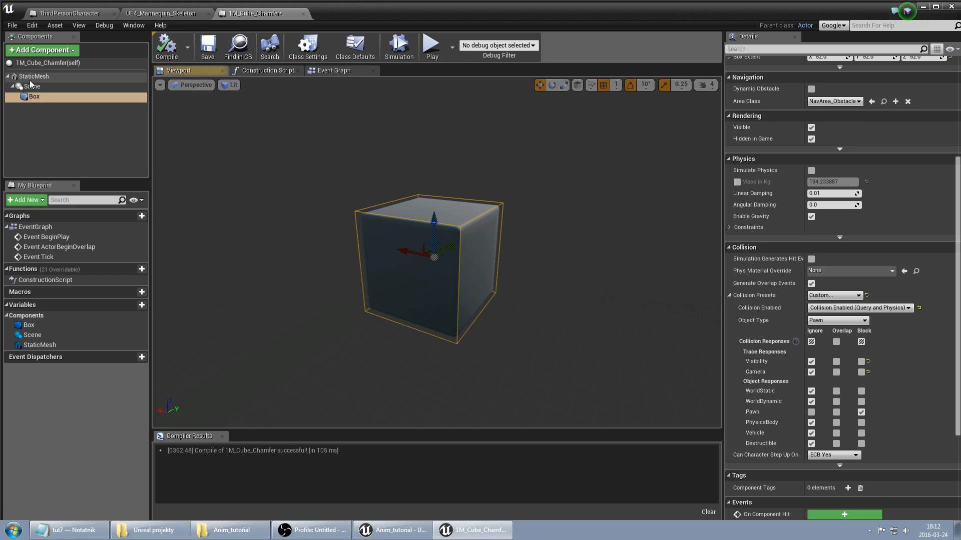
# Enable Simulate Physics on the StaticMesh with a 20 kg mass, compile, and return to the level.
pyautogui.click(33, 76)
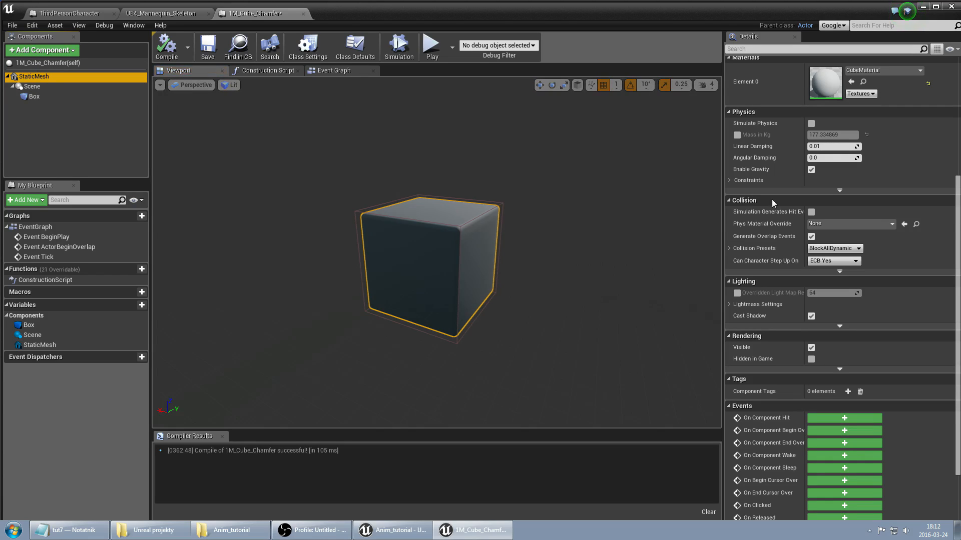
pyautogui.scroll(3)
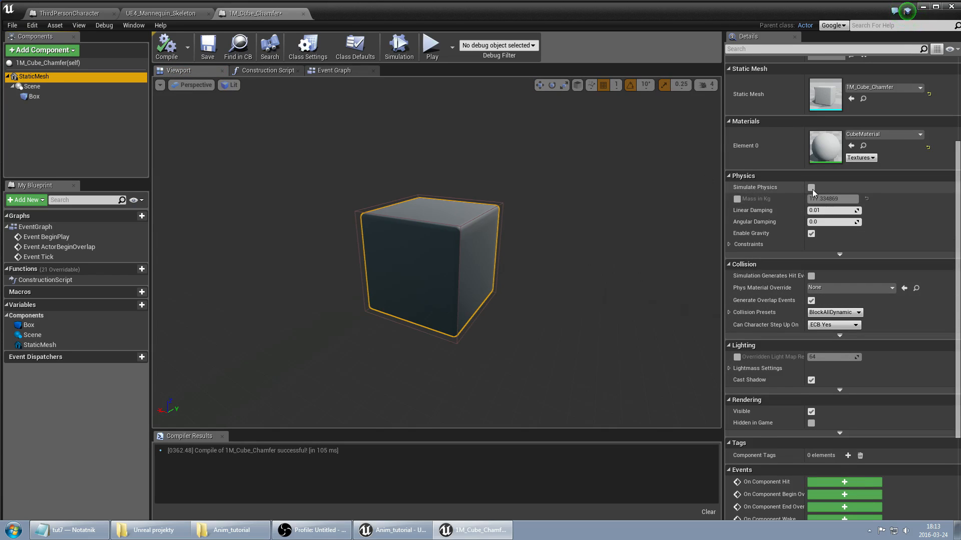
pyautogui.click(811, 187)
pyautogui.write('20')
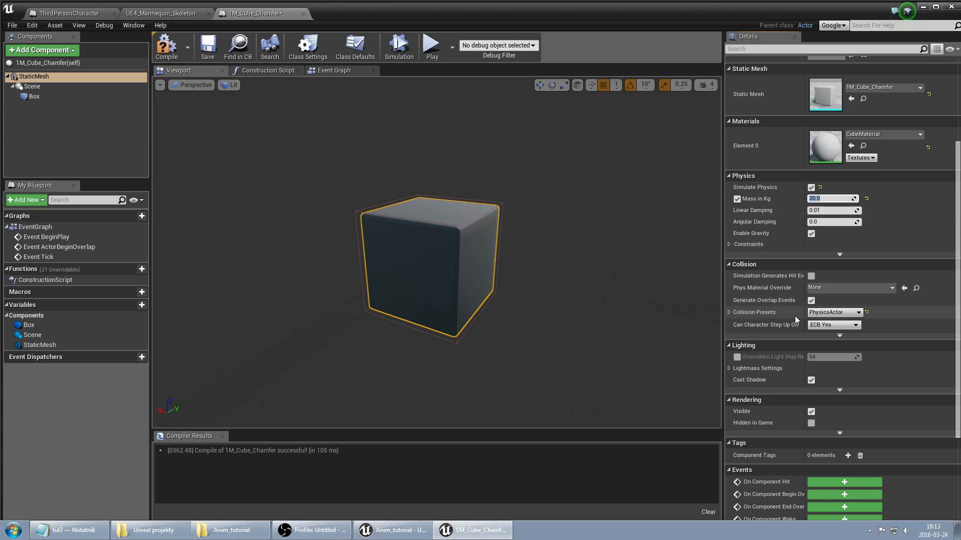
pyautogui.scroll(-3)
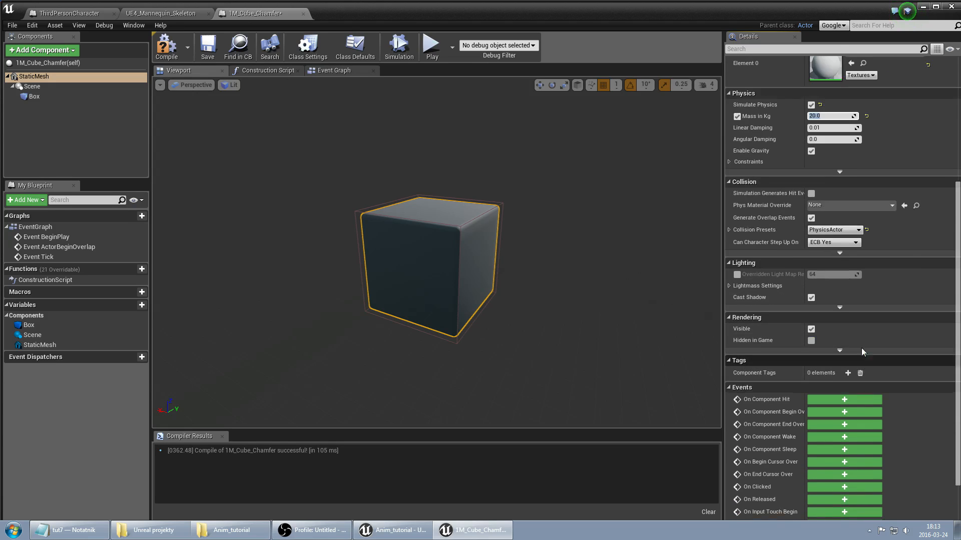
pyautogui.scroll(3)
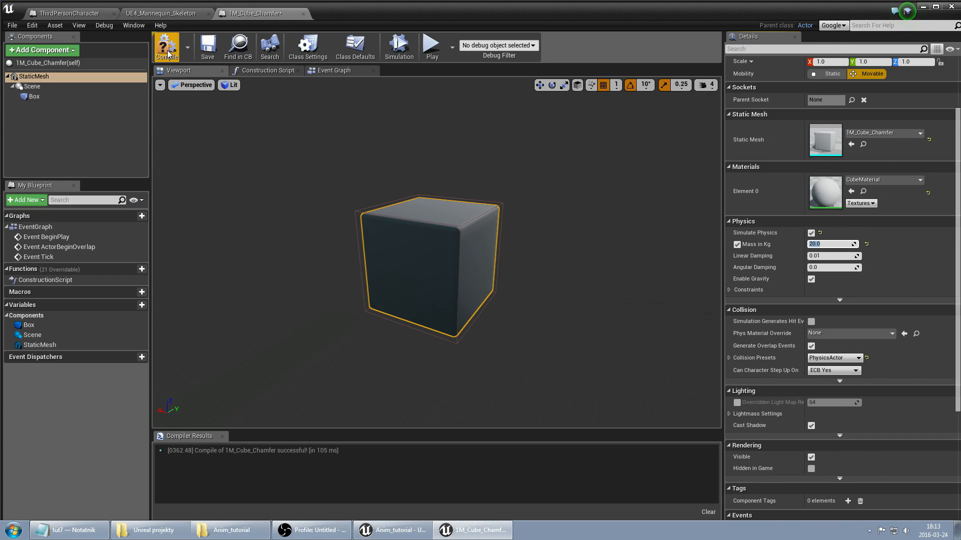
pyautogui.click(390, 530)
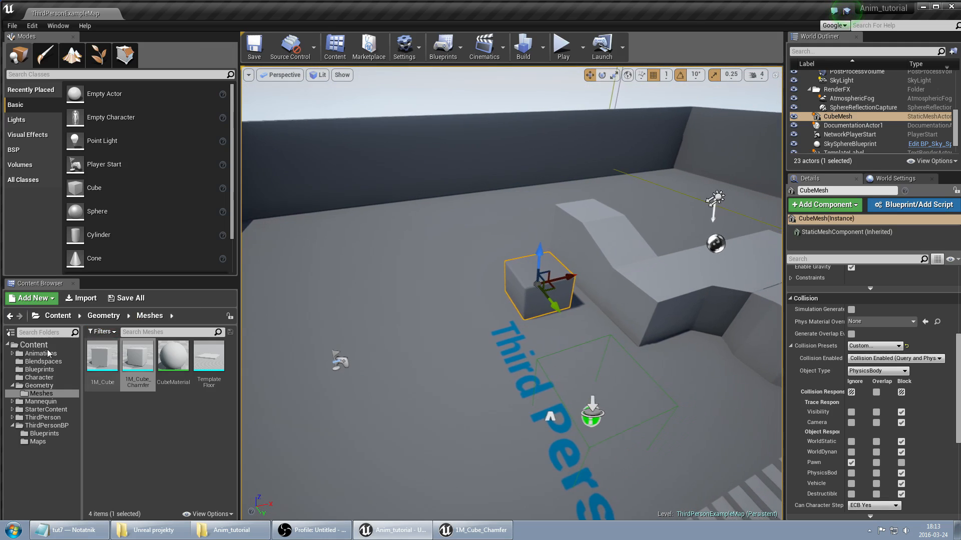
# Place a scale-2 1M_Cube_Chamfer from the Blueprints folder into the level and play.
pyautogui.click(38, 369)
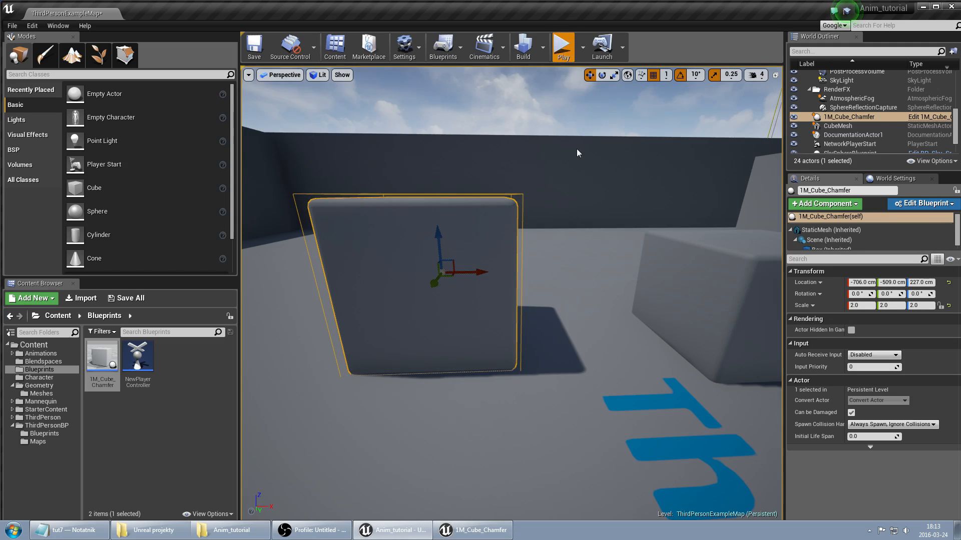
pyautogui.click(562, 46)
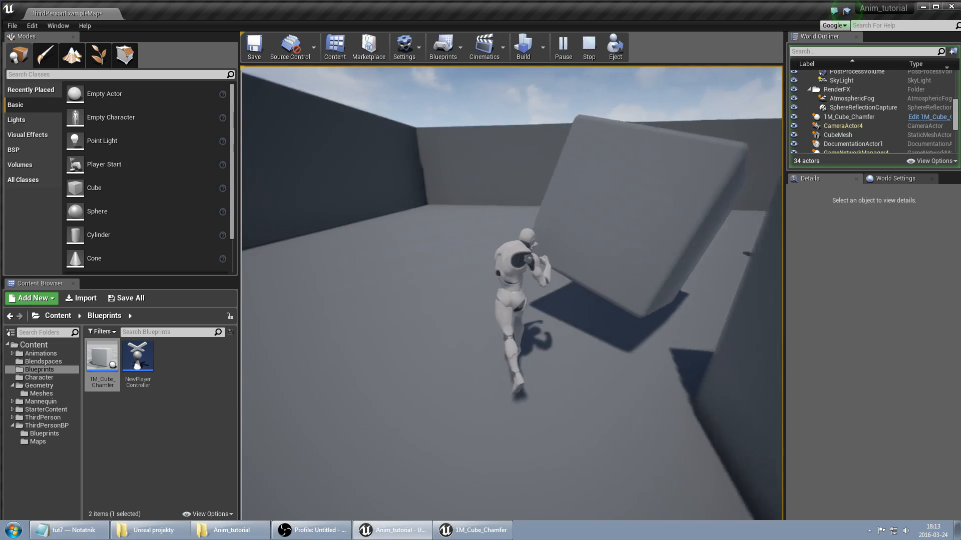
# Swap the CubeMesh actor's static mesh for MaterialSphere and play to test the ball.
pyautogui.click(587, 47)
pyautogui.write('sp')
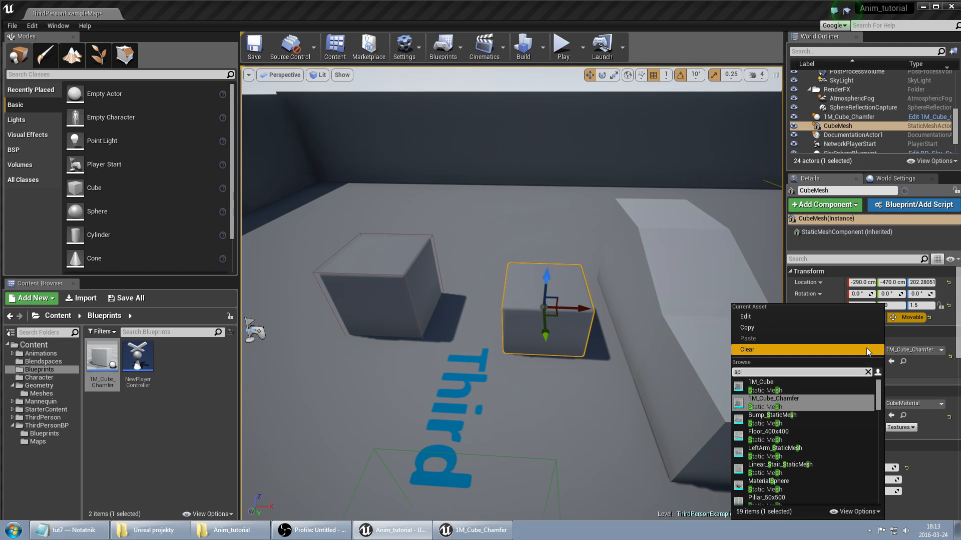
pyautogui.click(867, 372)
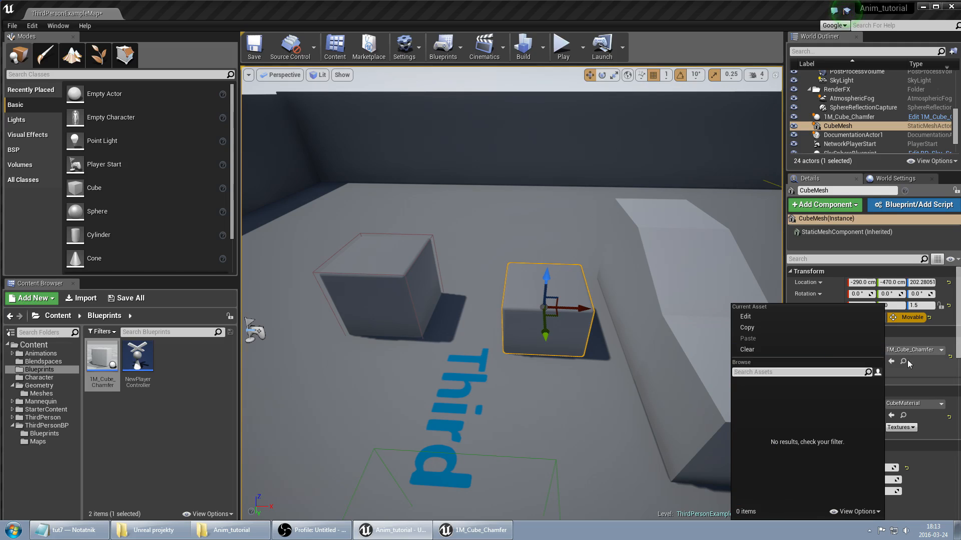
pyautogui.write('sp')
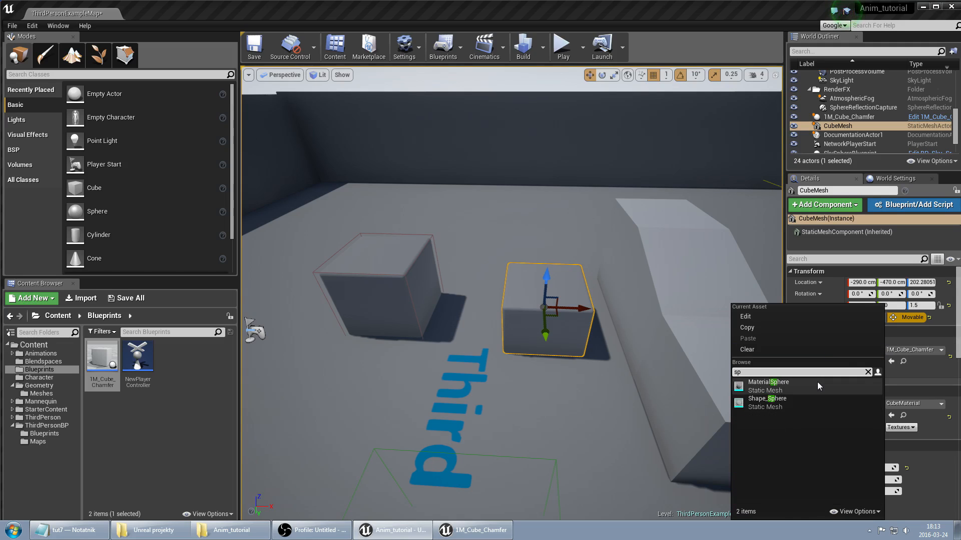
pyautogui.click(767, 382)
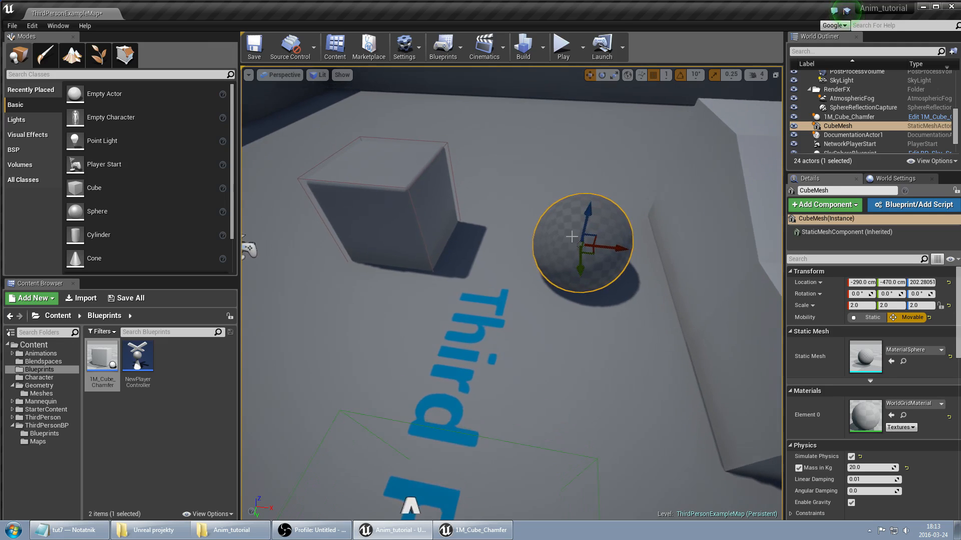
pyautogui.click(561, 47)
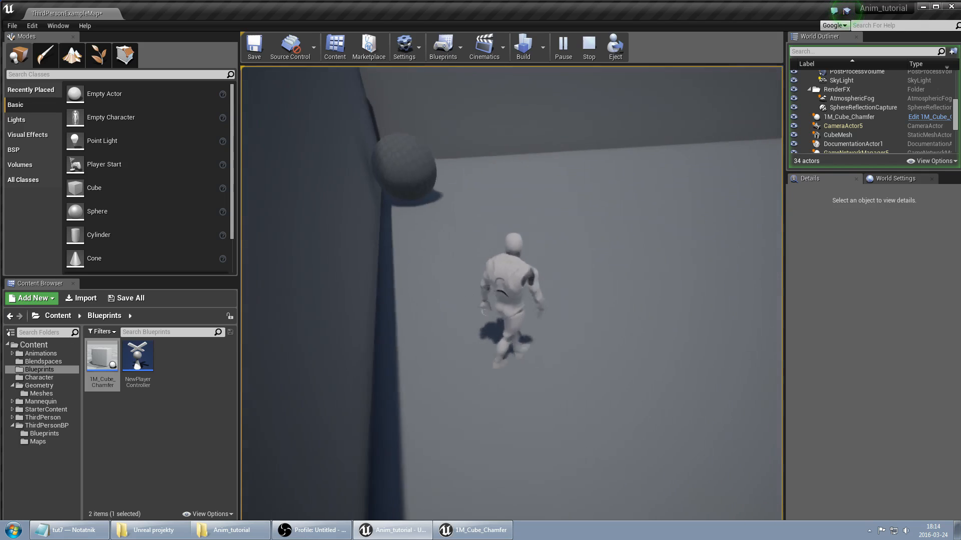
# Stop play, find Bump_StaticMesh in the Content root via a 'mesh' search and place it in the level.
pyautogui.click(587, 47)
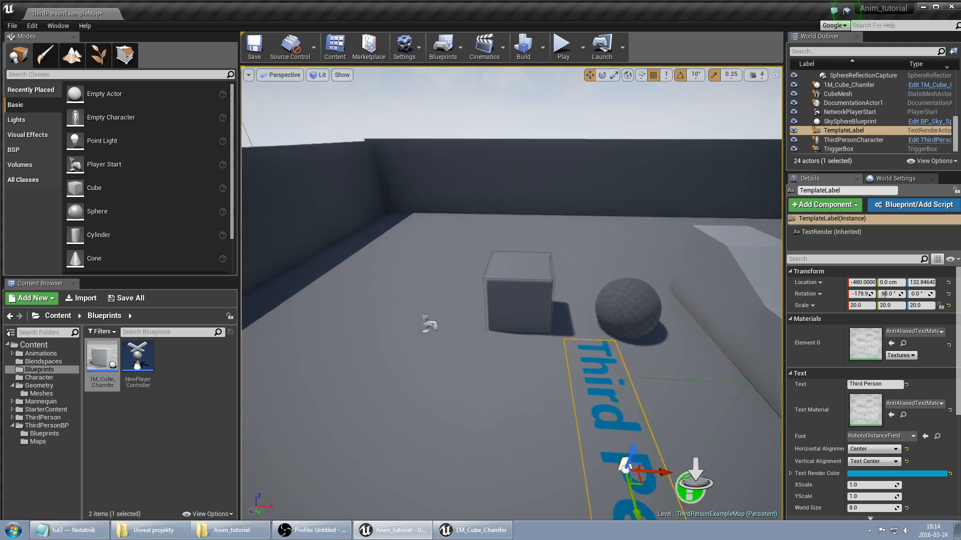
pyautogui.click(851, 121)
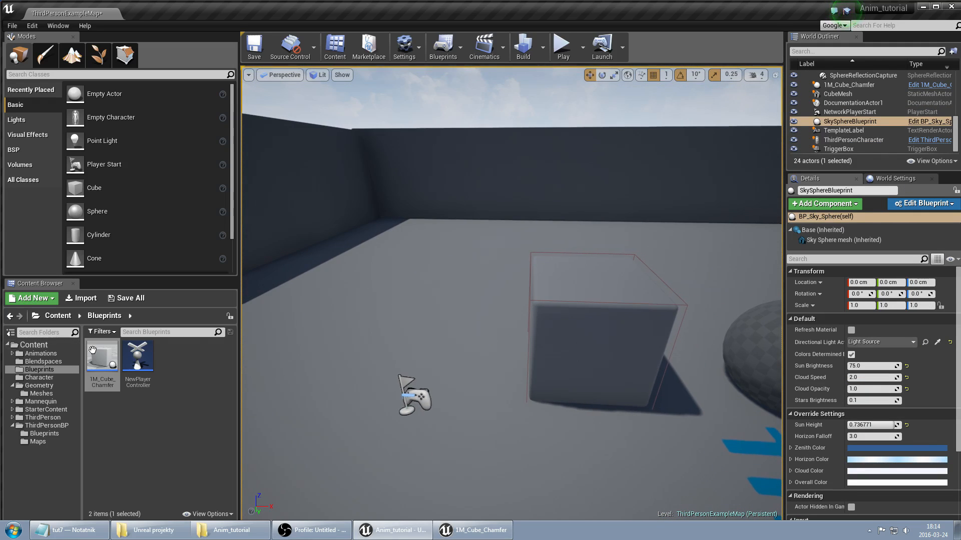
pyautogui.click(57, 315)
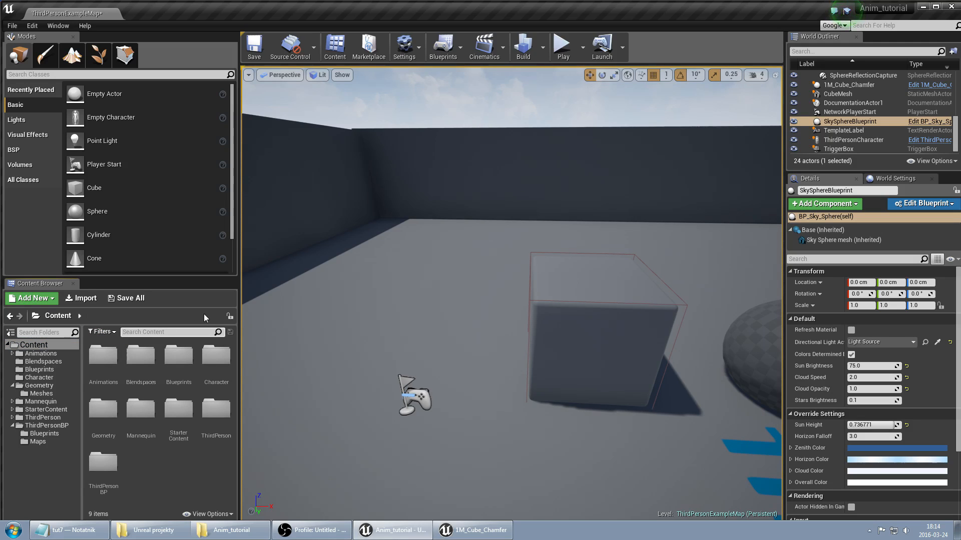
pyautogui.write('mesh')
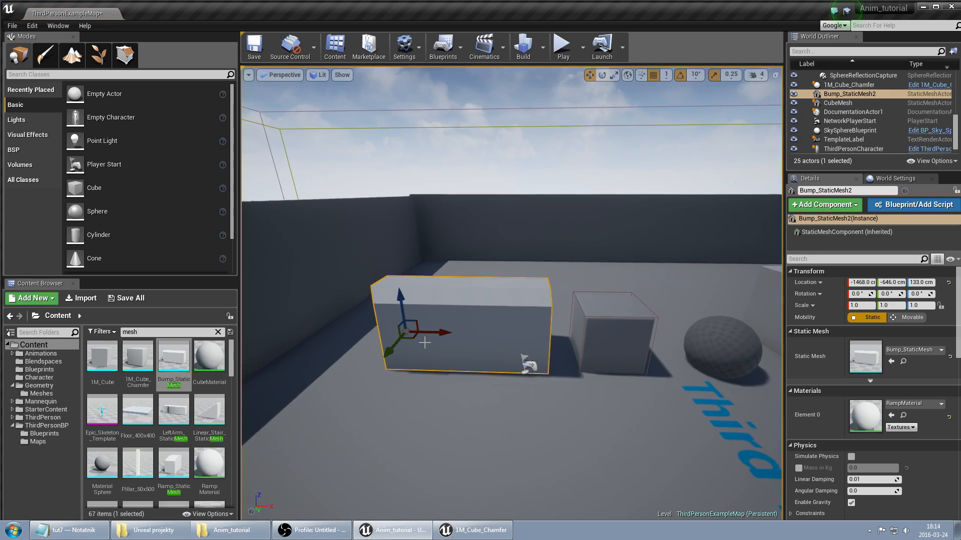
pyautogui.rightClick(174, 355)
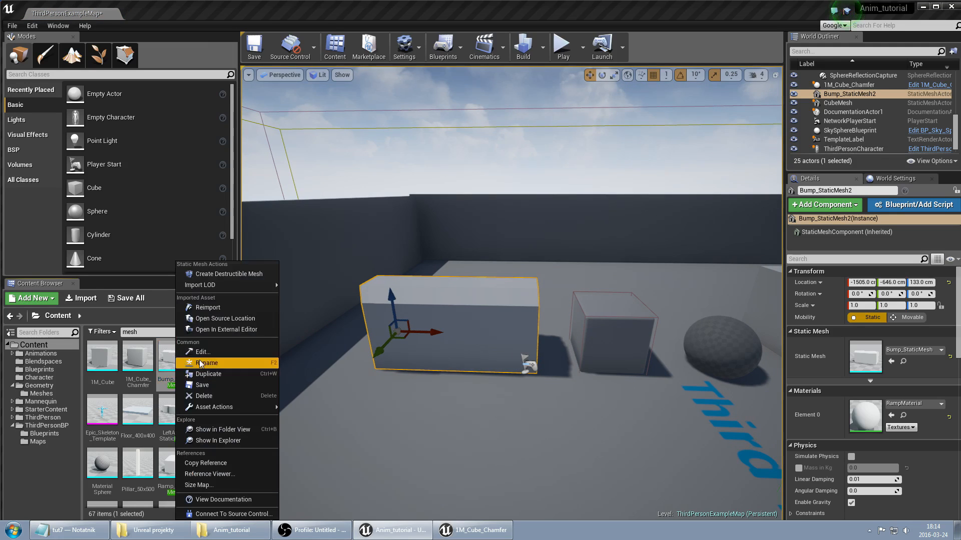
# Create Bump_StaticMesh_DM with 50 cells, fracture it, preview depth 1 exploded chunks, and return to the level.
pyautogui.click(228, 273)
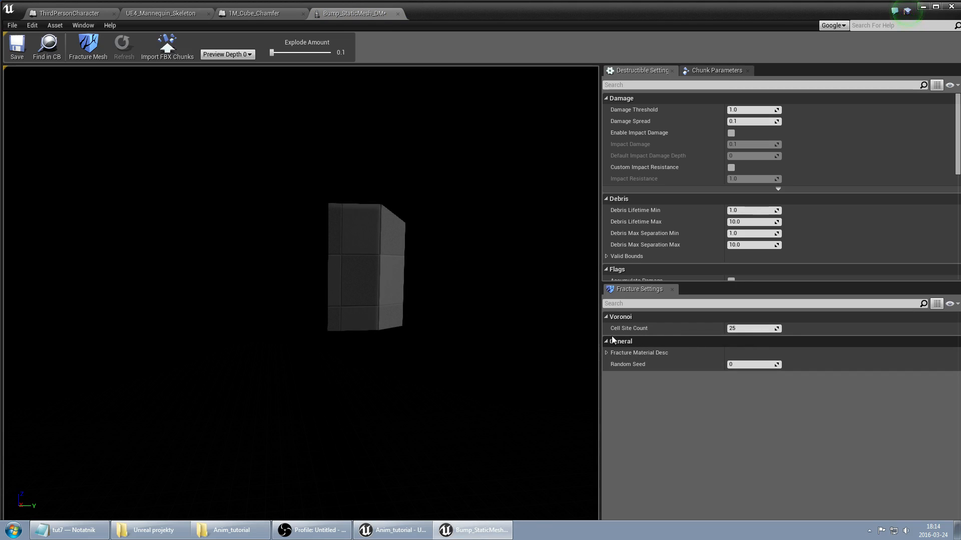
pyautogui.tripleClick(753, 328)
pyautogui.write('50')
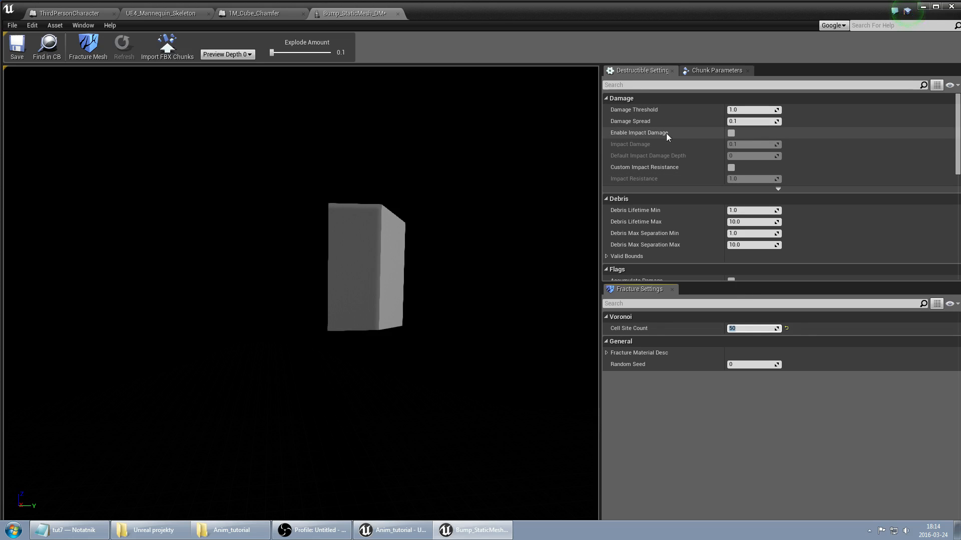
pyautogui.click(731, 132)
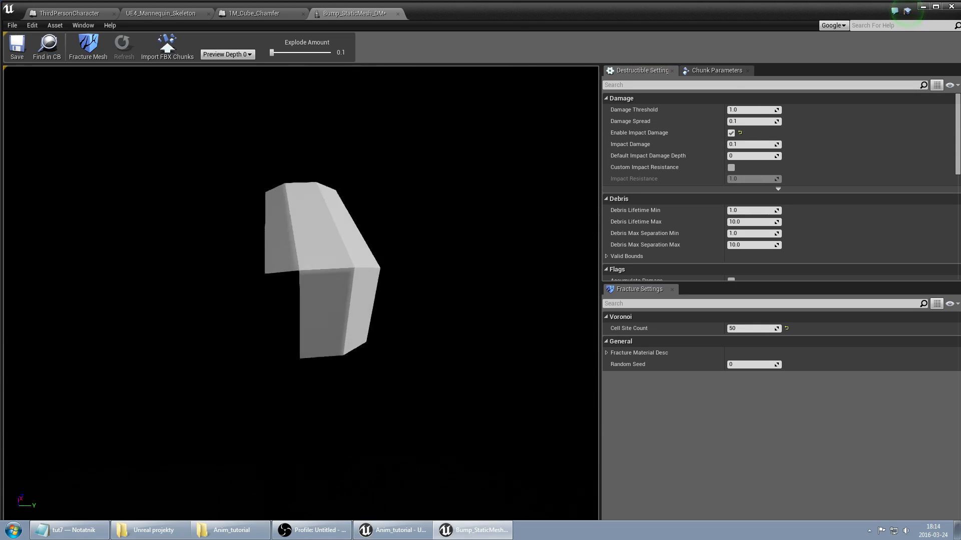
pyautogui.click(88, 47)
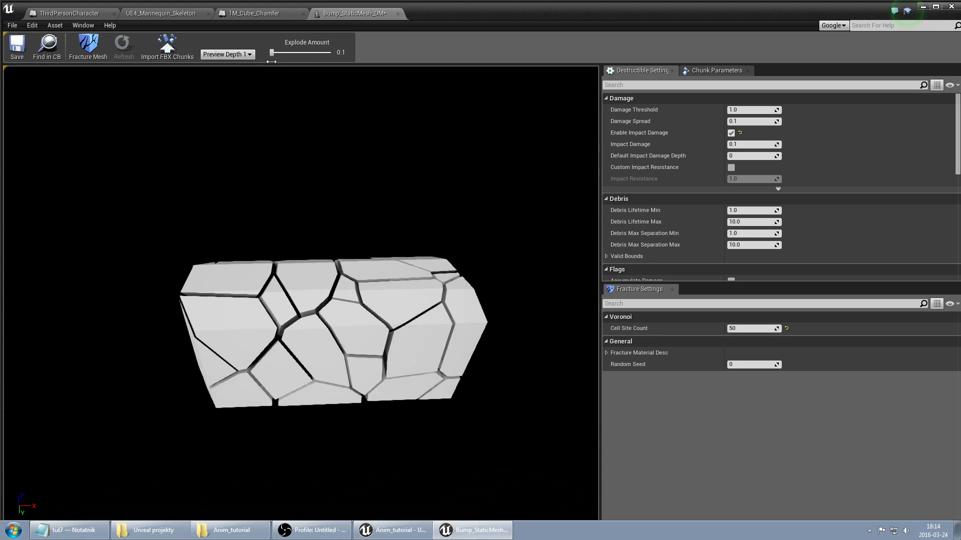
pyautogui.moveTo(274, 52); pyautogui.dragTo(278, 52)
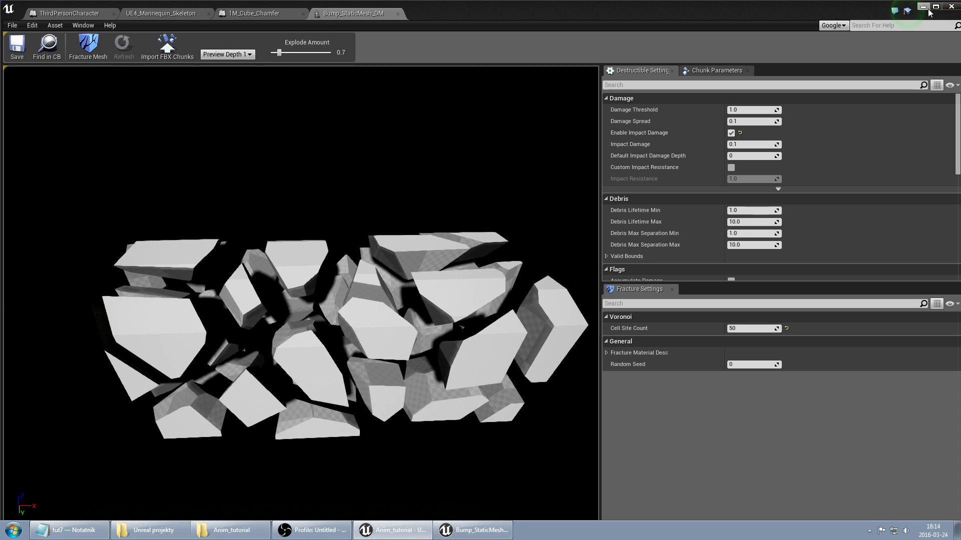
pyautogui.click(391, 530)
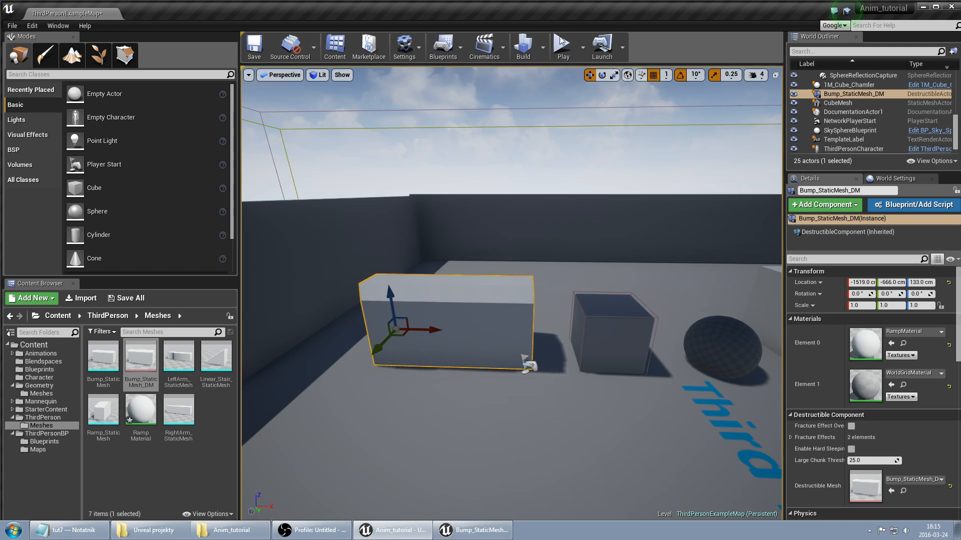
# Select ThirdPersonCharacter in the level and search assets for 'montage' to find PunchingMontage.
pyautogui.click(561, 46)
pyautogui.write('montage')
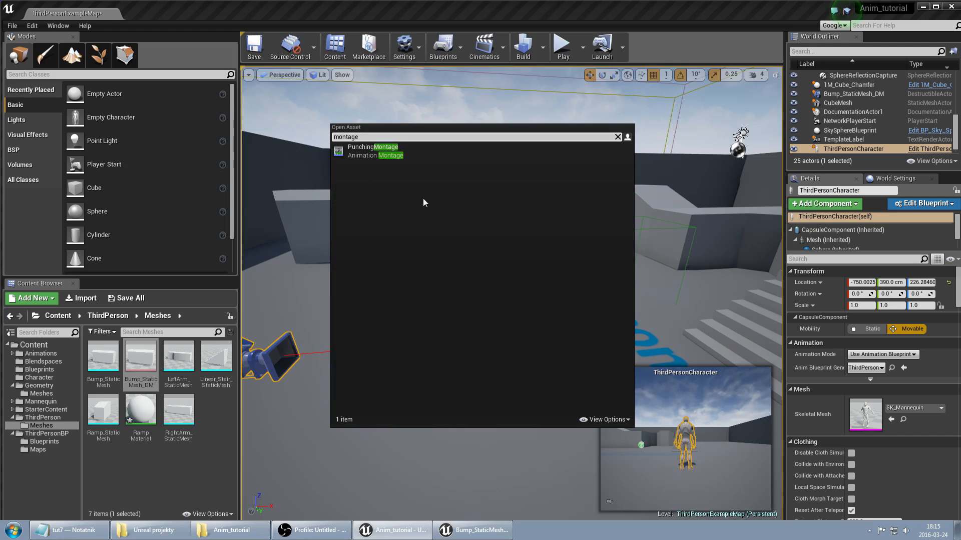
# Open PunchingMontage in Persona, showing its punch_left/punch_right sections and isPunching notifies.
pyautogui.doubleClick(371, 147)
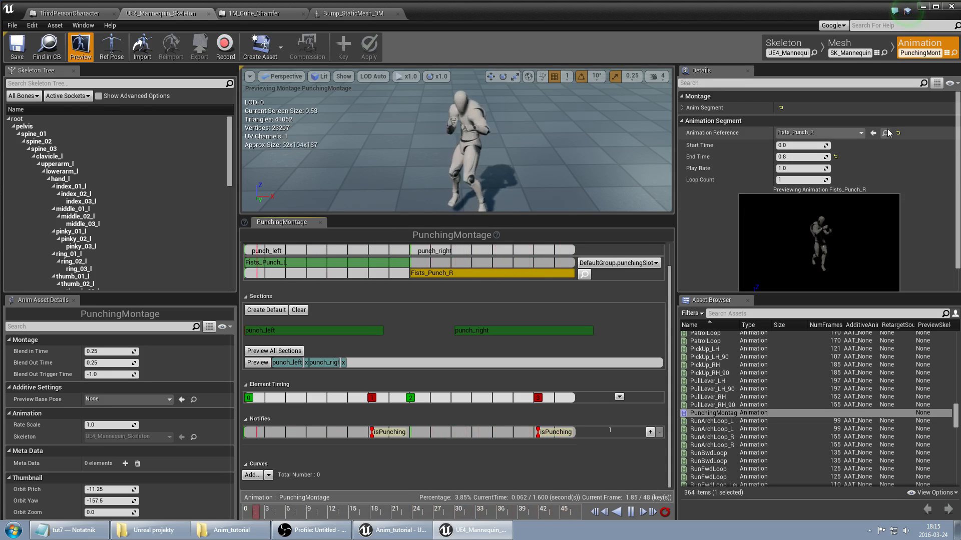
# Create a variable curve named punchingCurve on the Fists_Punch_R animation.
pyautogui.doubleClick(712, 412)
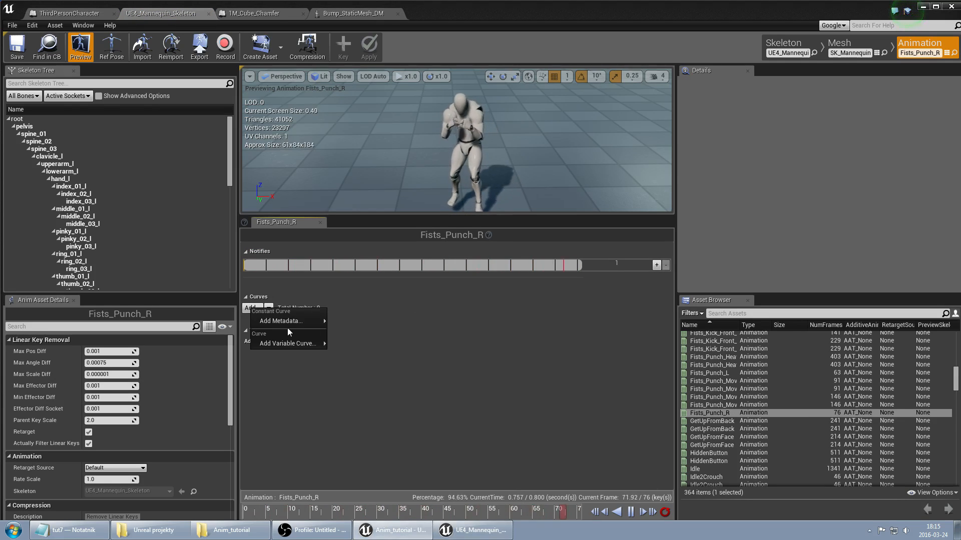
pyautogui.moveTo(289, 343)
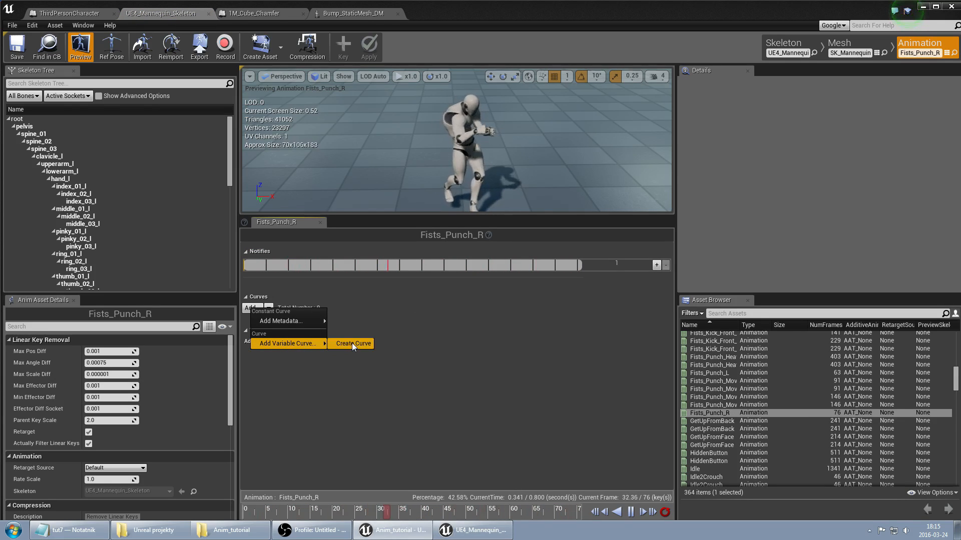
pyautogui.click(352, 344)
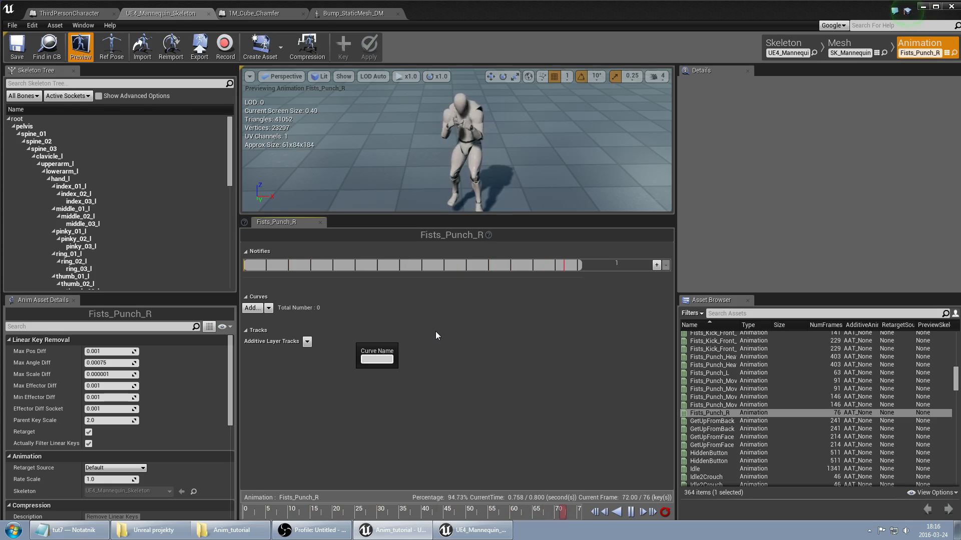
pyautogui.write('punchingCurve')
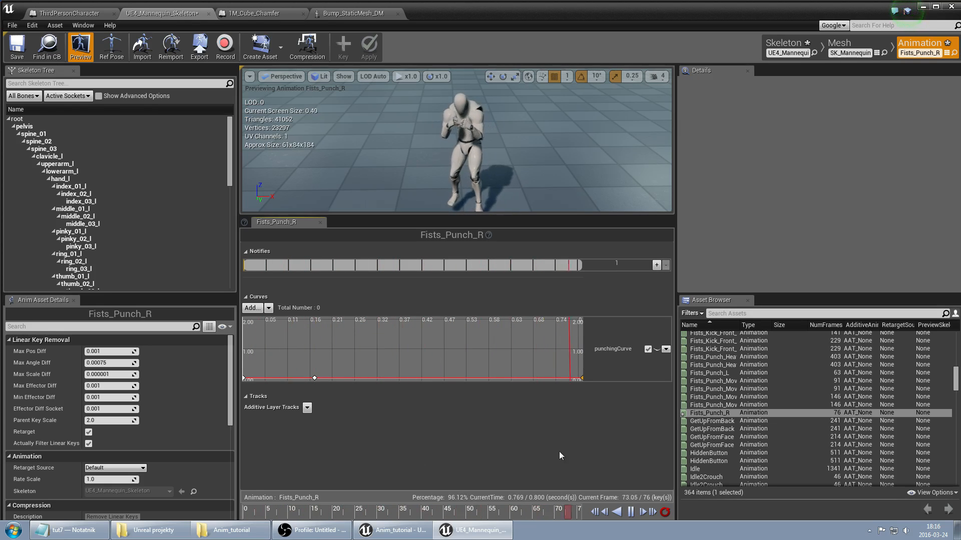
# Key punchingCurve to peak at 4.0 near 0.15 s and return to zero, then save.
pyautogui.click(397, 265)
pyautogui.write('4')
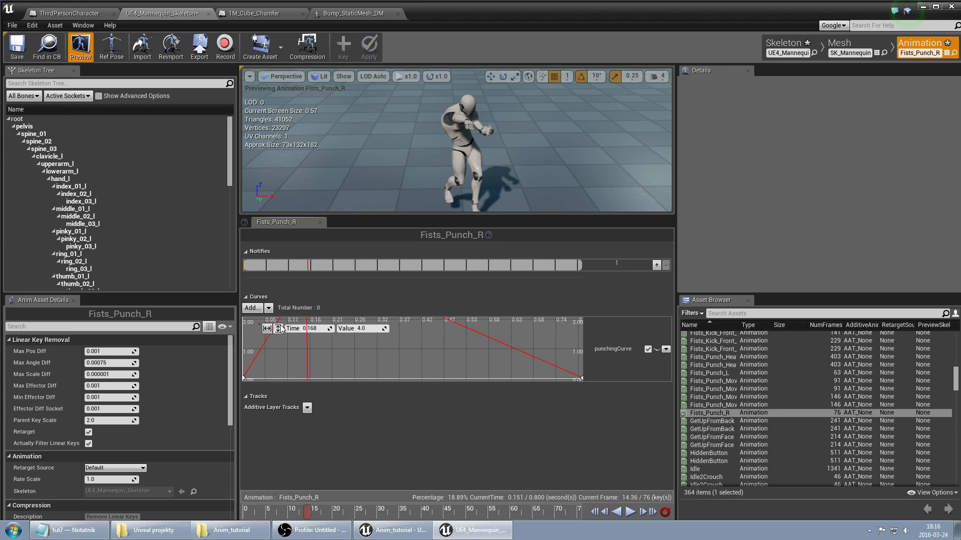
pyautogui.moveTo(313, 331); pyautogui.dragTo(306, 321)
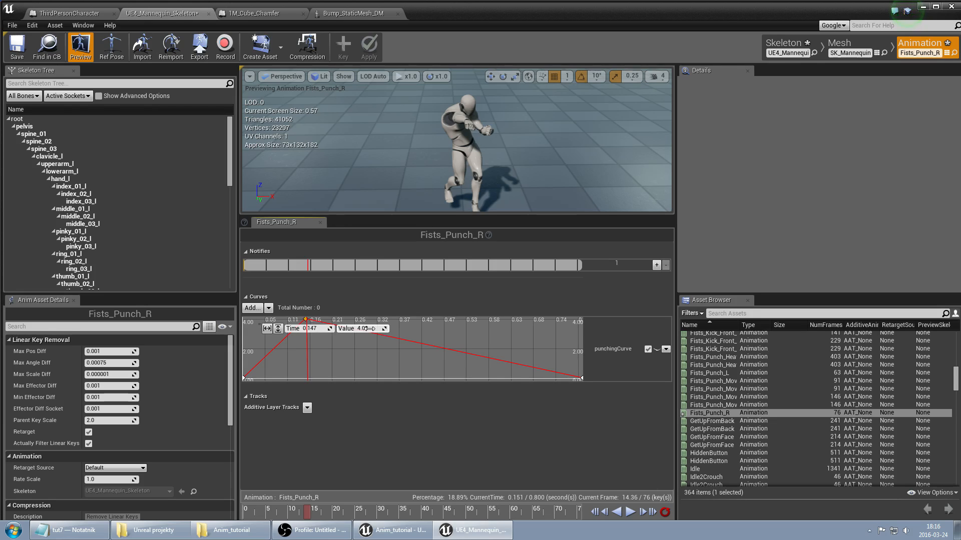
pyautogui.click(16, 47)
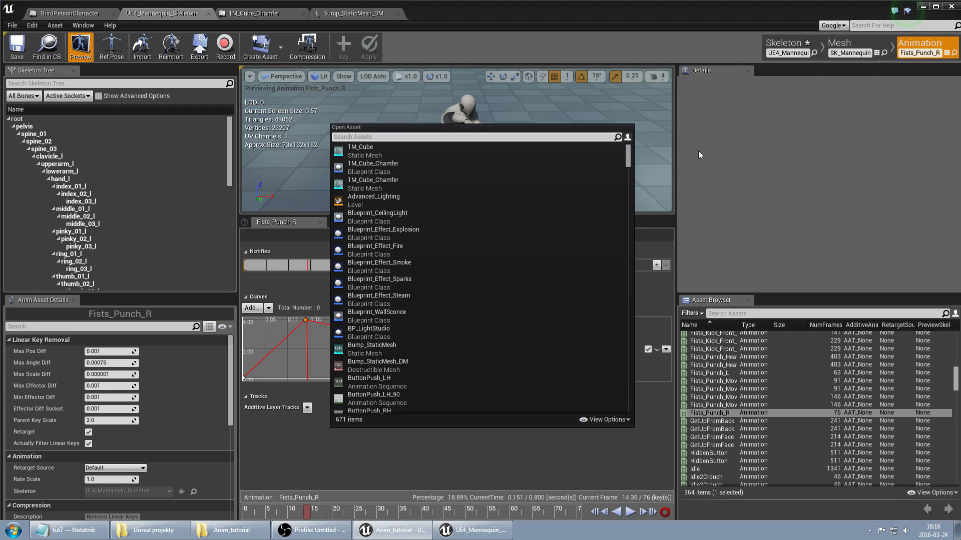
# Add a Transform (Modify) Bone node to ThirdPerson_AnimBP's AnimGraph.
pyautogui.write('animb')
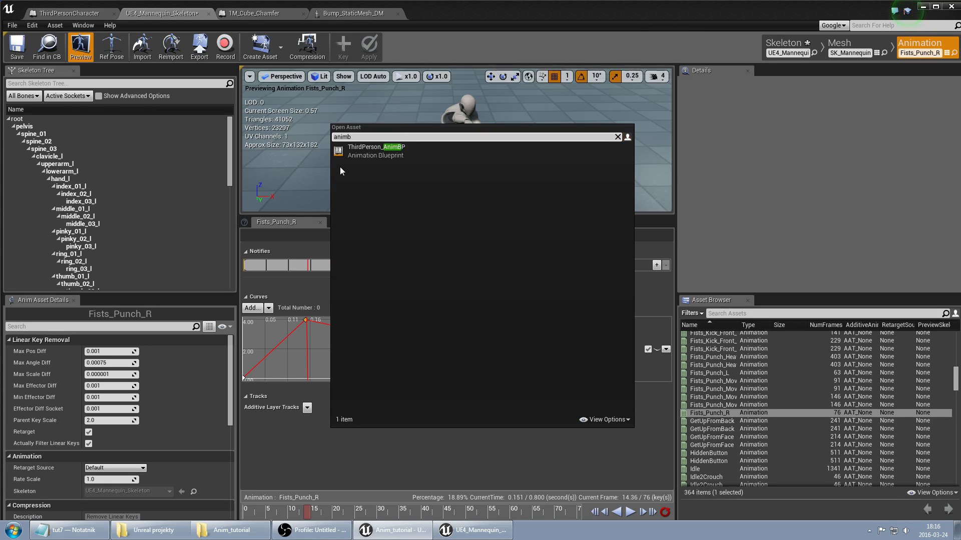
pyautogui.doubleClick(376, 151)
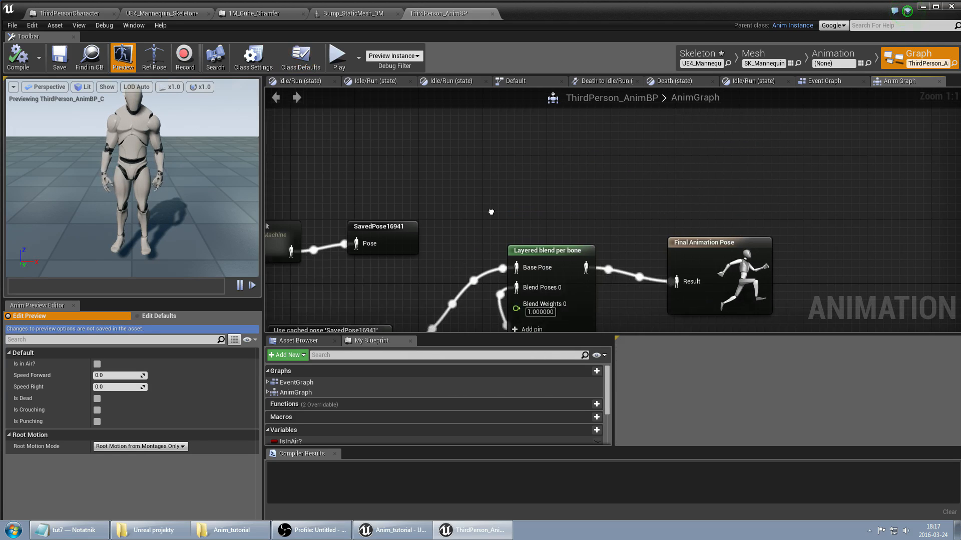
pyautogui.scroll(-3)
pyautogui.write('modif')
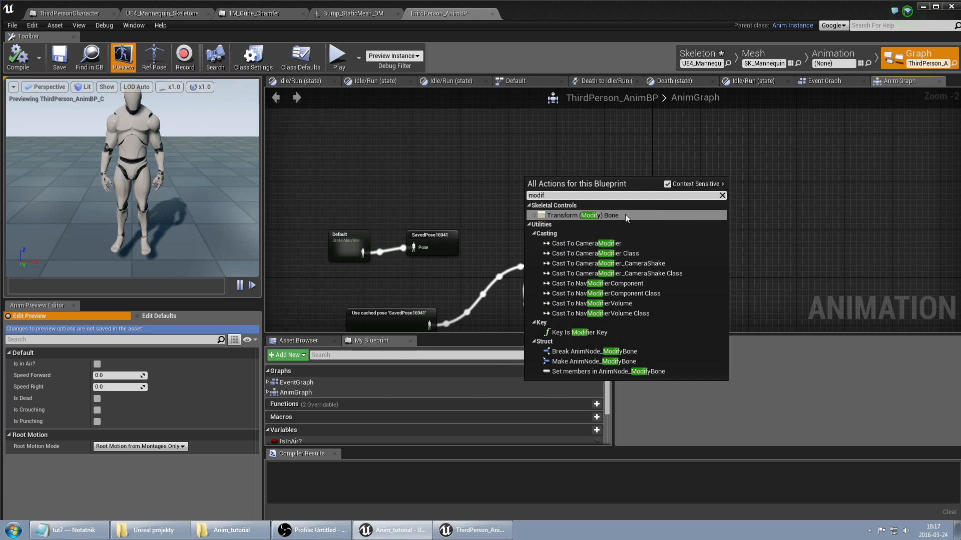
pyautogui.click(582, 215)
pyautogui.write('cu')
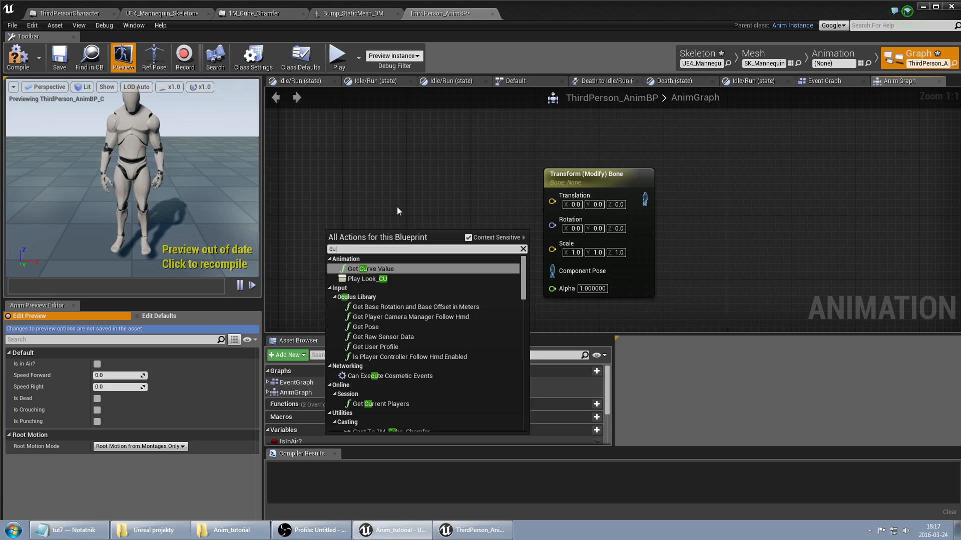
# Feed punchingCurve's value plus 1.0 into the bone node's Scale and compile.
pyautogui.click(374, 268)
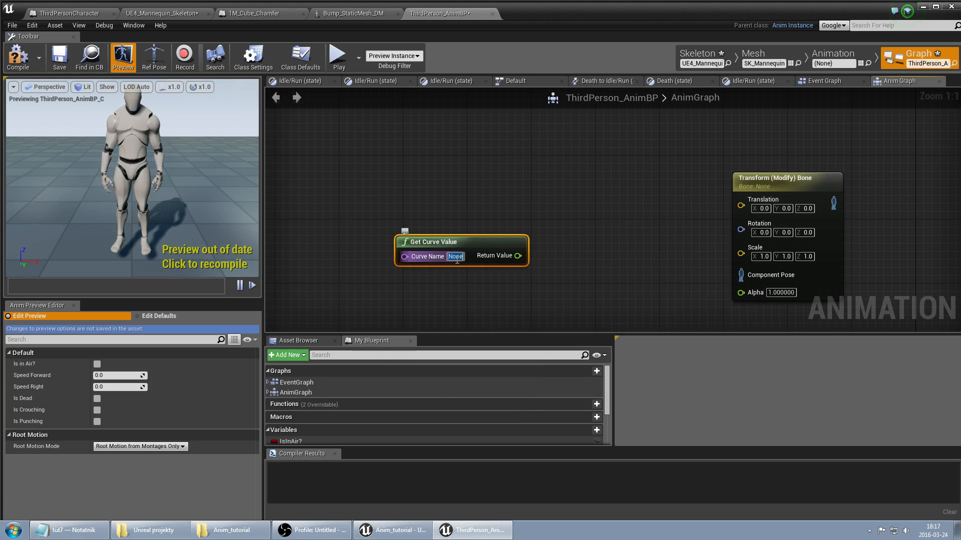
pyautogui.write('punchingCurv')
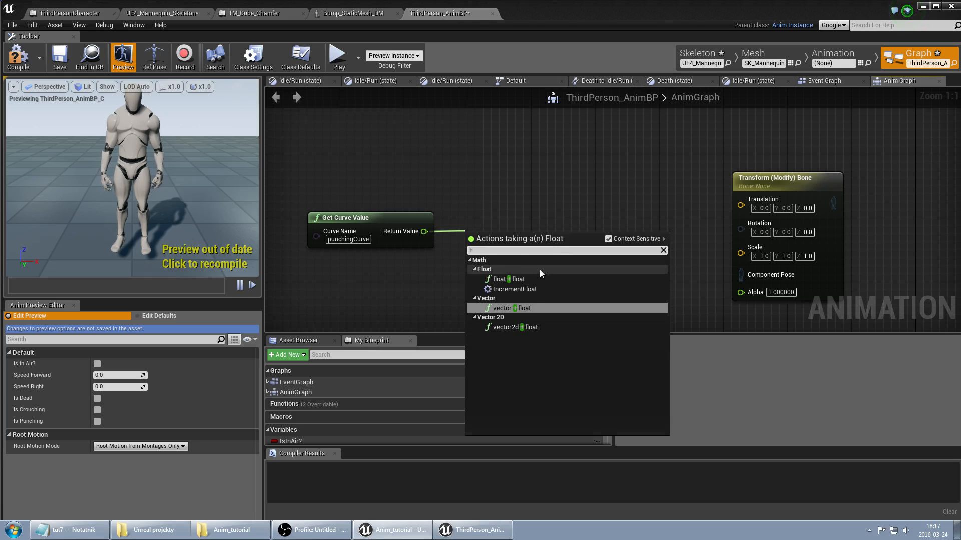
pyautogui.click(498, 278)
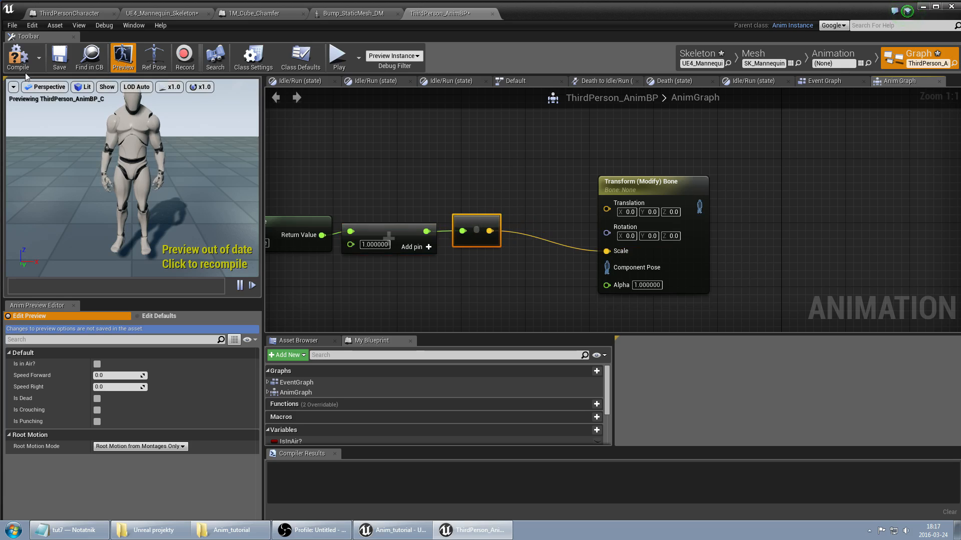
pyautogui.click(18, 57)
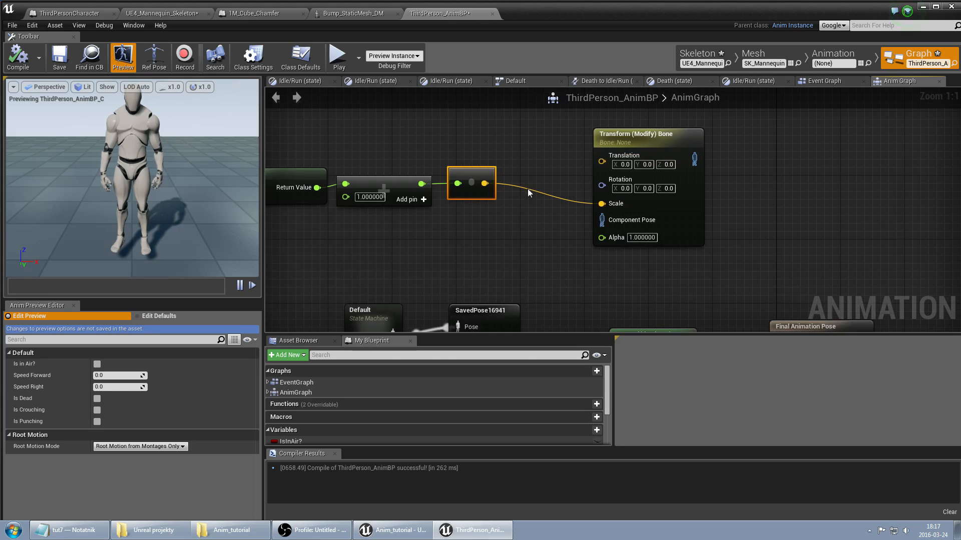
pyautogui.click(647, 183)
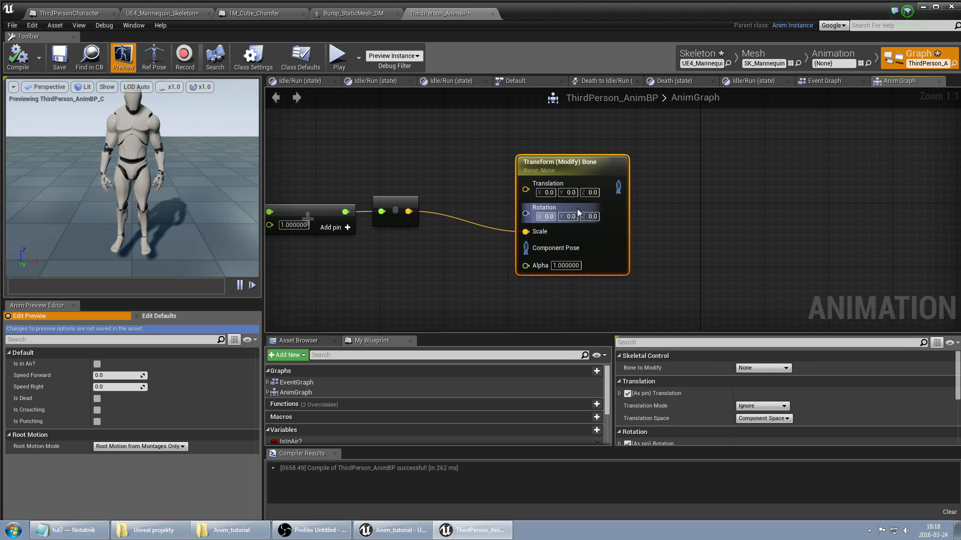
# Target the hand_r bone and remove the node's translation input.
pyautogui.click(761, 368)
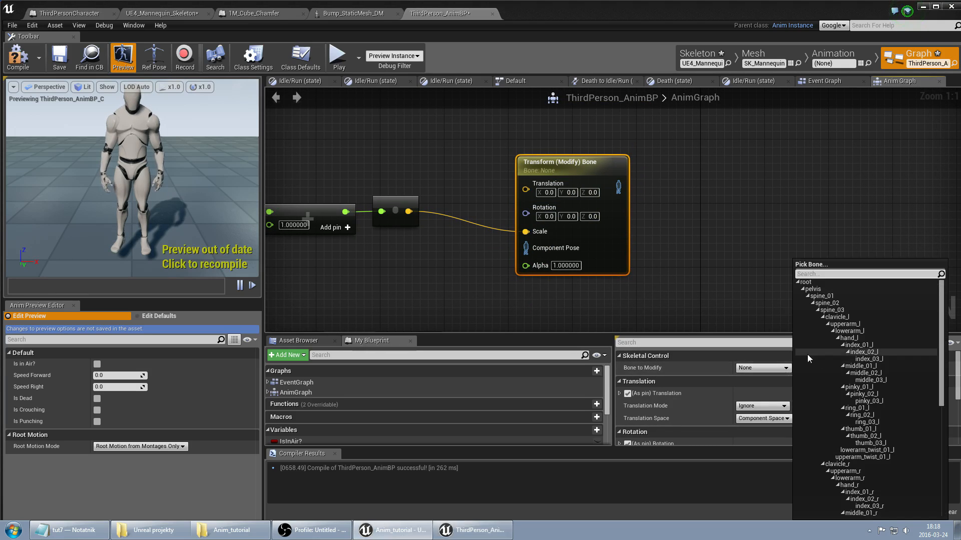
pyautogui.moveTo(818, 285)
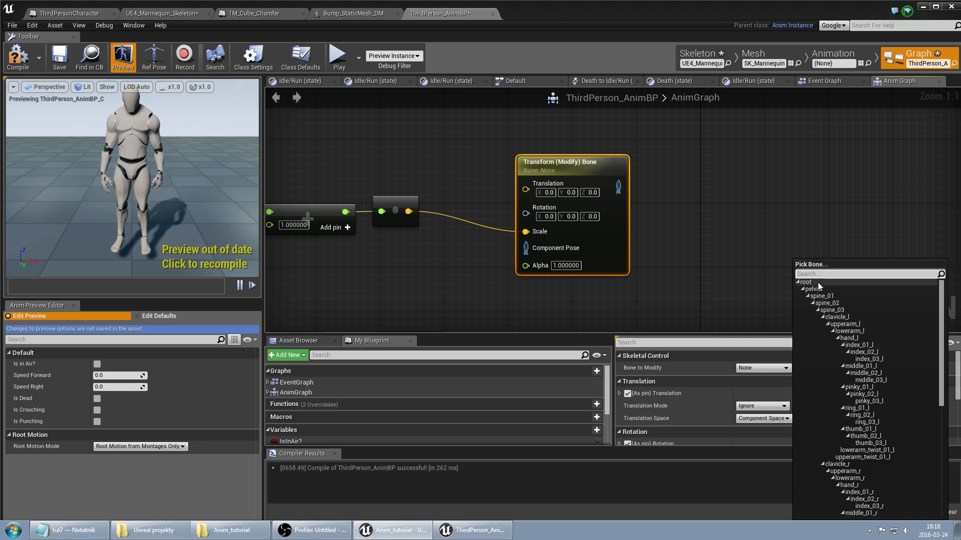
pyautogui.write('hand_r')
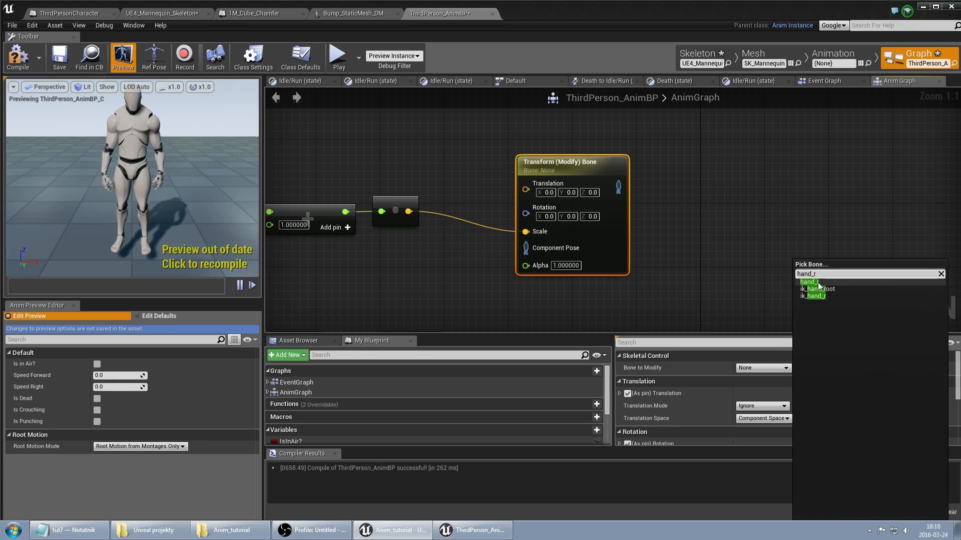
pyautogui.click(808, 282)
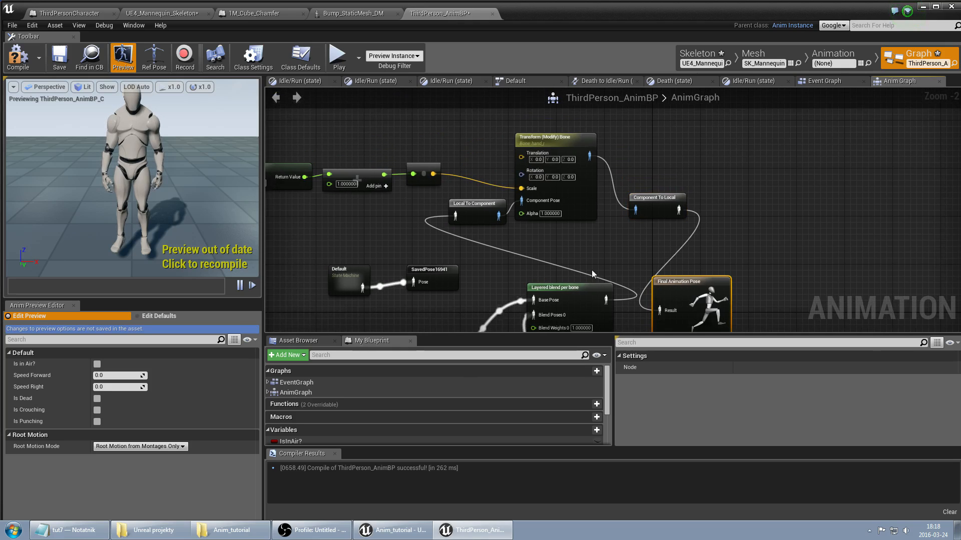
pyautogui.click(554, 178)
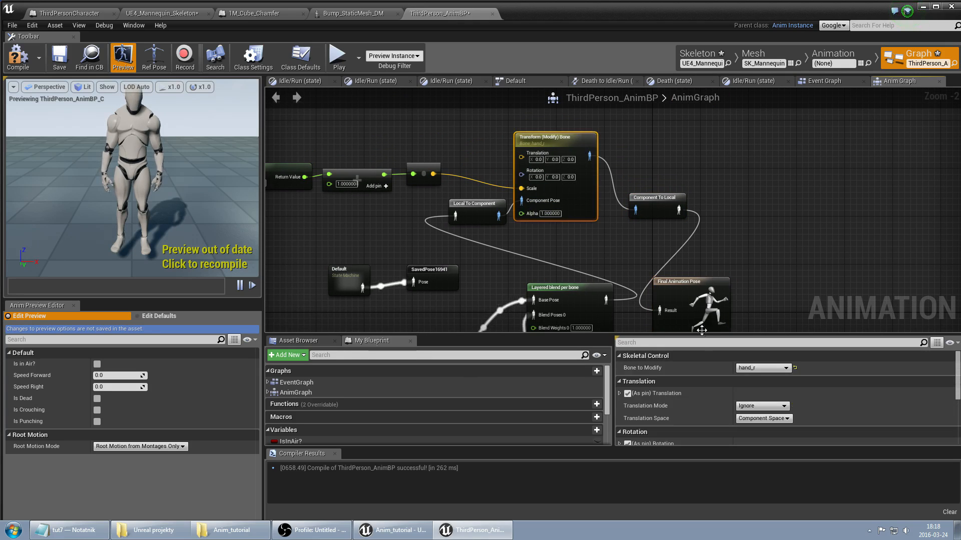
pyautogui.click(627, 393)
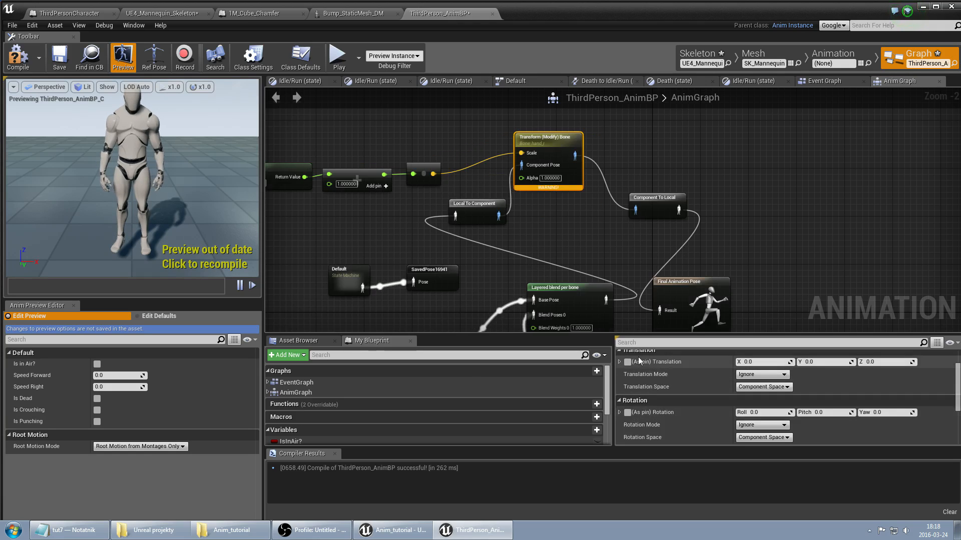
# Set the node's Scale Mode to Add to Existing.
pyautogui.scroll(-3)
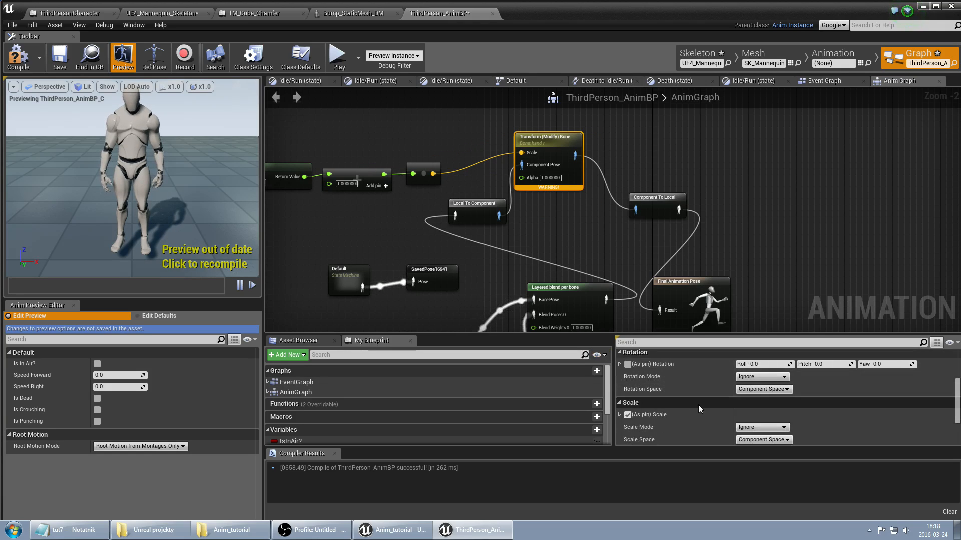
pyautogui.scroll(-3)
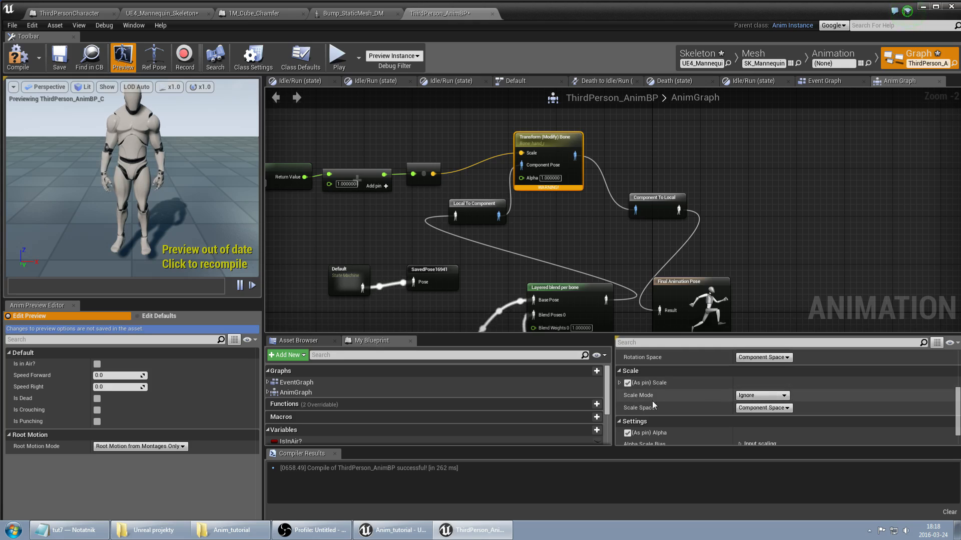
pyautogui.click(761, 395)
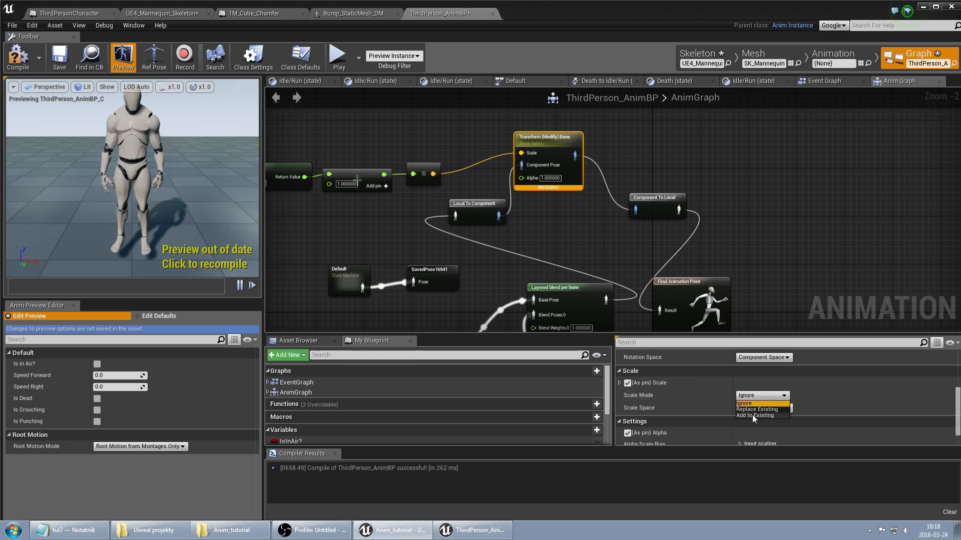
pyautogui.click(756, 416)
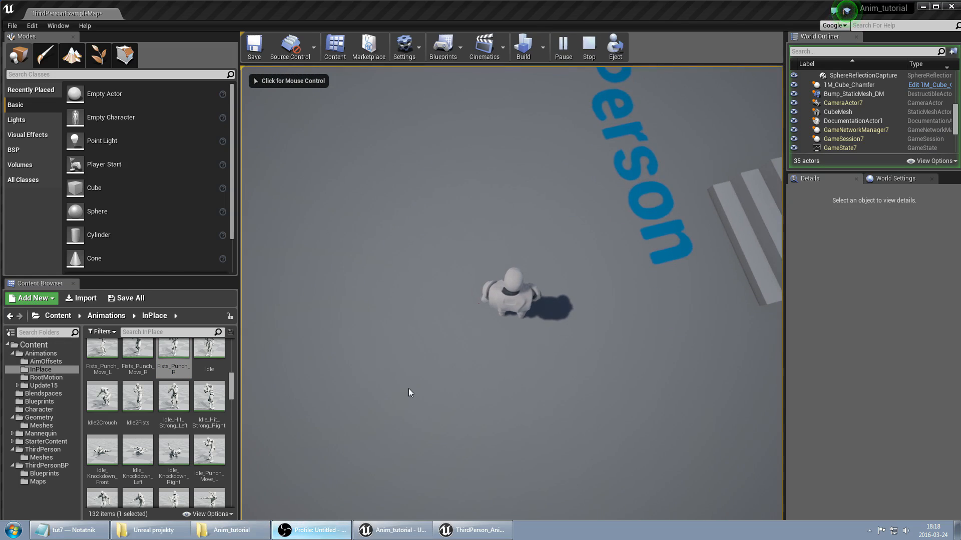
# Control the character in the play test, then stop the session.
pyautogui.click(410, 392)
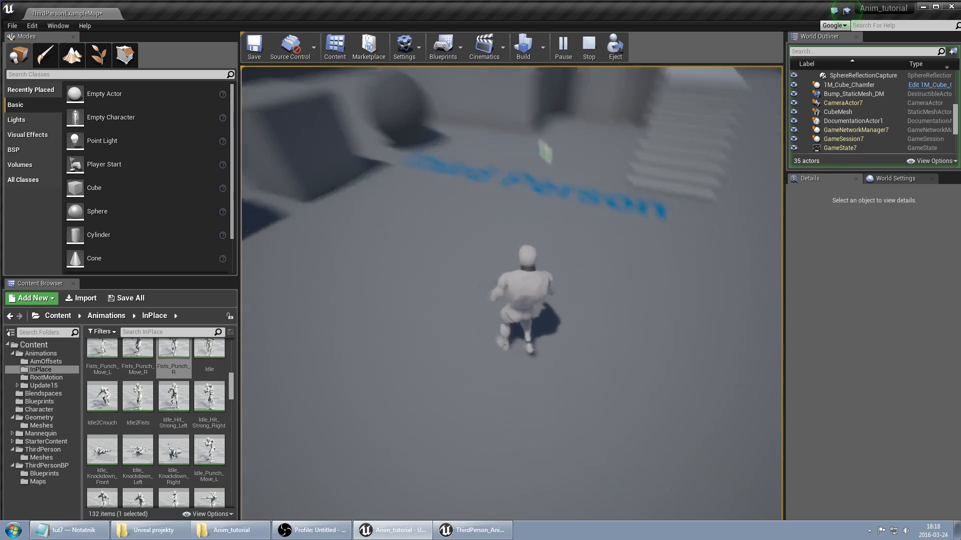
pyautogui.click(587, 47)
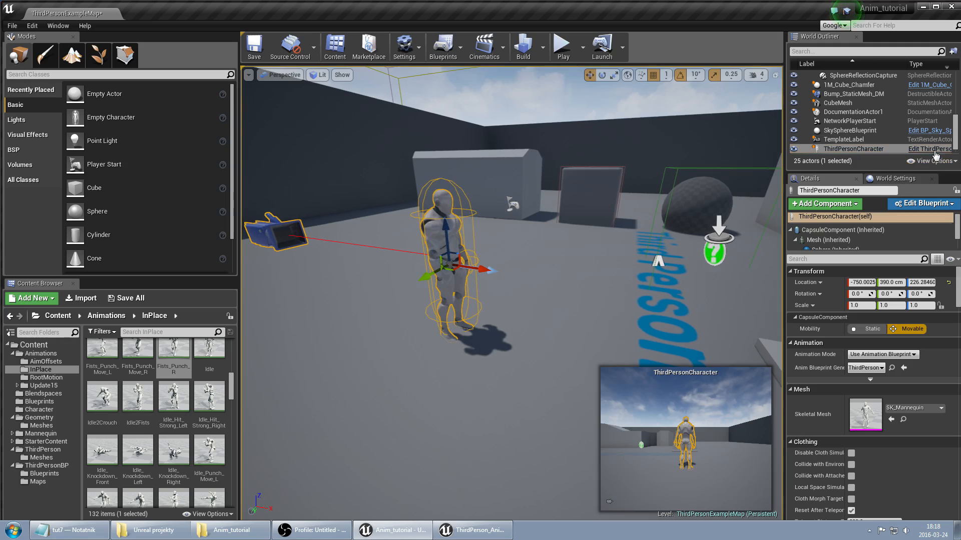
# Compile and save the ThirdPersonCharacter blueprint, then view the Mesh's skeleton bones.
pyautogui.click(919, 204)
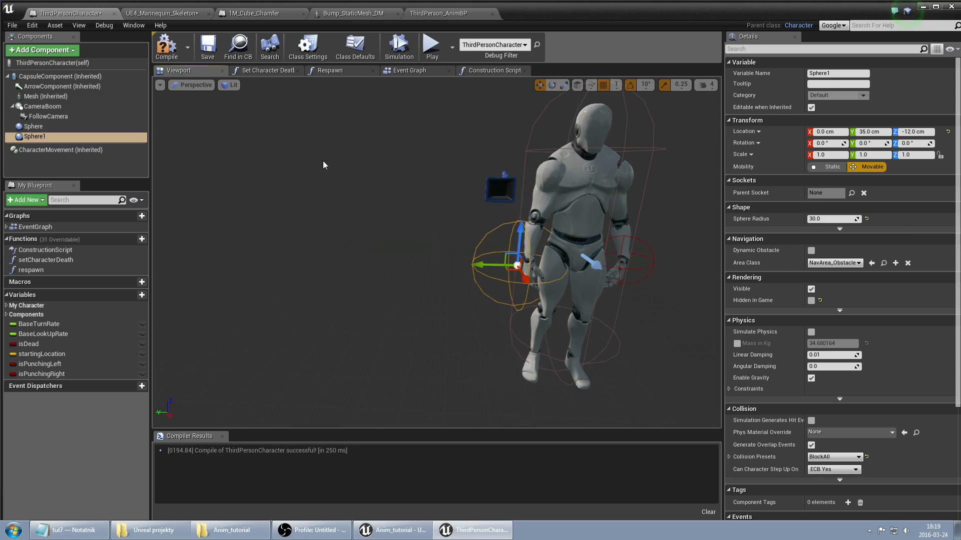
pyautogui.click(207, 47)
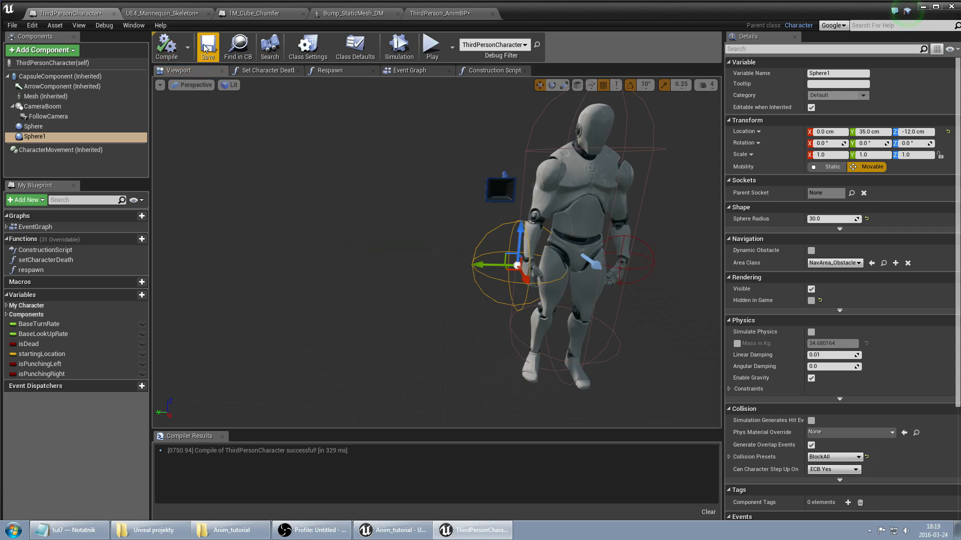
pyautogui.click(491, 70)
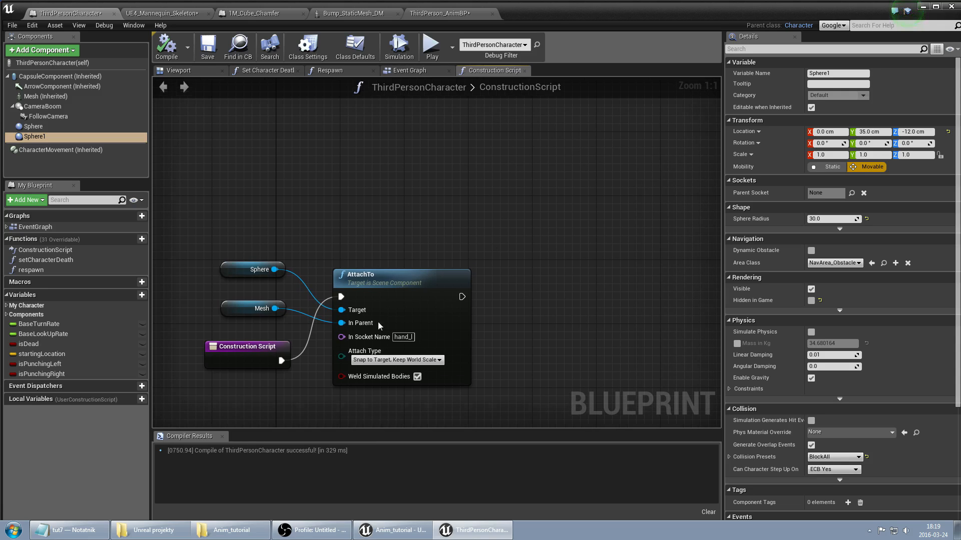
pyautogui.moveTo(395, 358)
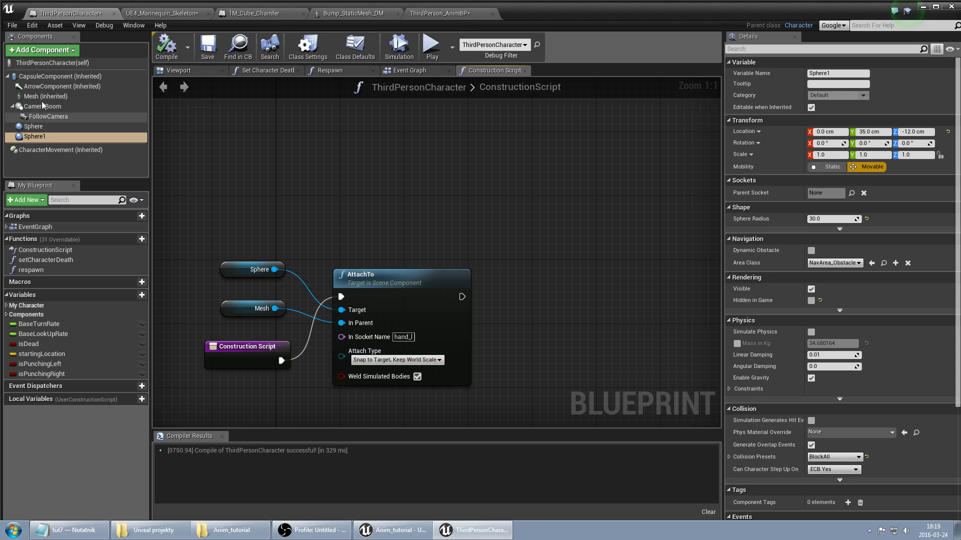
pyautogui.click(45, 96)
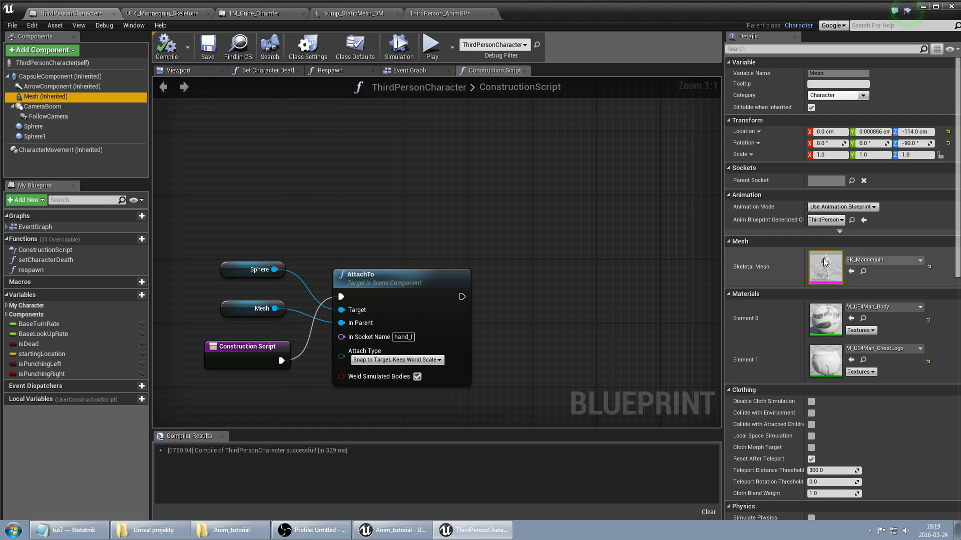
pyautogui.click(451, 13)
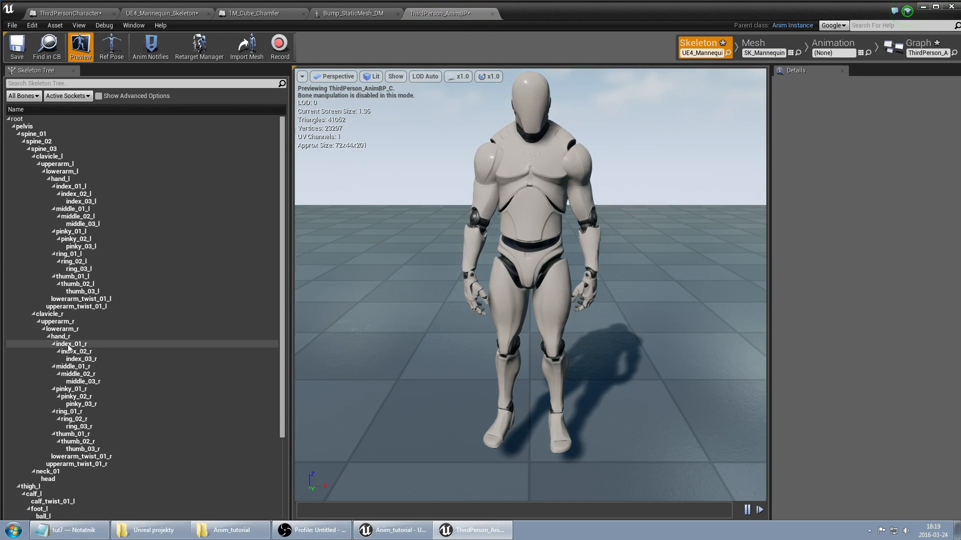
# Copy the hand_r bone name from the Skeleton Tree.
pyautogui.click(60, 336)
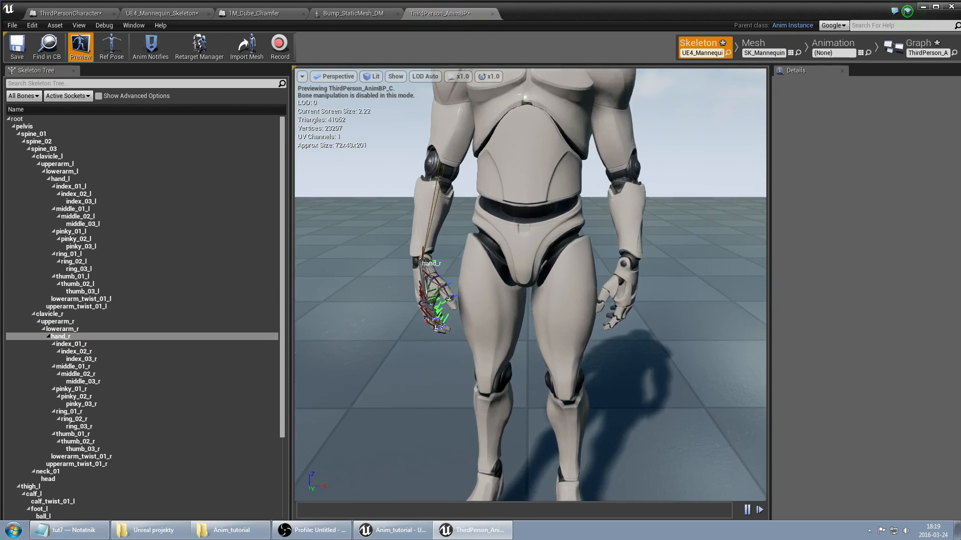
pyautogui.rightClick(60, 335)
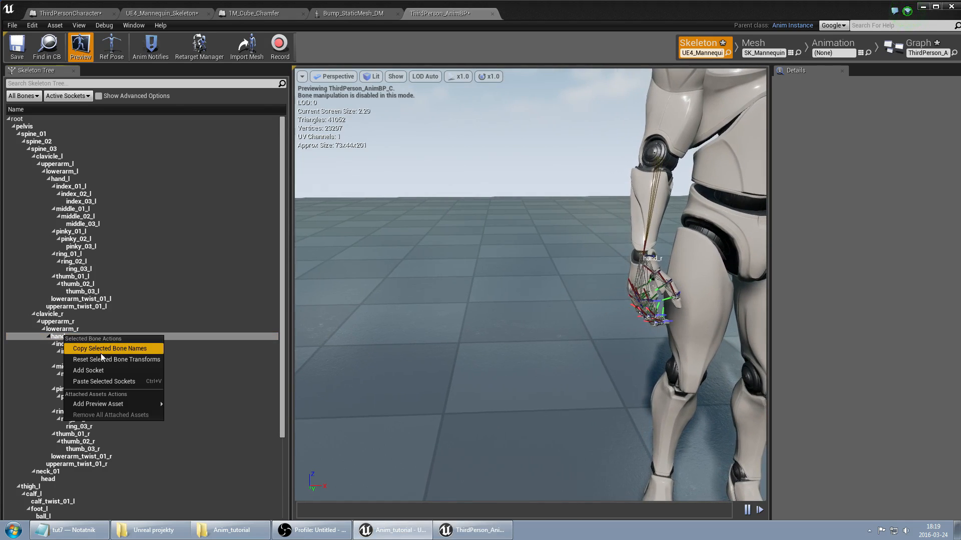
pyautogui.click(88, 371)
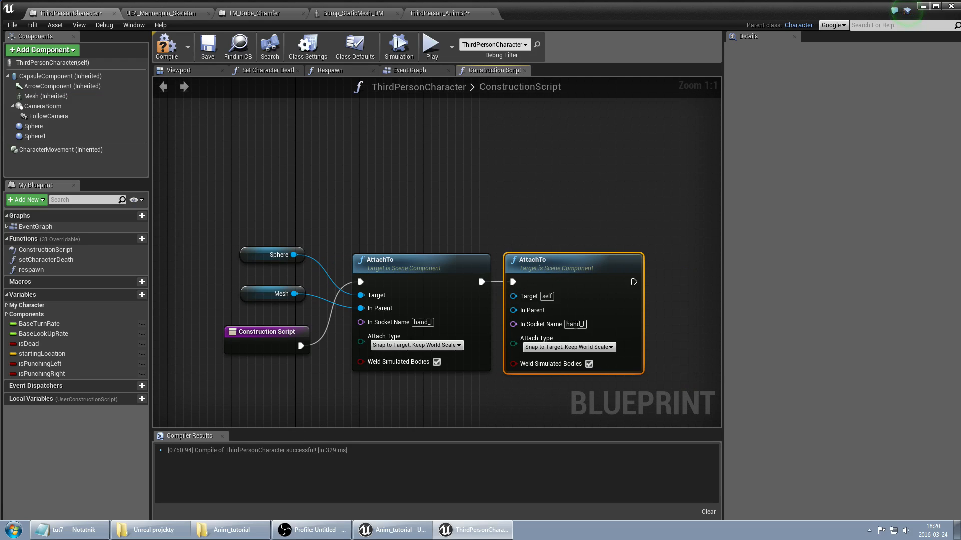
# Set the second AttachTo socket name to hand_r and compile.
pyautogui.write('hand_rSocket')
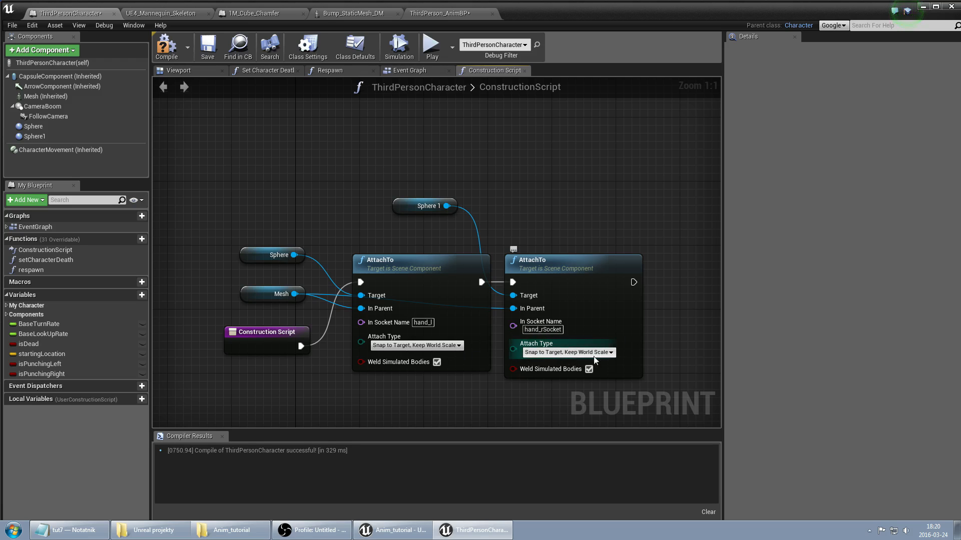
pyautogui.moveTo(551, 362)
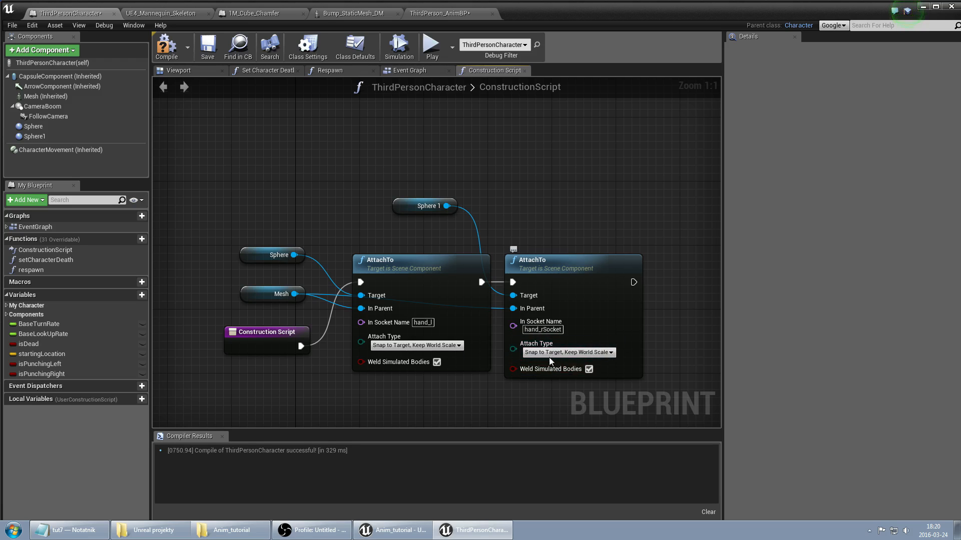
pyautogui.click(207, 46)
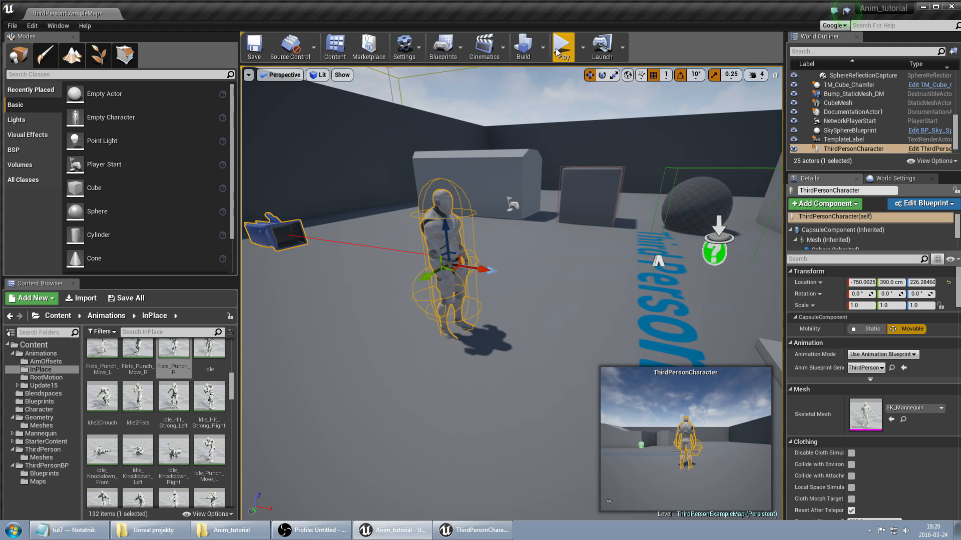
# Play-test the level with the character carrying both hand spheres.
pyautogui.click(562, 46)
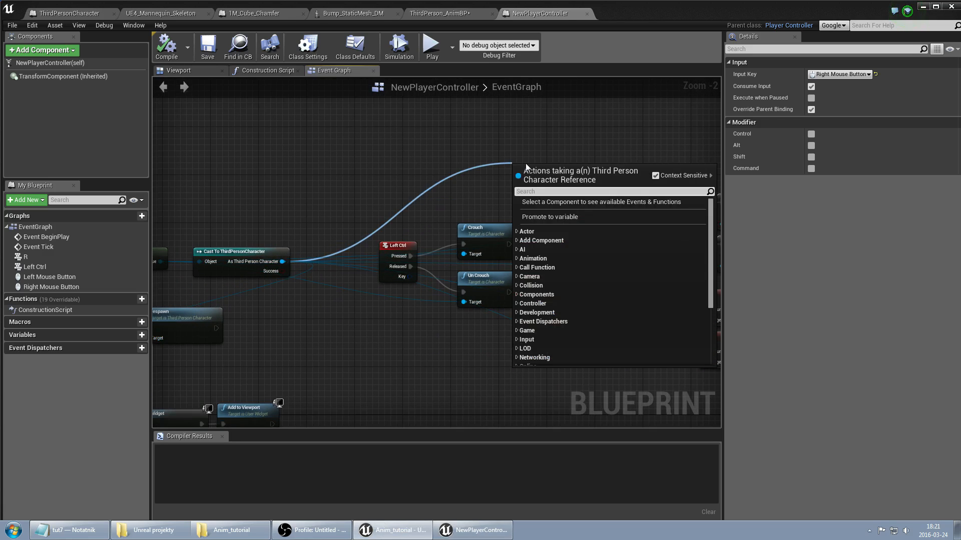
# Add Sphere and Sphere 1 getters and a Set Collision Enabled node set to Collision Enabled.
pyautogui.write('get sphe')
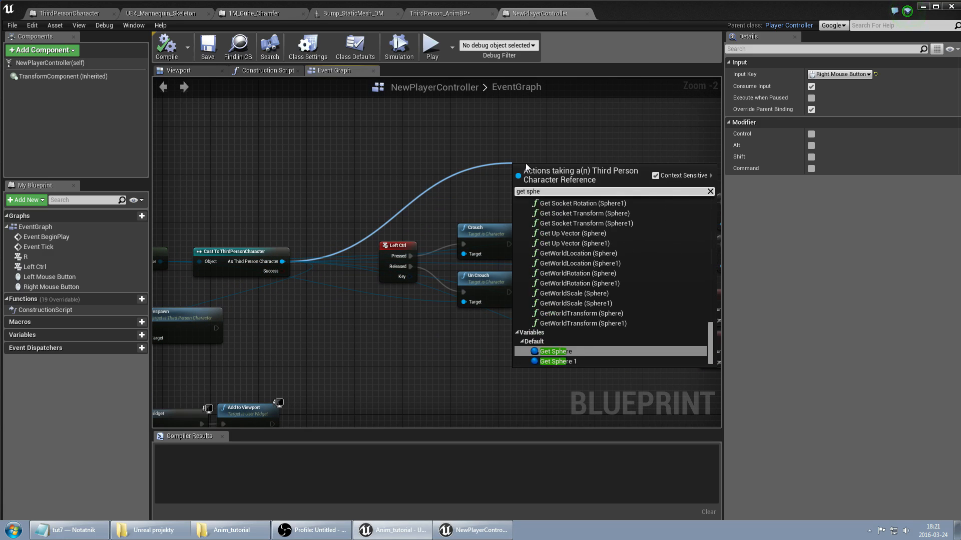
pyautogui.click(555, 352)
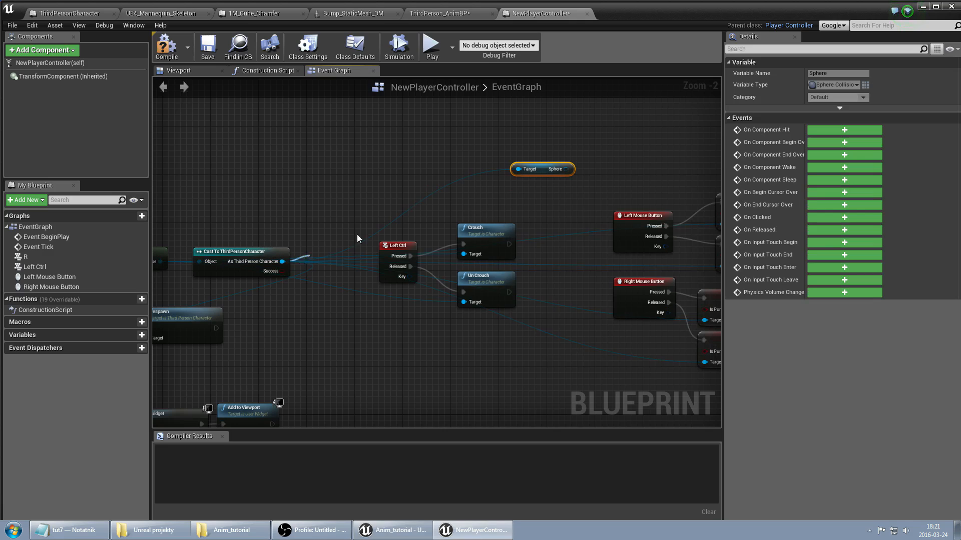
pyautogui.write('get sphe')
pyautogui.write('ena')
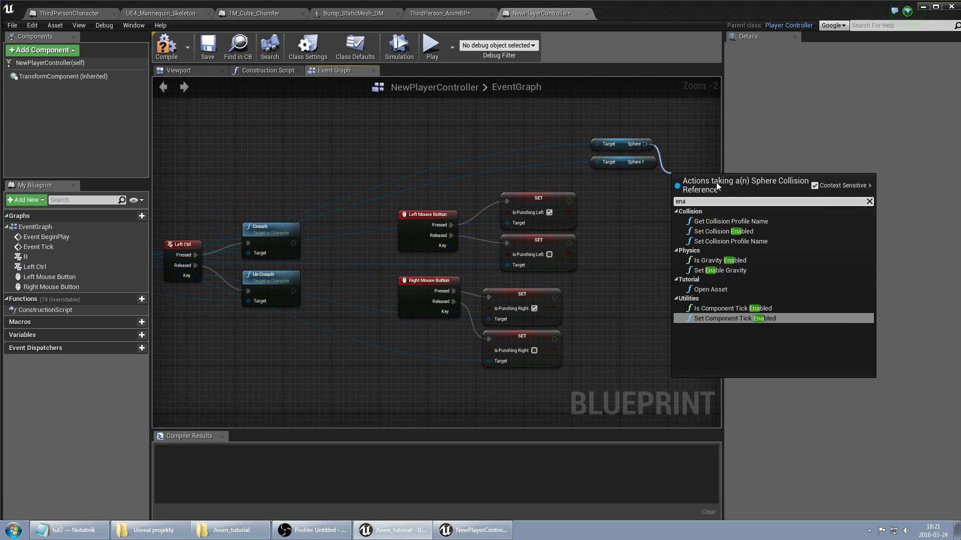
pyautogui.write('coll')
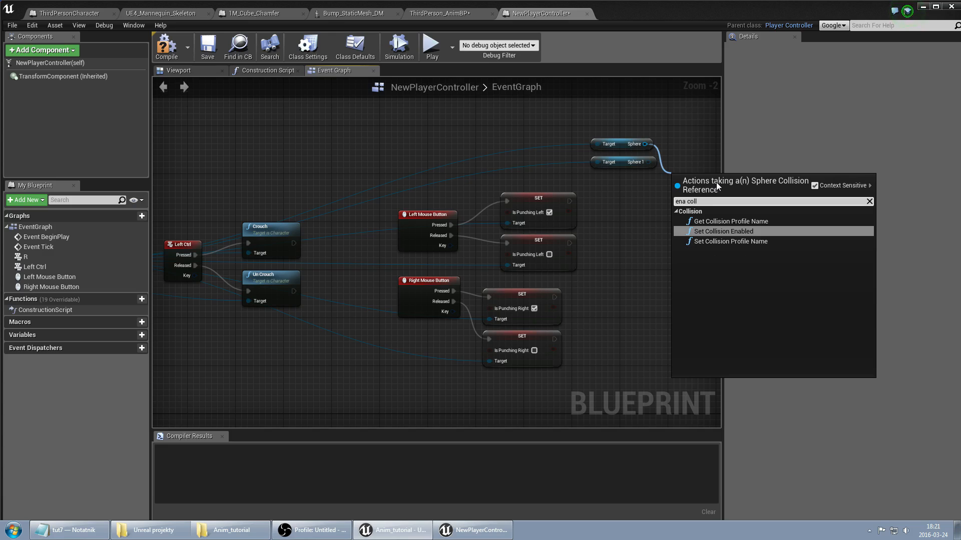
pyautogui.click(724, 231)
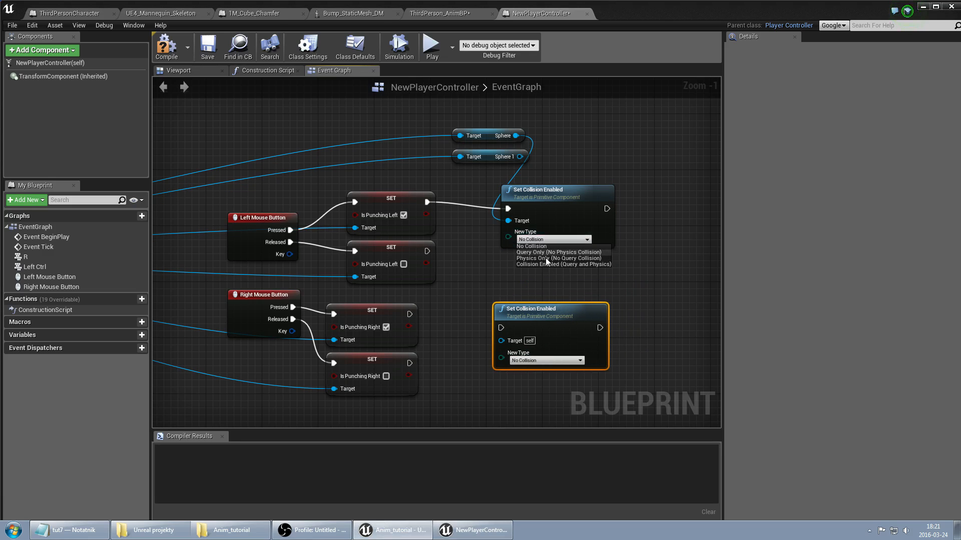
pyautogui.click(562, 264)
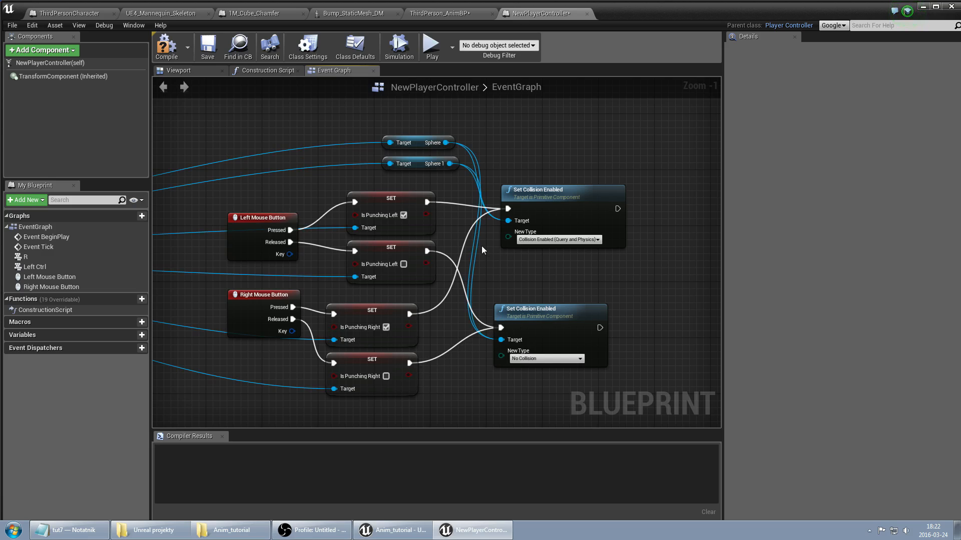
pyautogui.moveTo(353, 243)
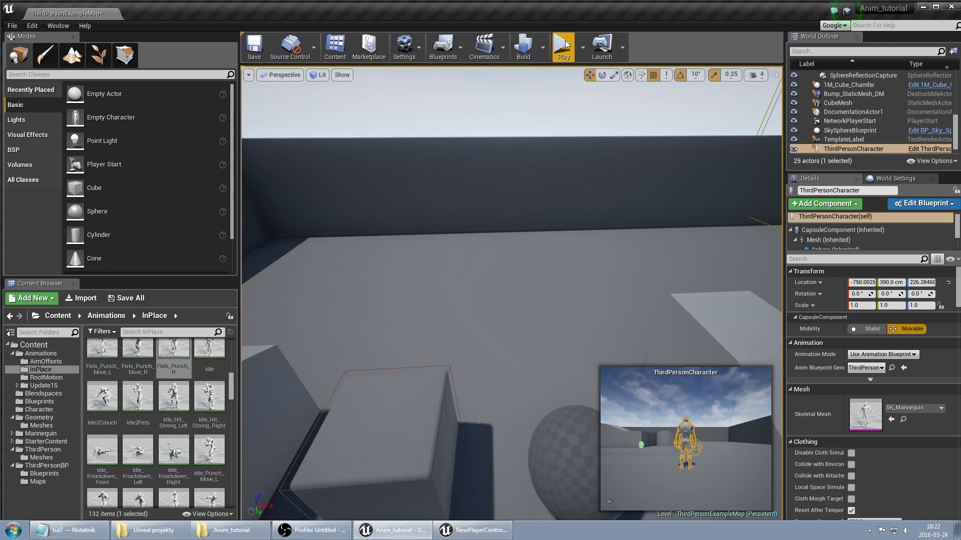
# Start a play session to test the mannequin's punches in the level.
pyautogui.click(562, 47)
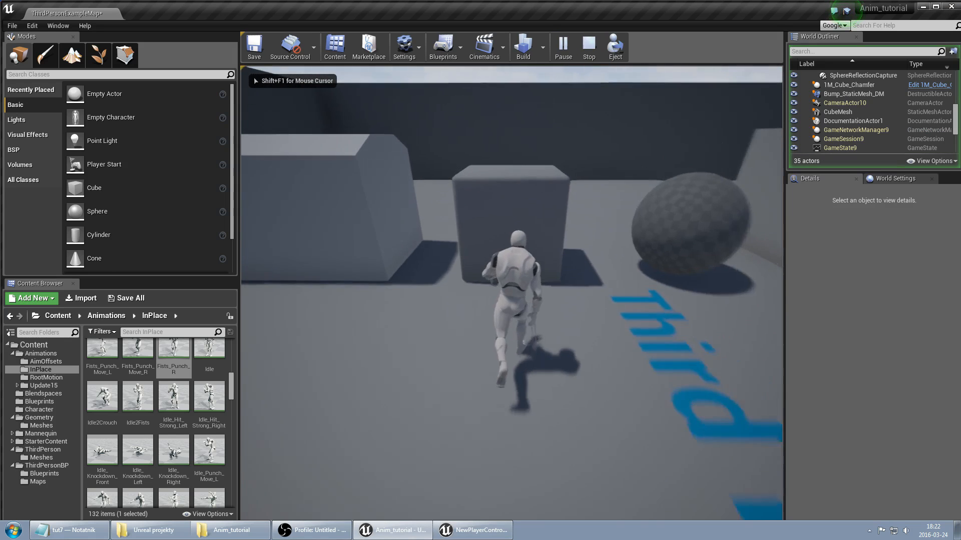